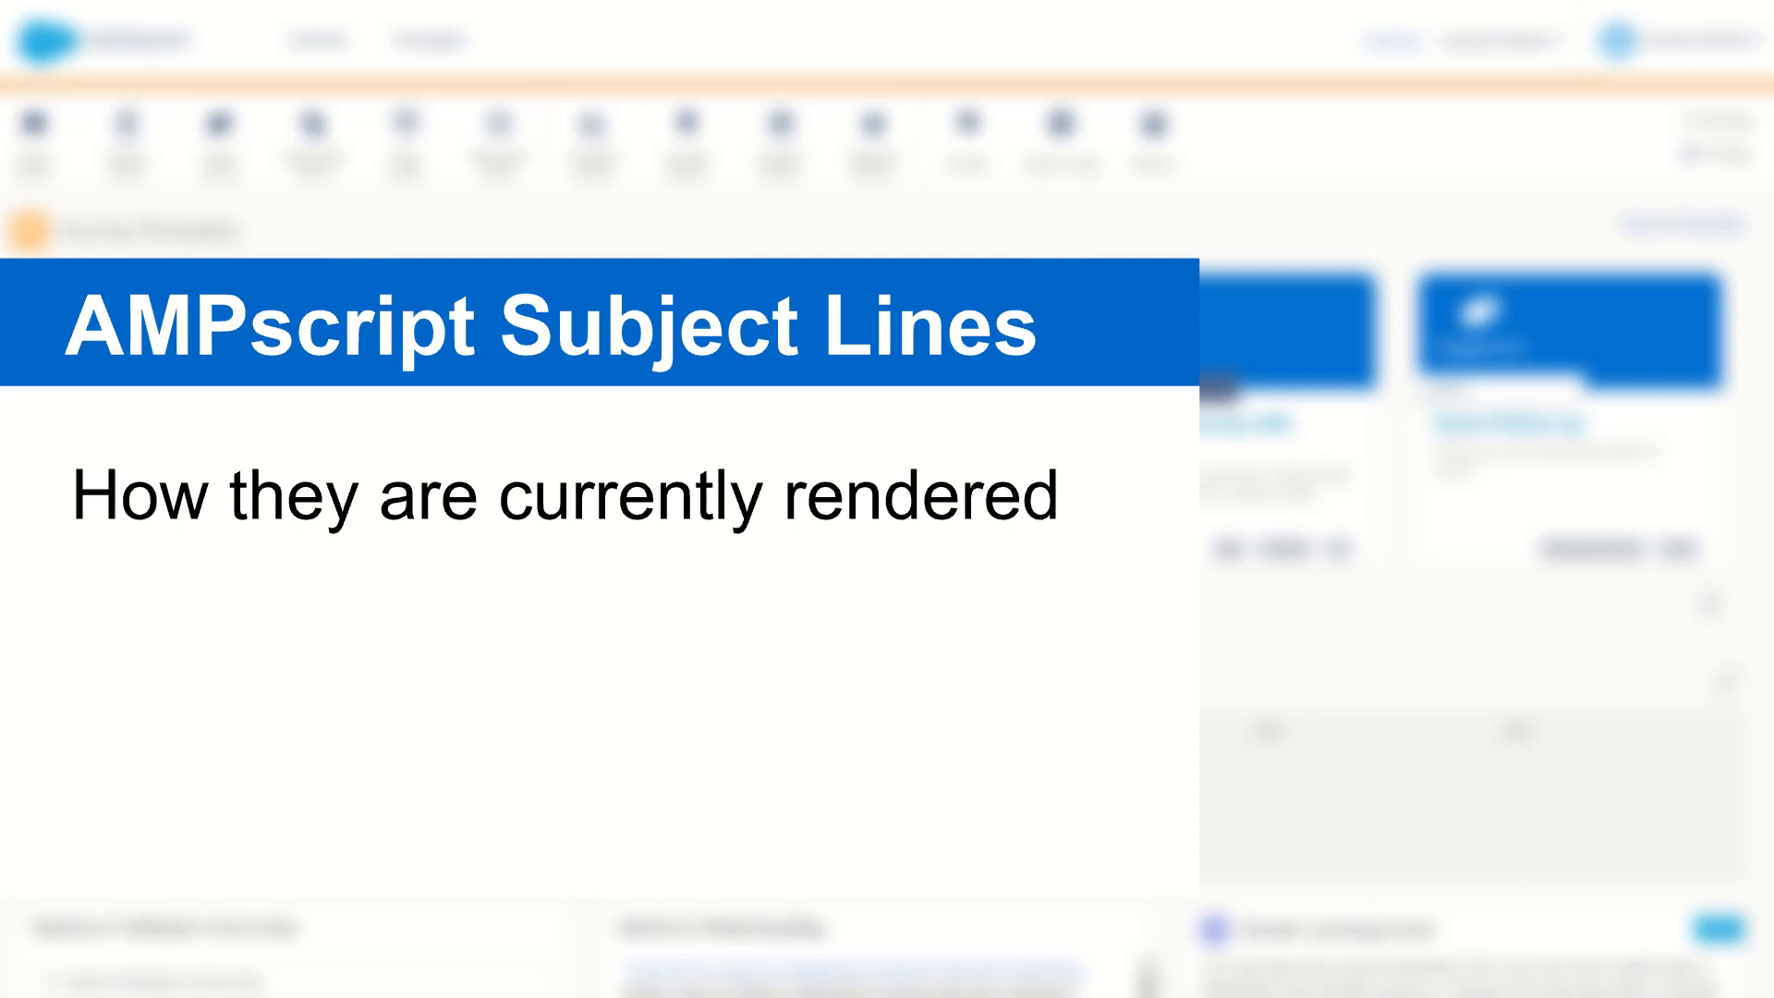
Note 'What's changing (in FEB 2023)' on the slide before moving to the Summer '22 release notes.
text(What's changing (in FEB 2023))
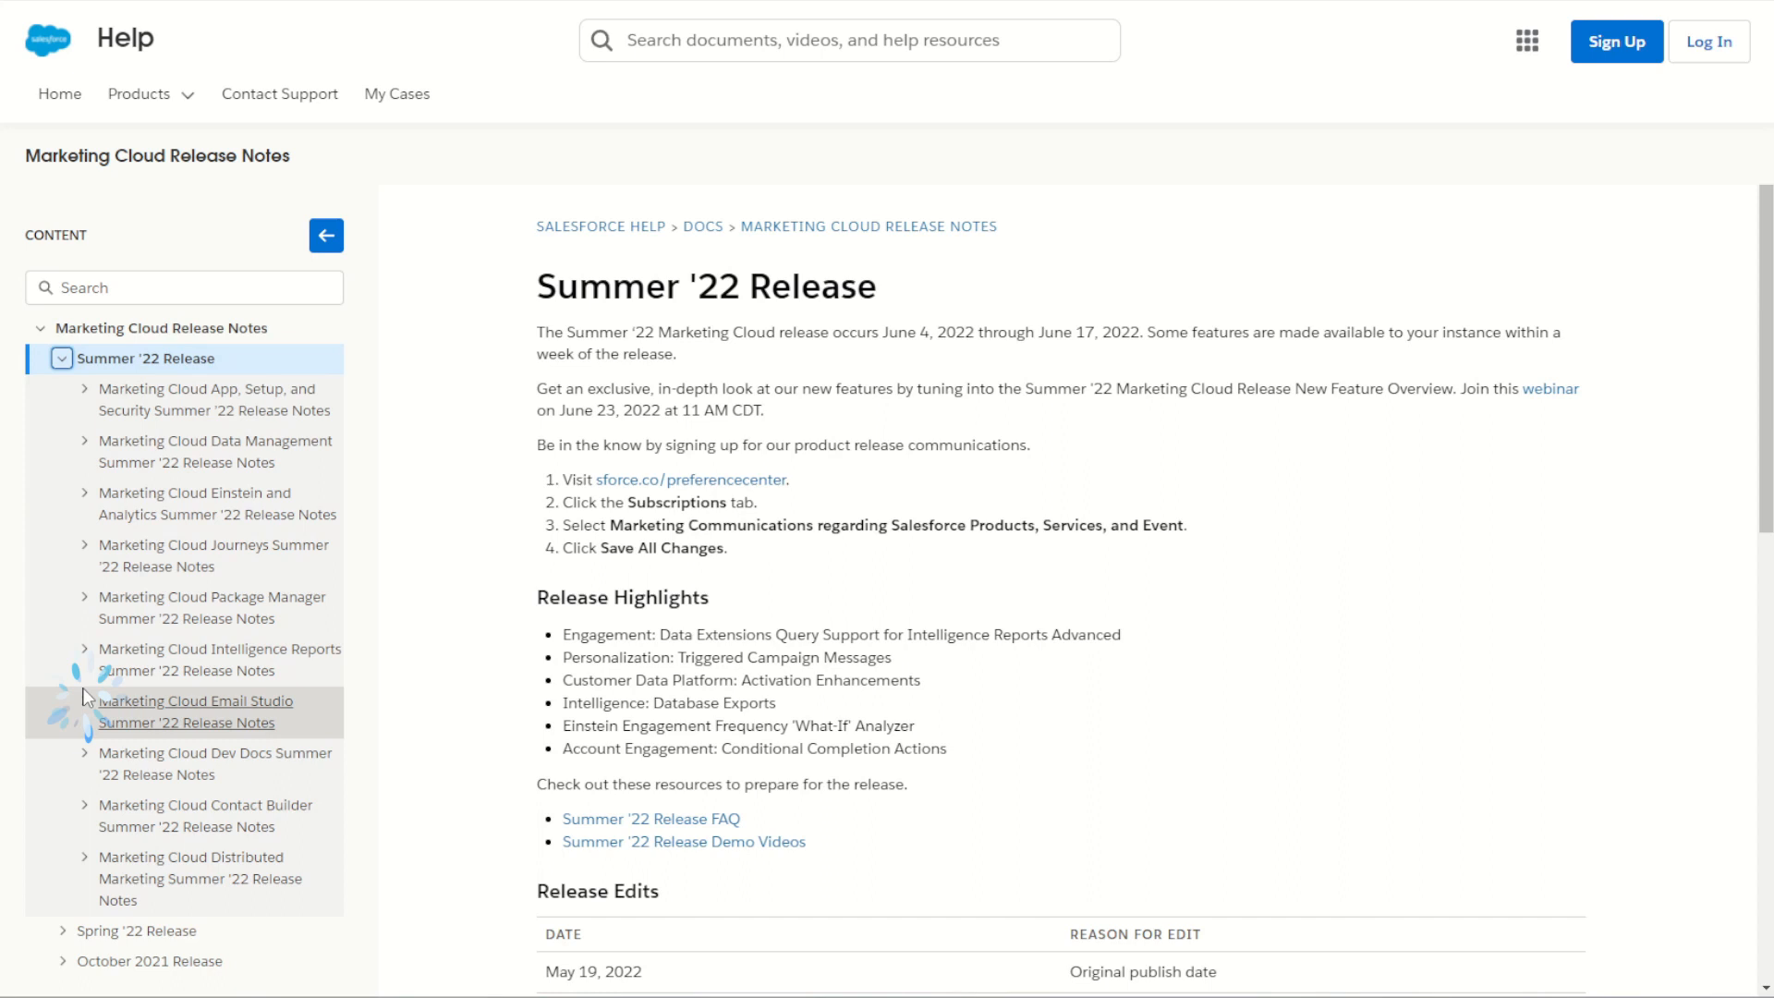
Reach the Email Subject Line Personalization Changes article via the Updated Email Subject Line Processing note and view its example.
click(83, 709)
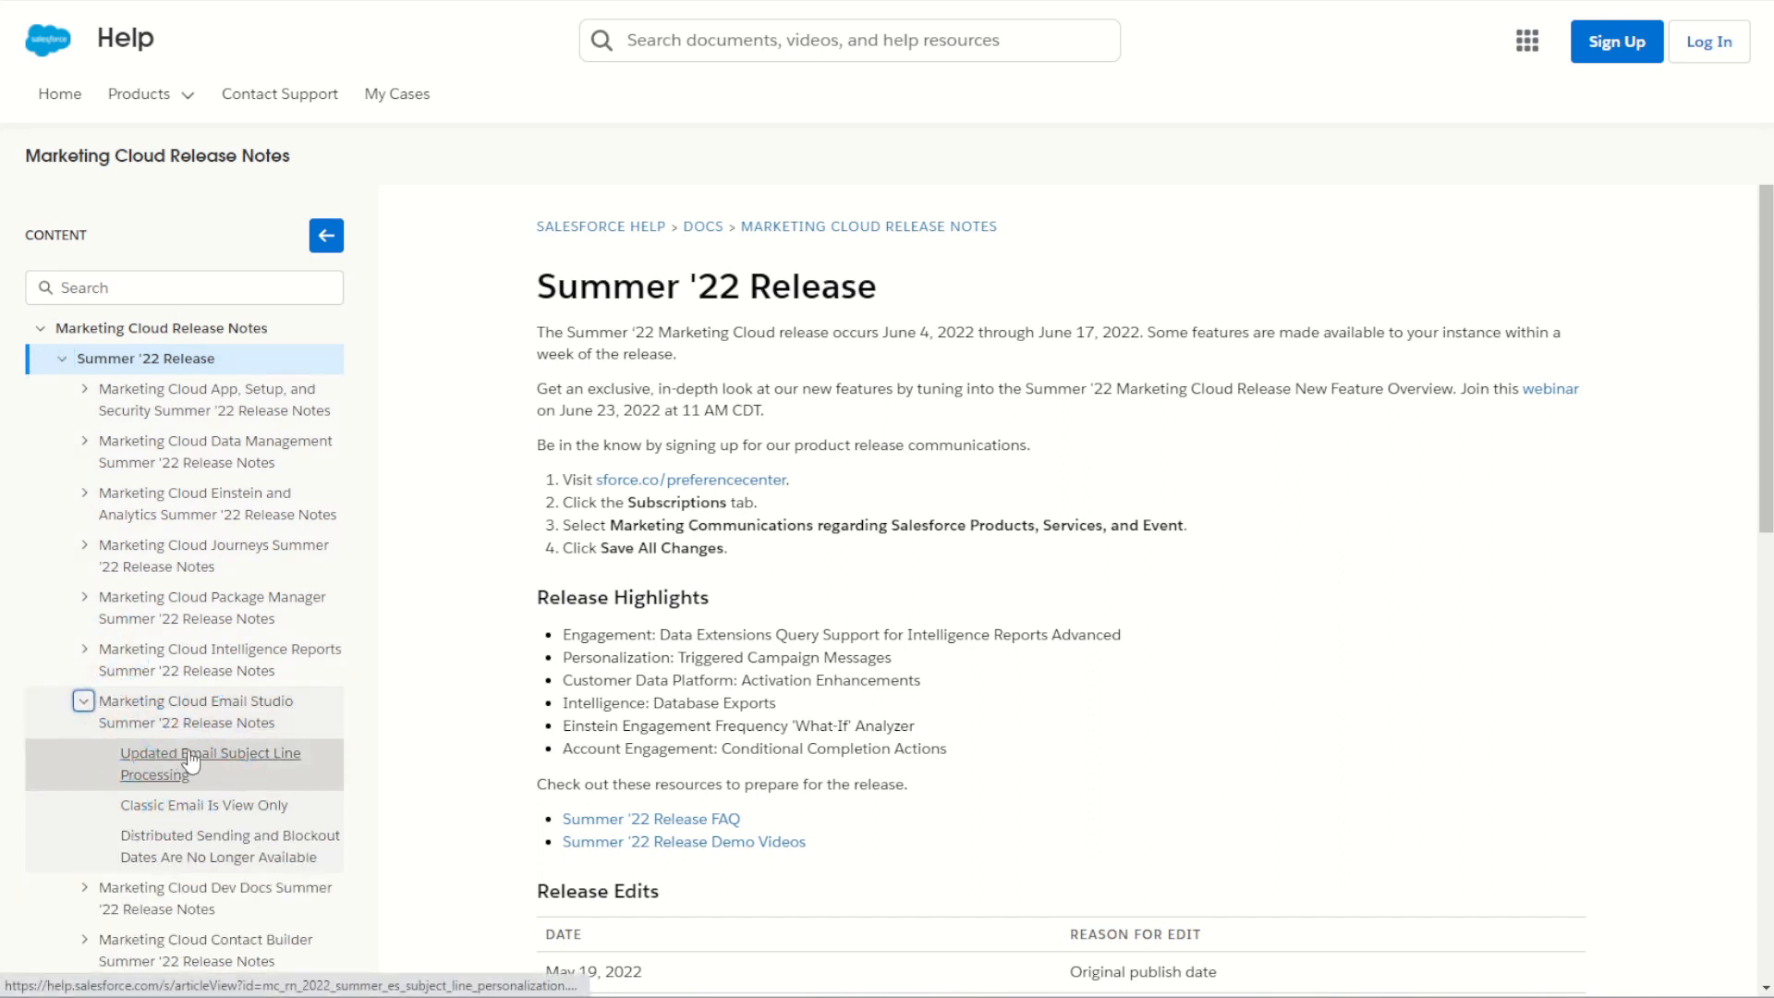
click(211, 761)
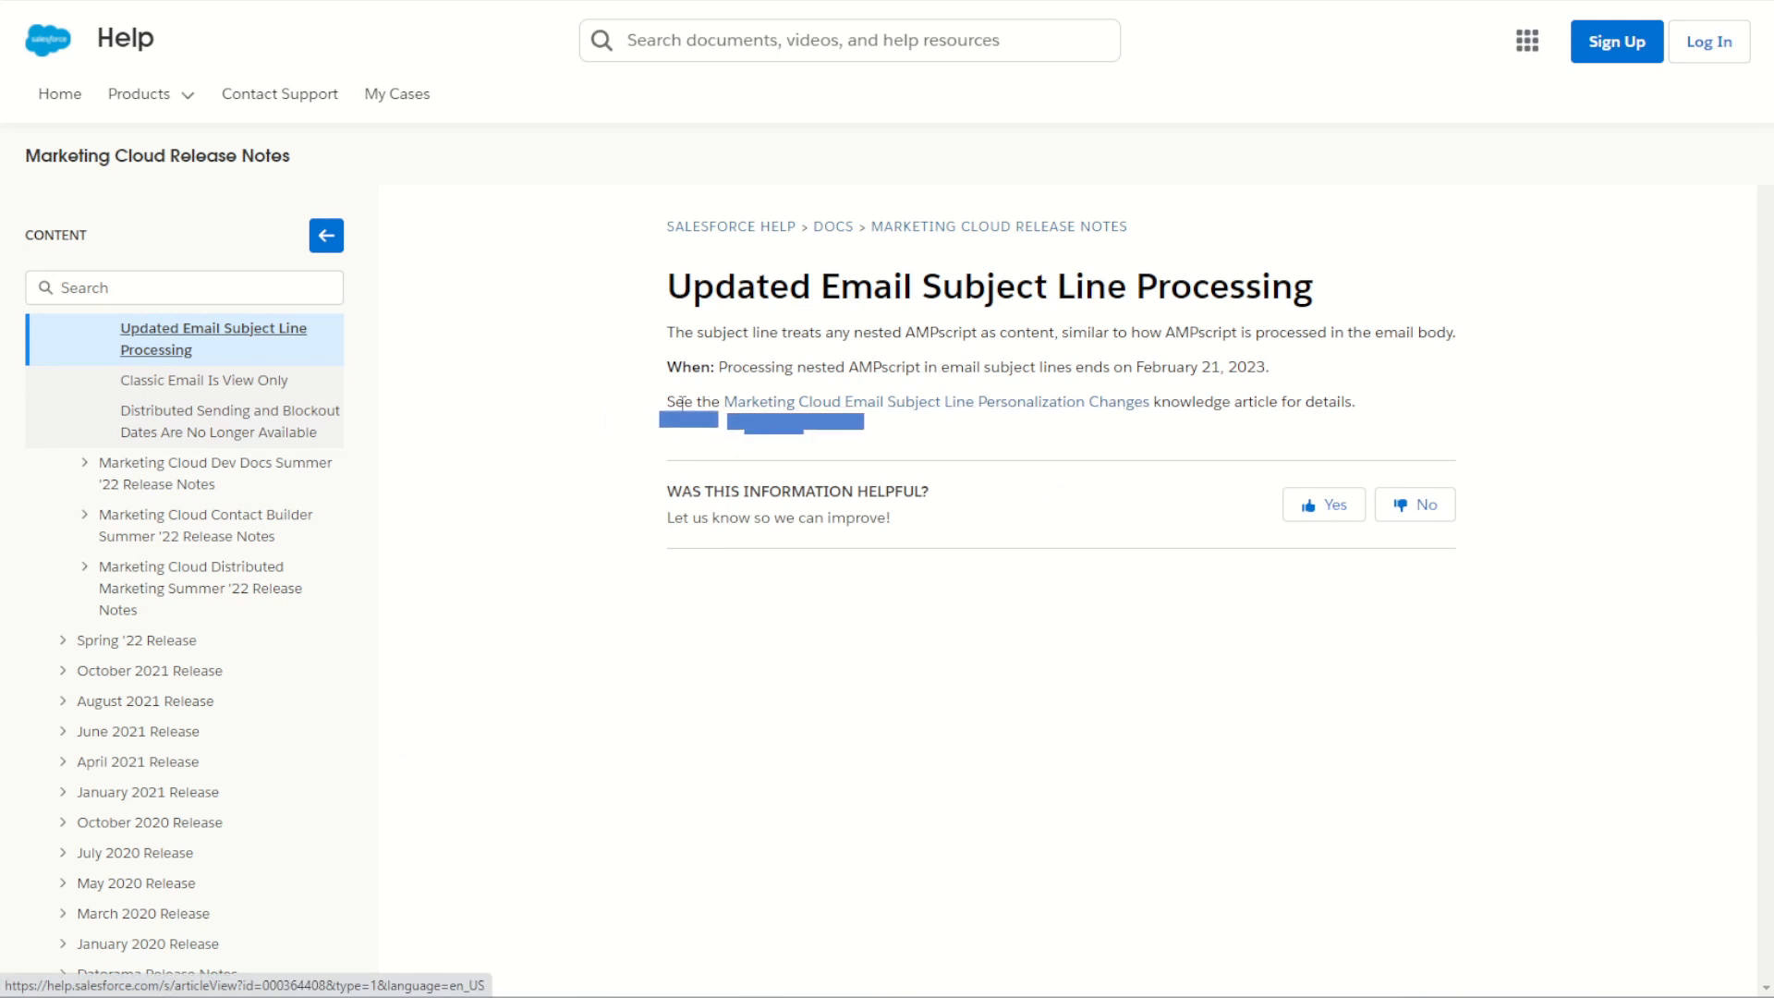
click(937, 401)
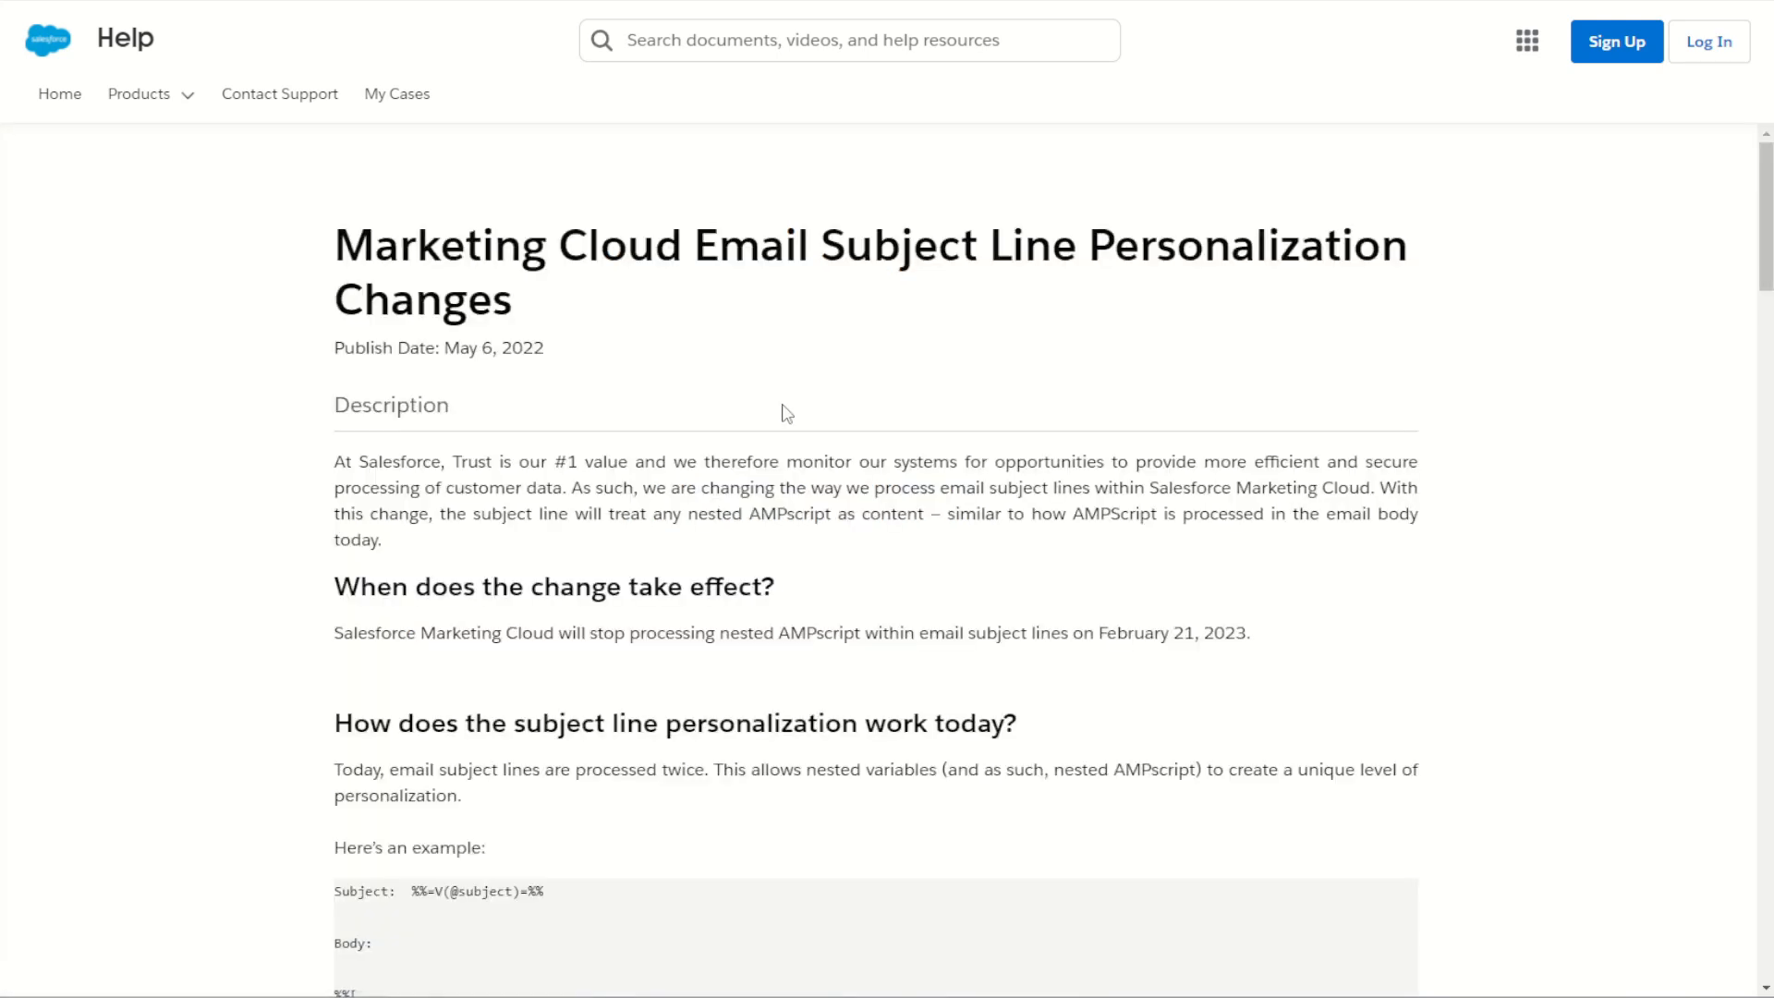
scroll(down, 3)
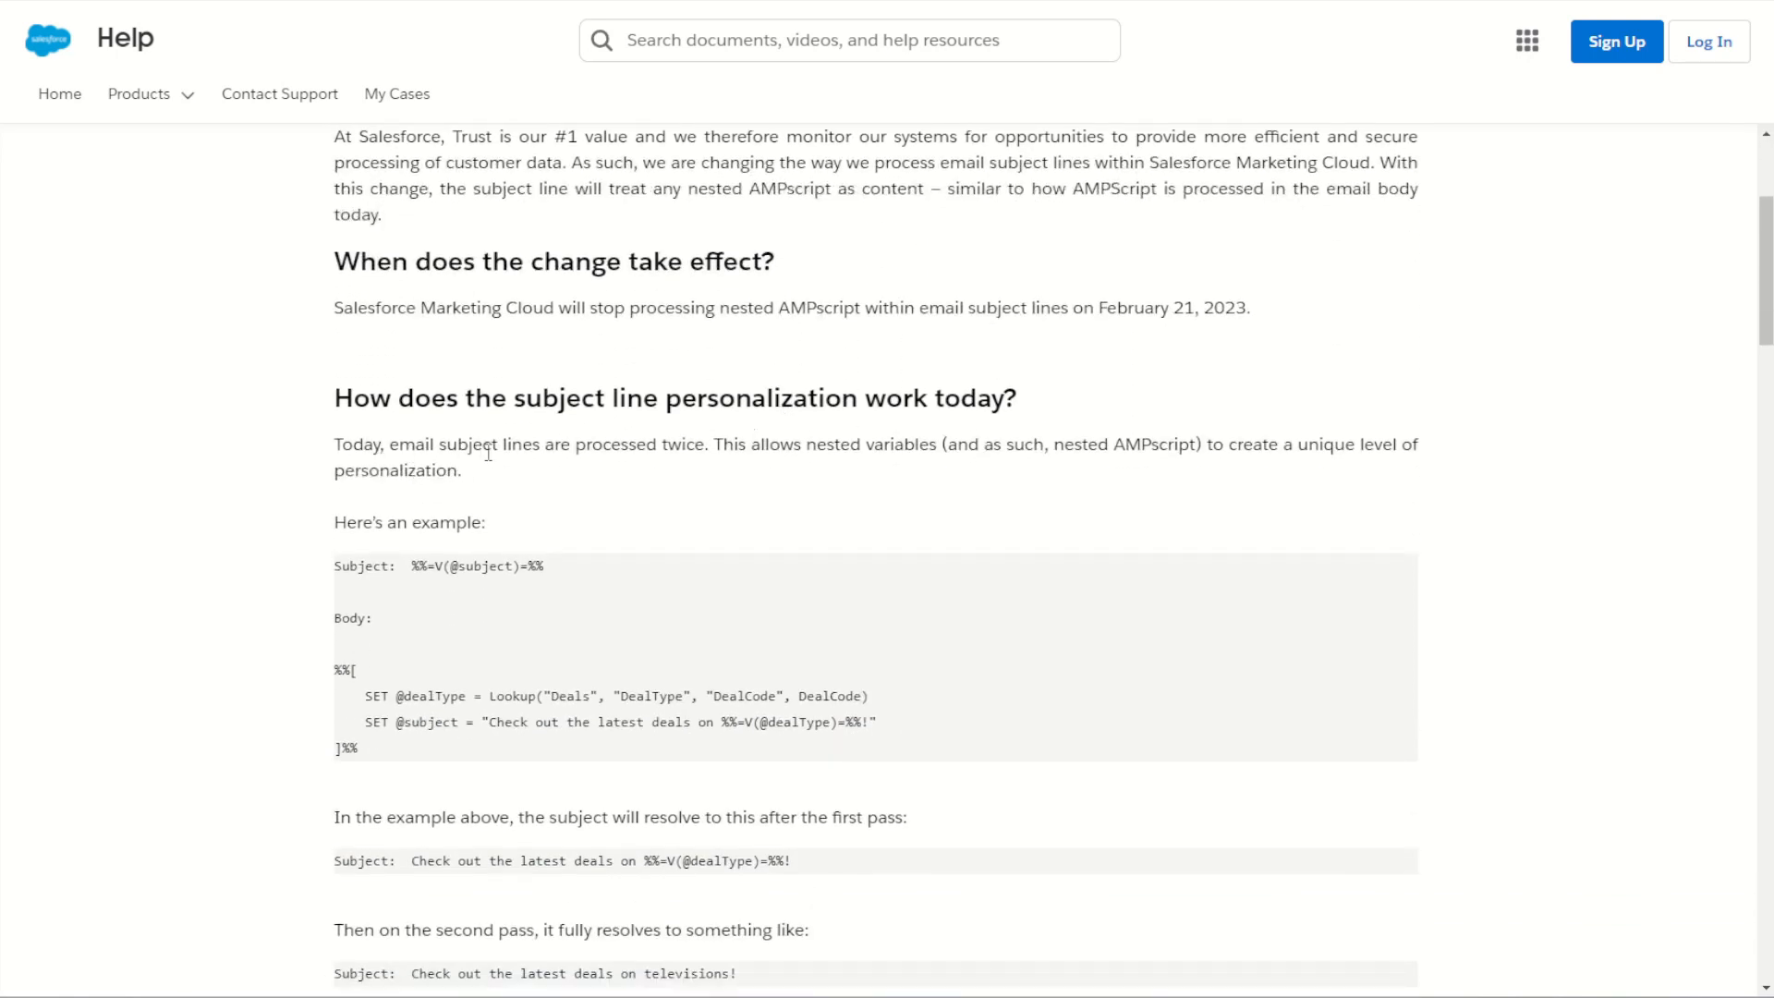
mouse_move(724, 481)
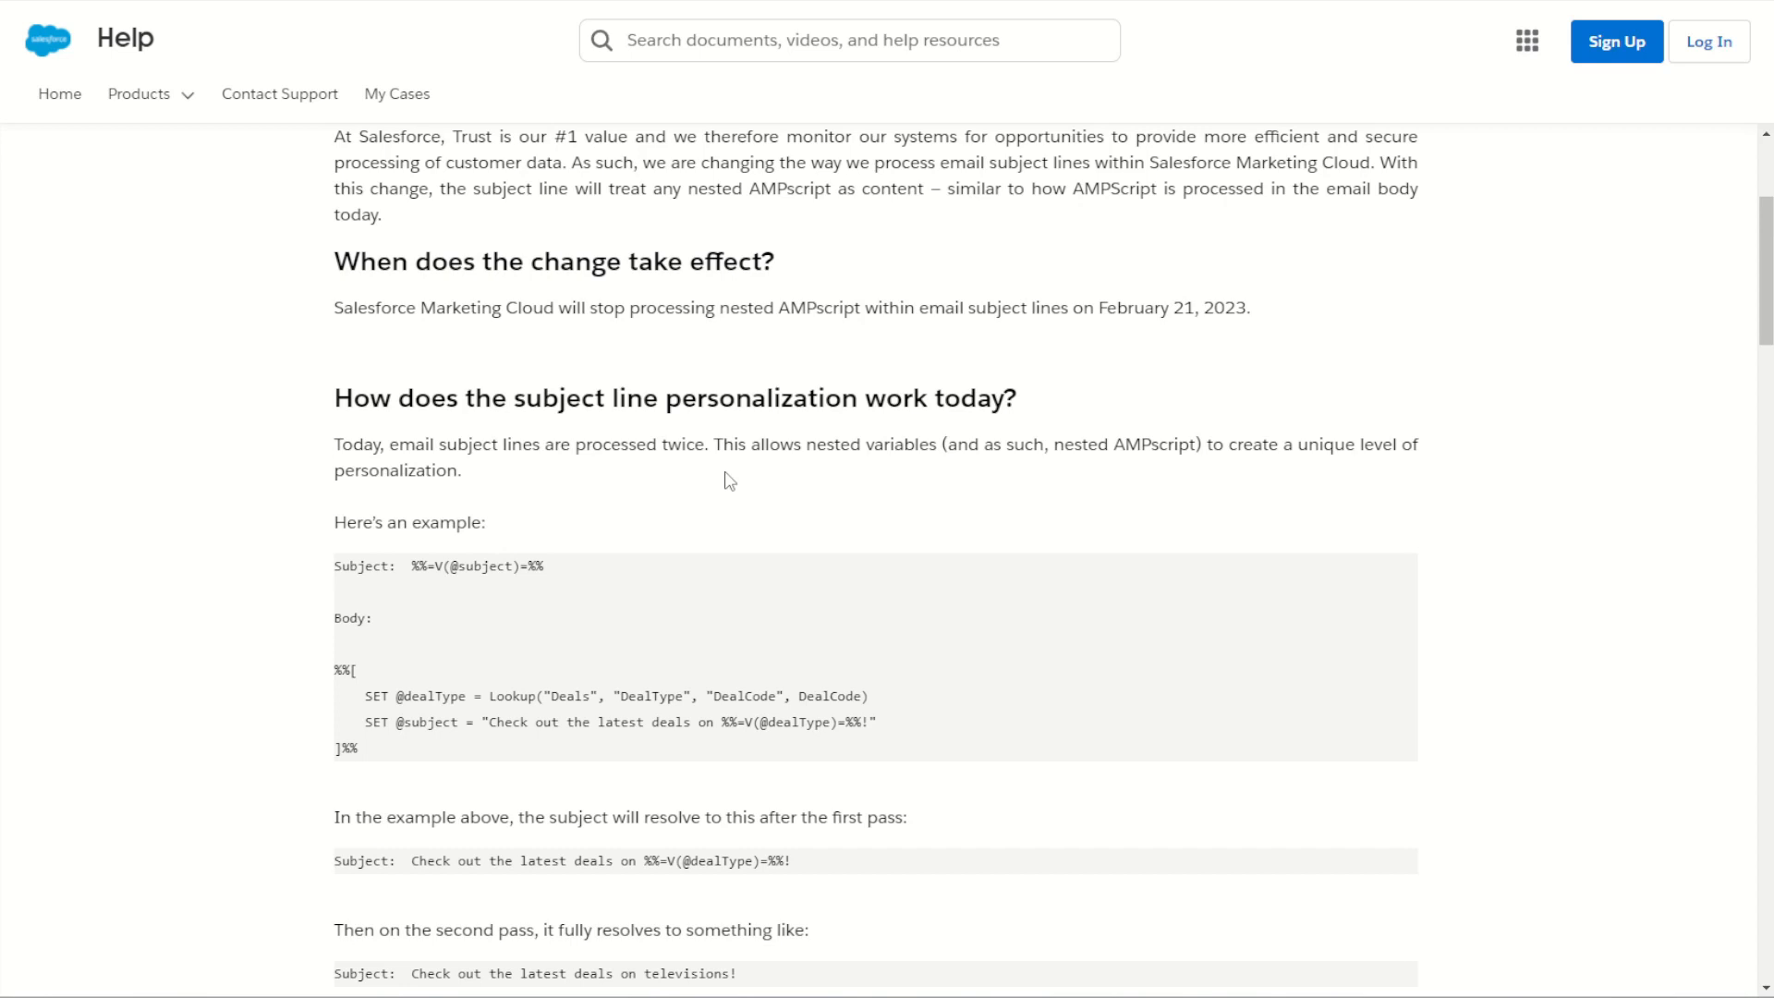
mouse_move(1005, 480)
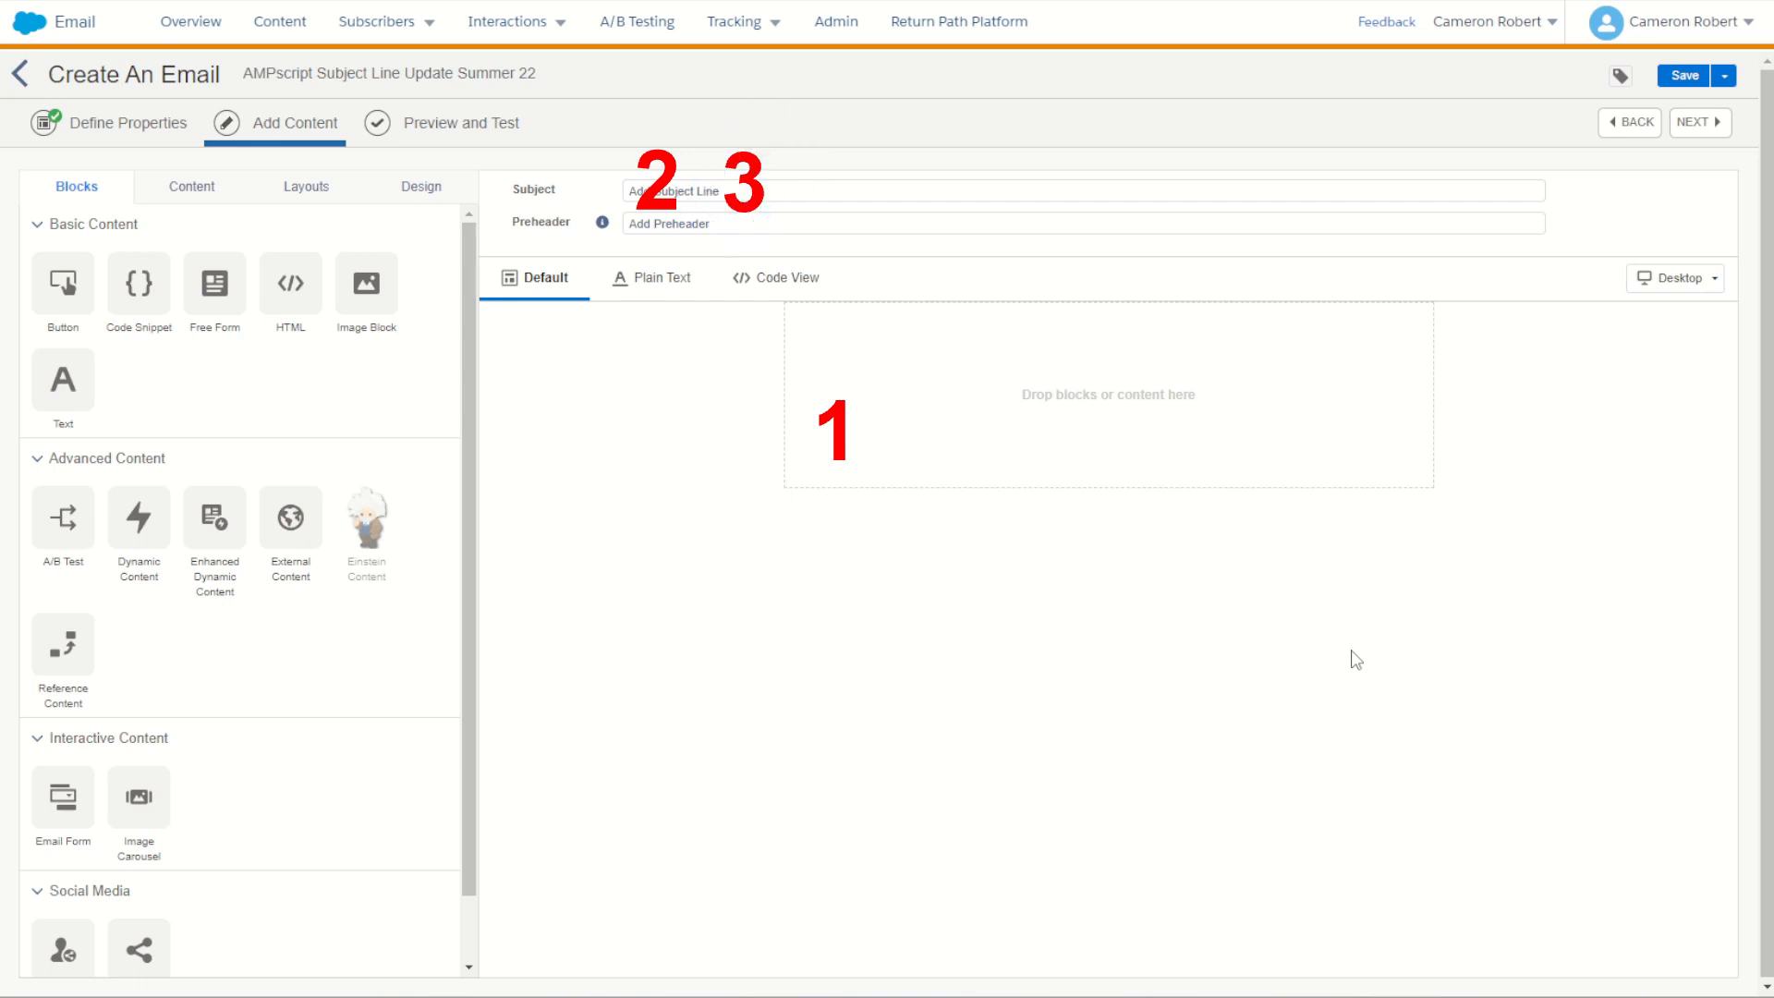
mouse_move(1681, 703)
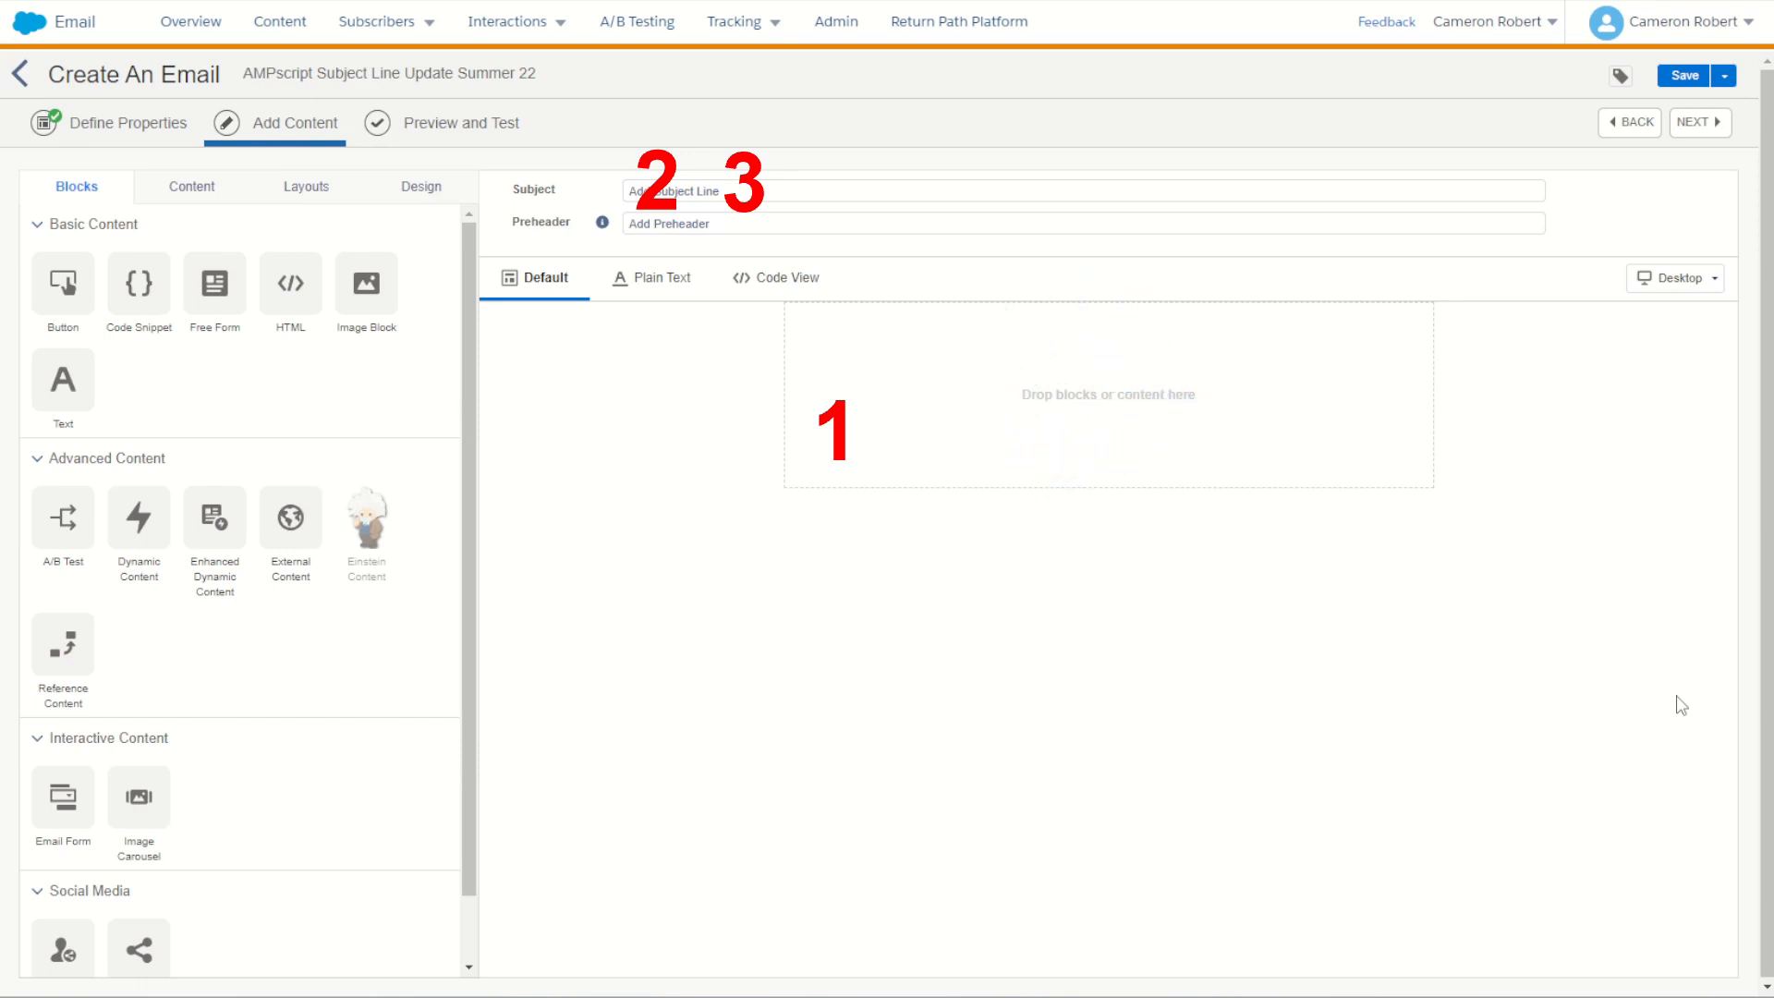
mouse_move(1603, 698)
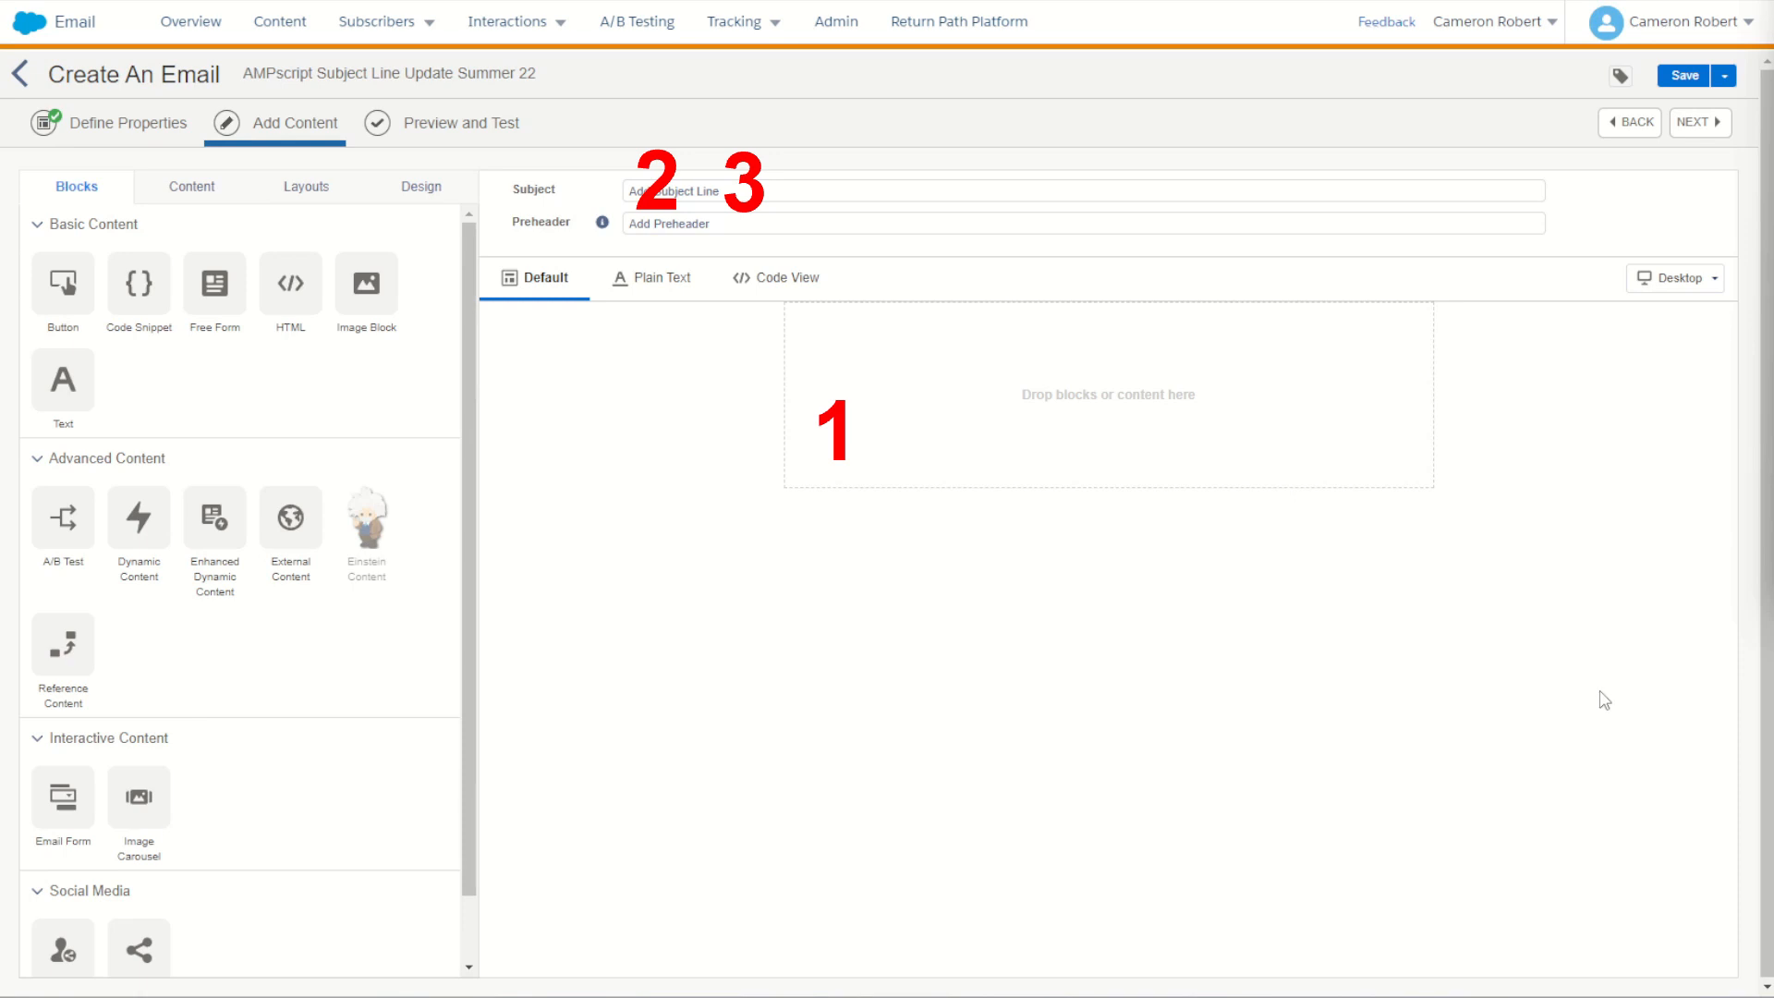
mouse_move(1466, 694)
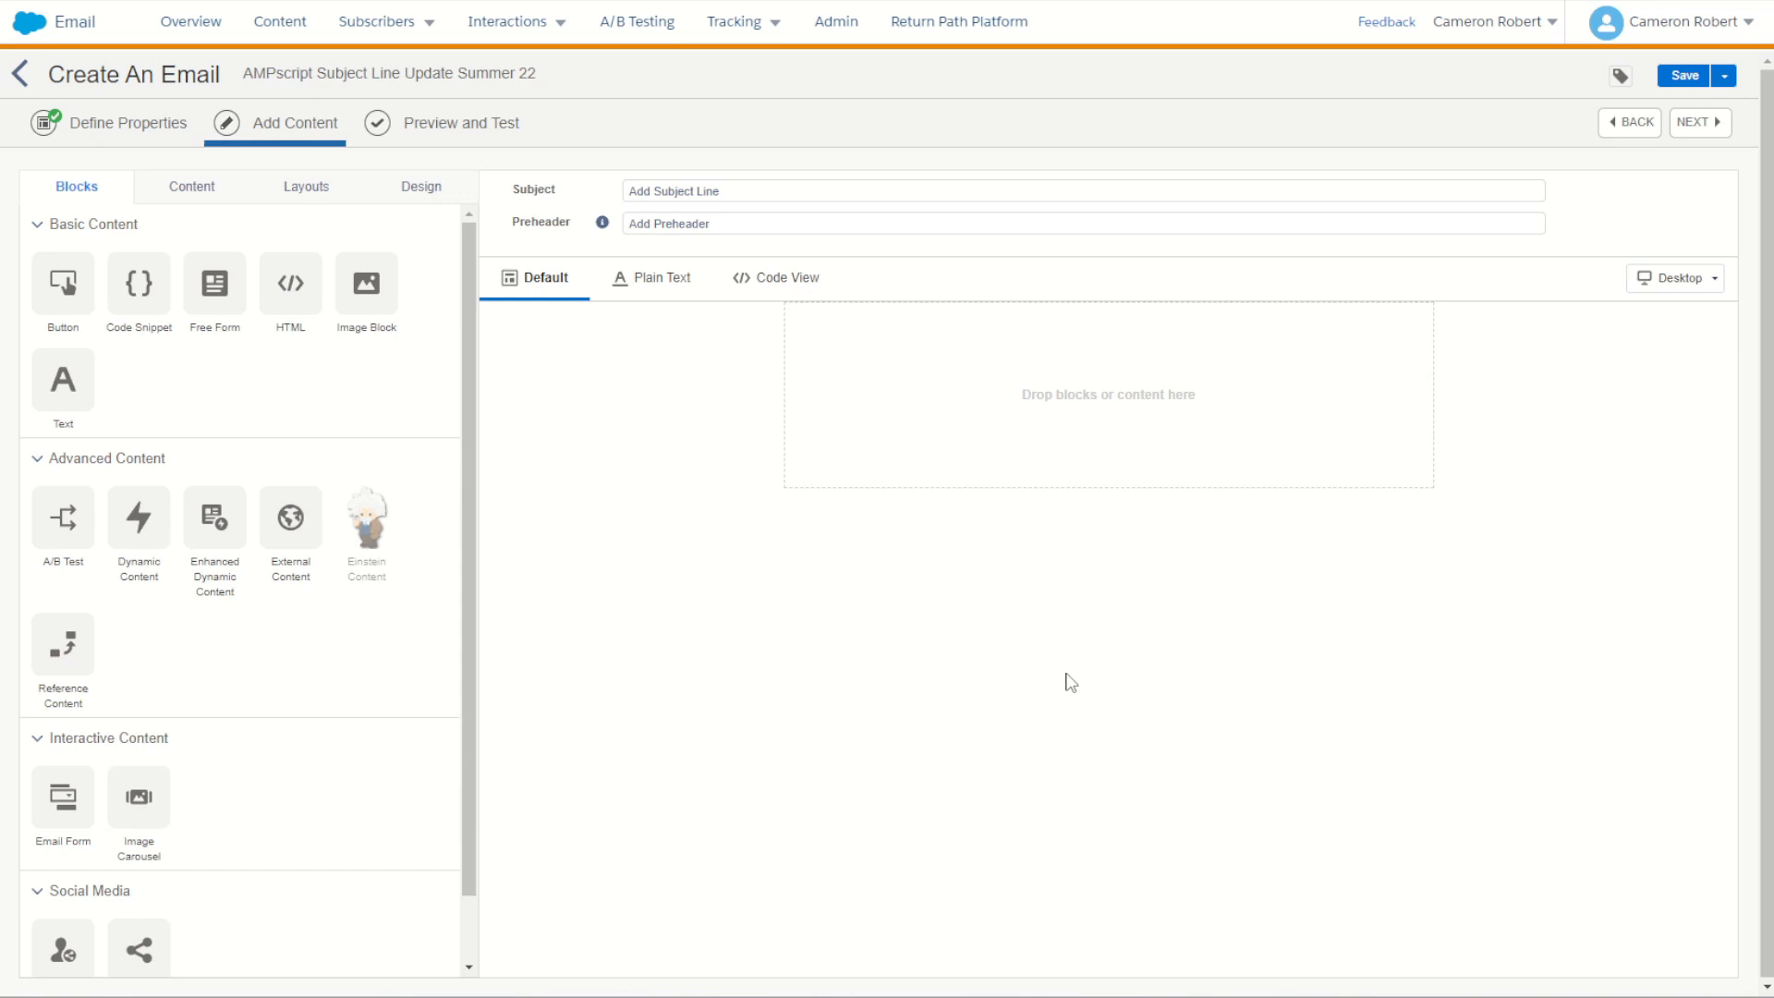
mouse_move(1060, 724)
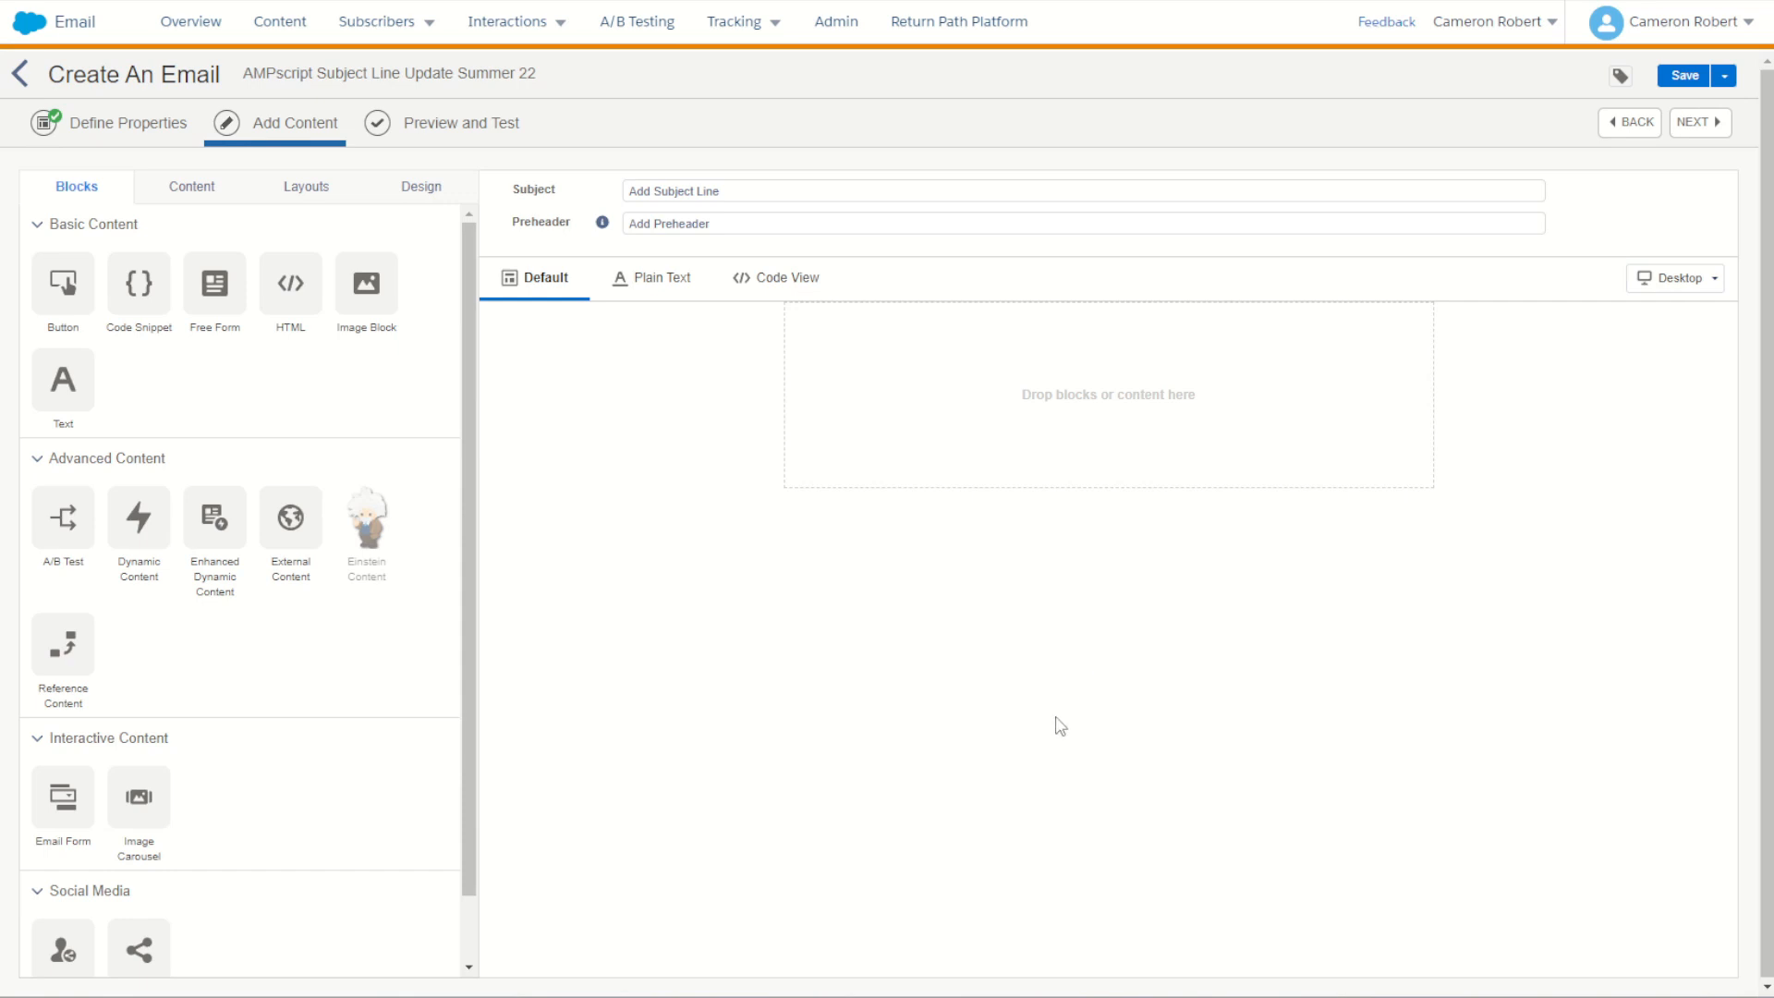
mouse_move(556, 548)
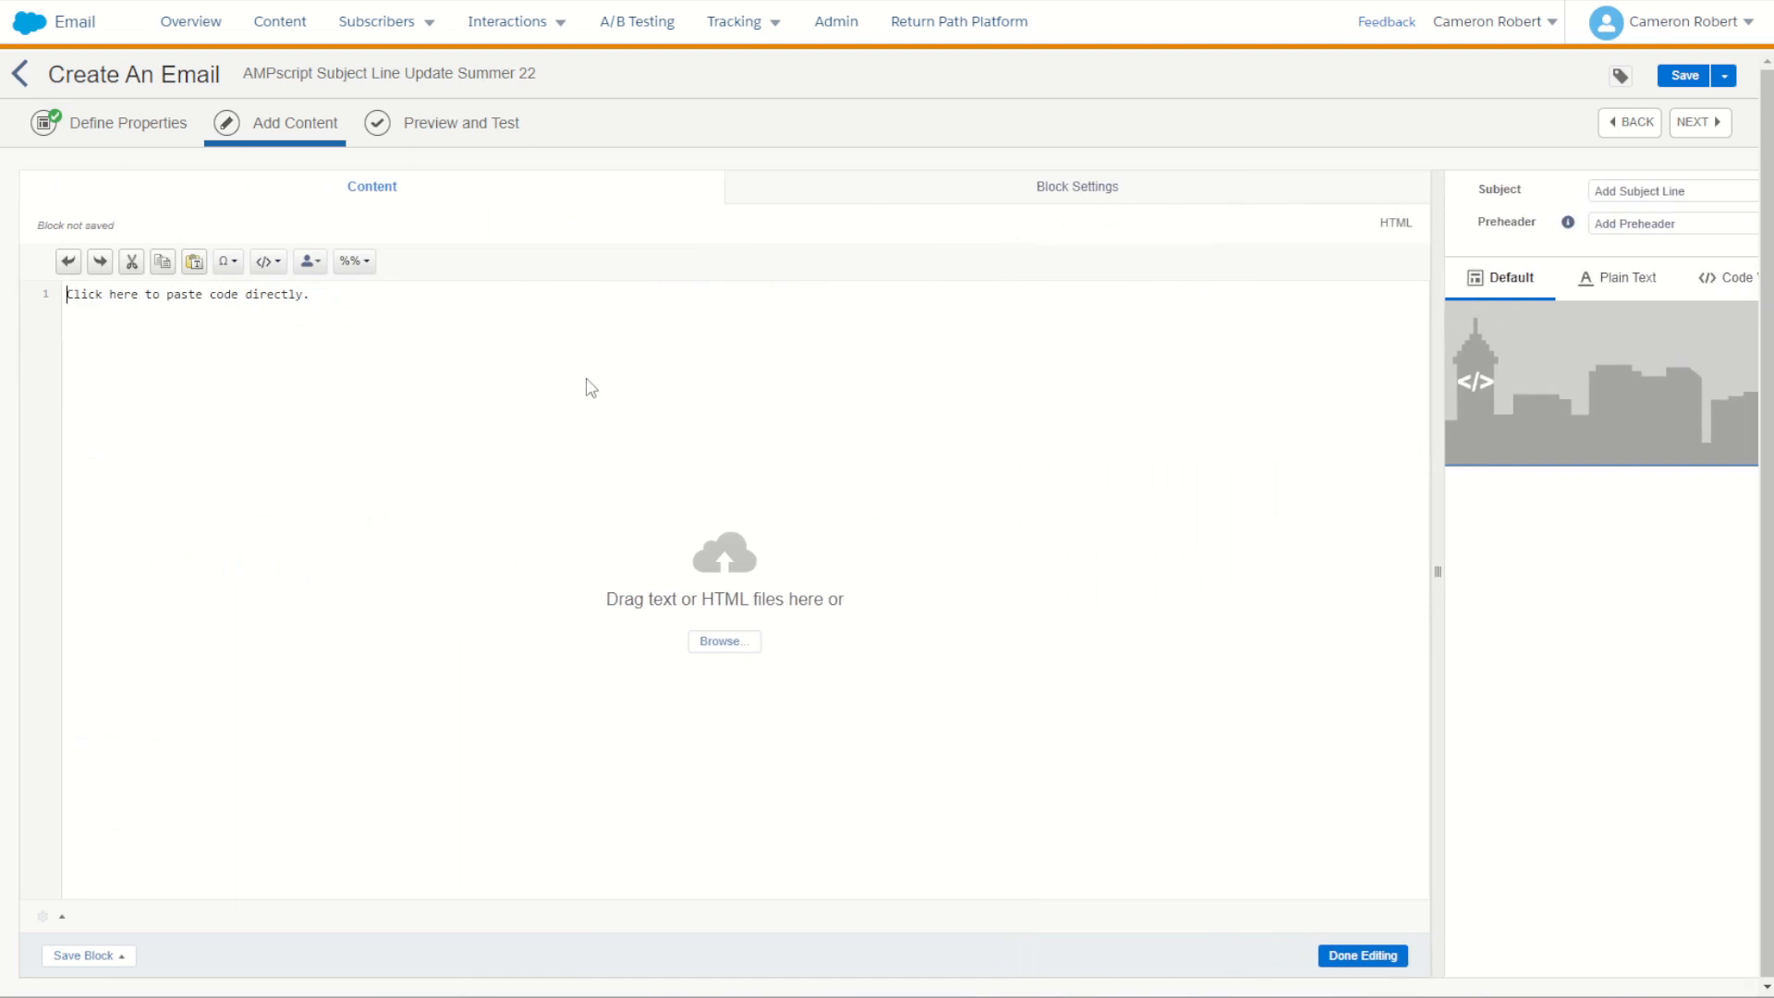
text(%)
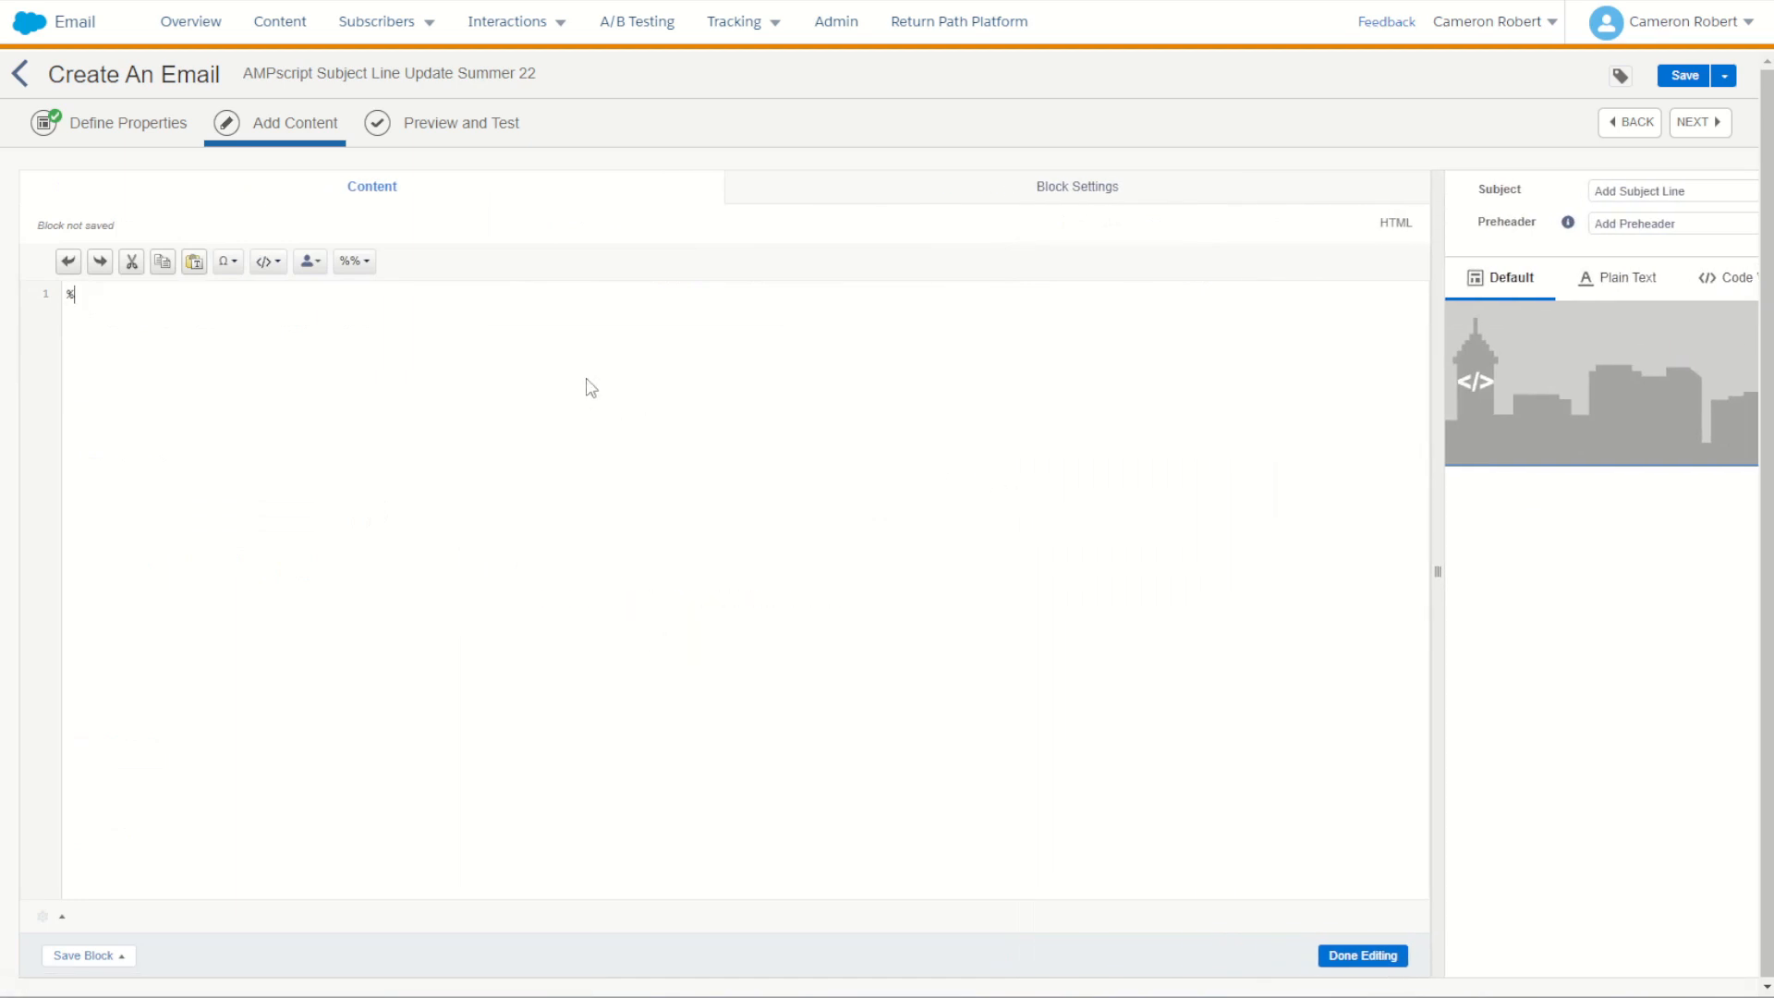
text(%%%)
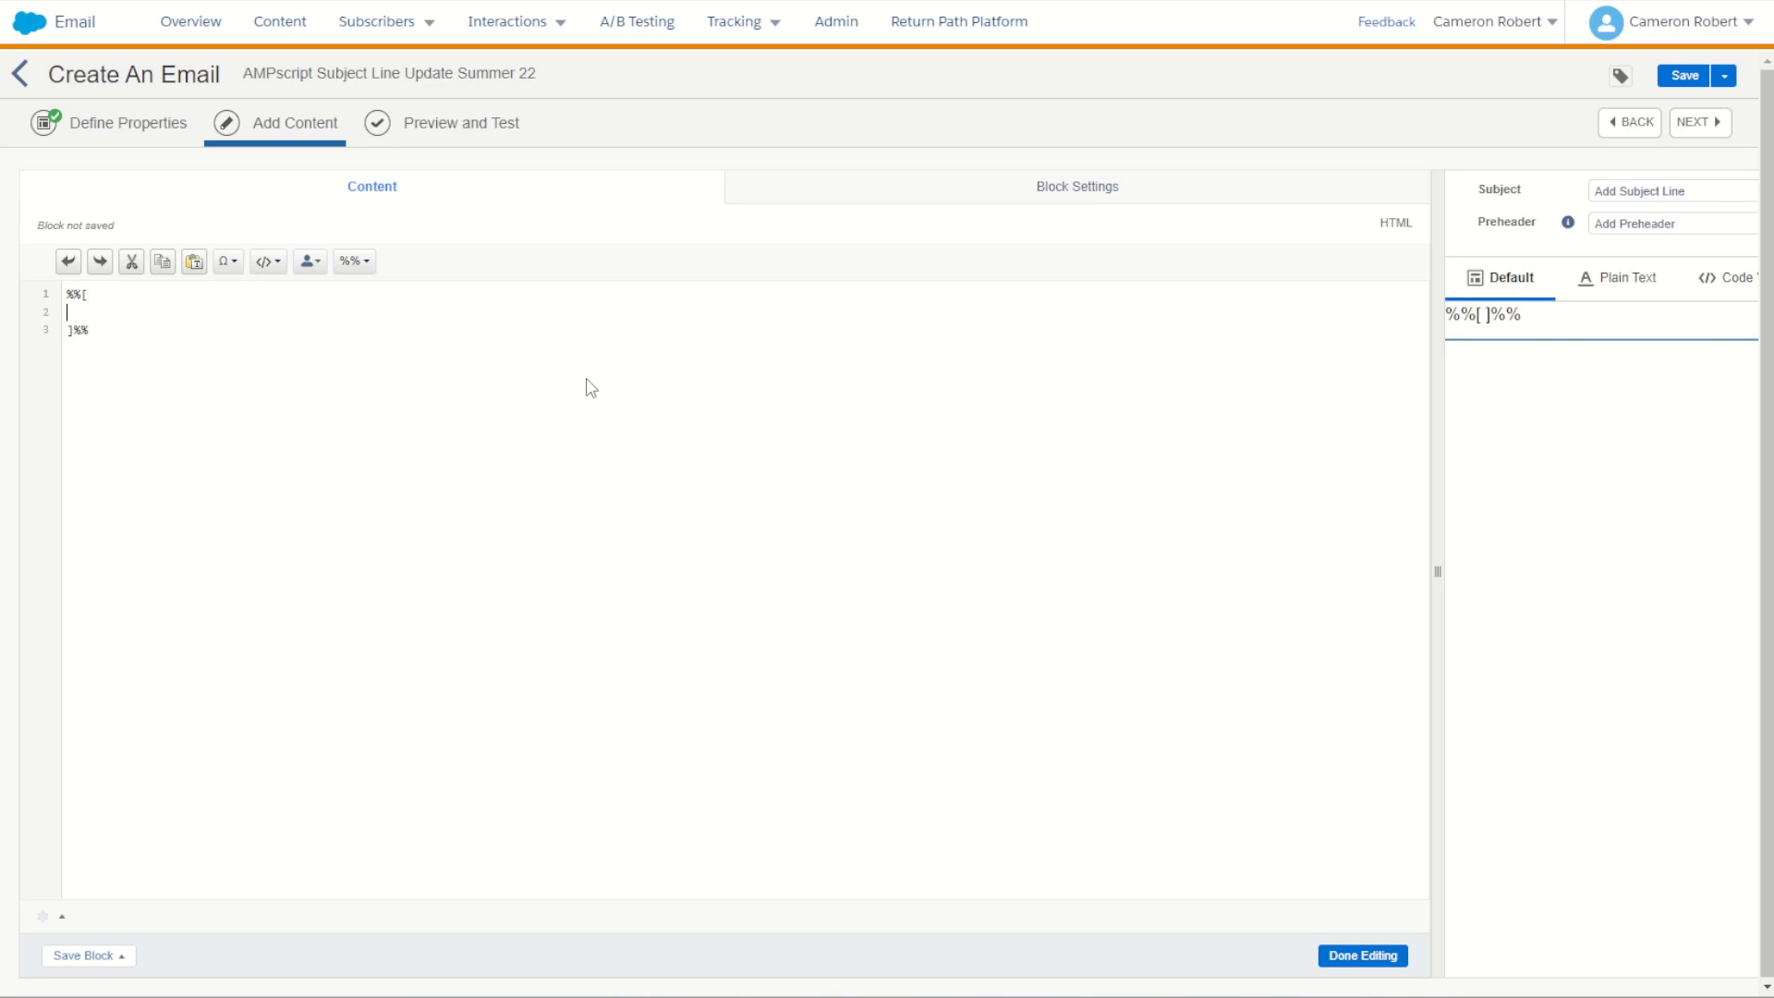
text(SET Sub)
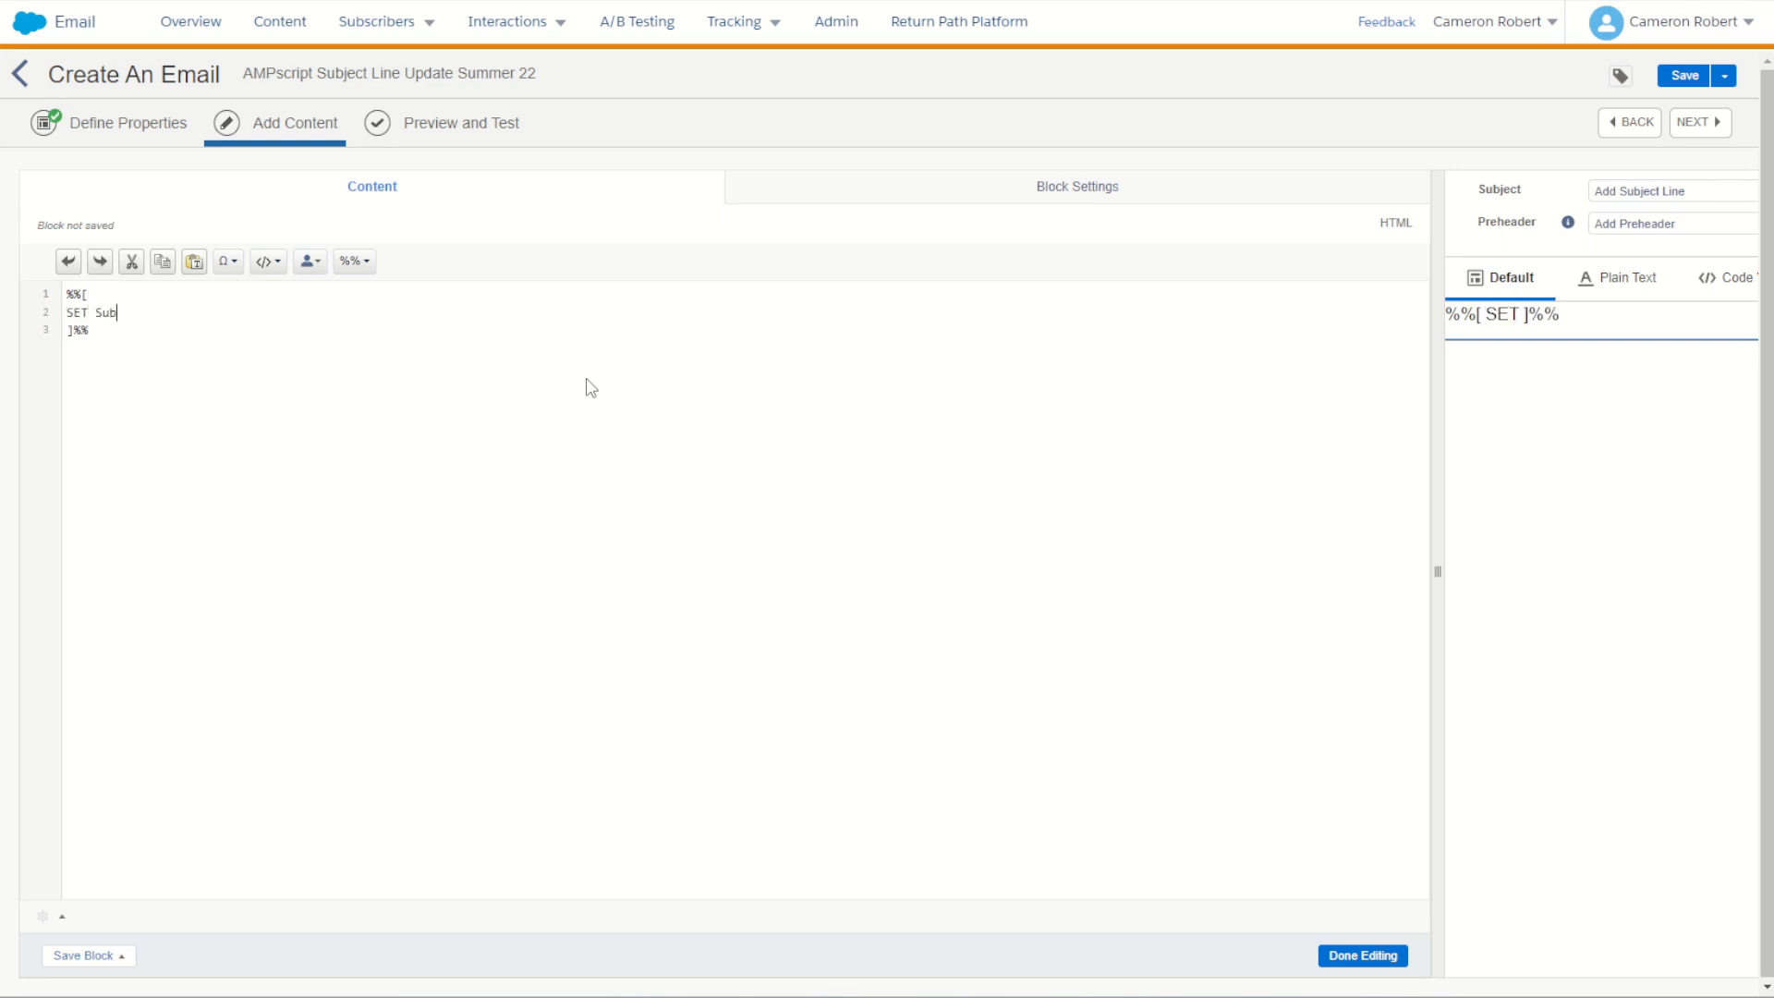
text(@Subject)
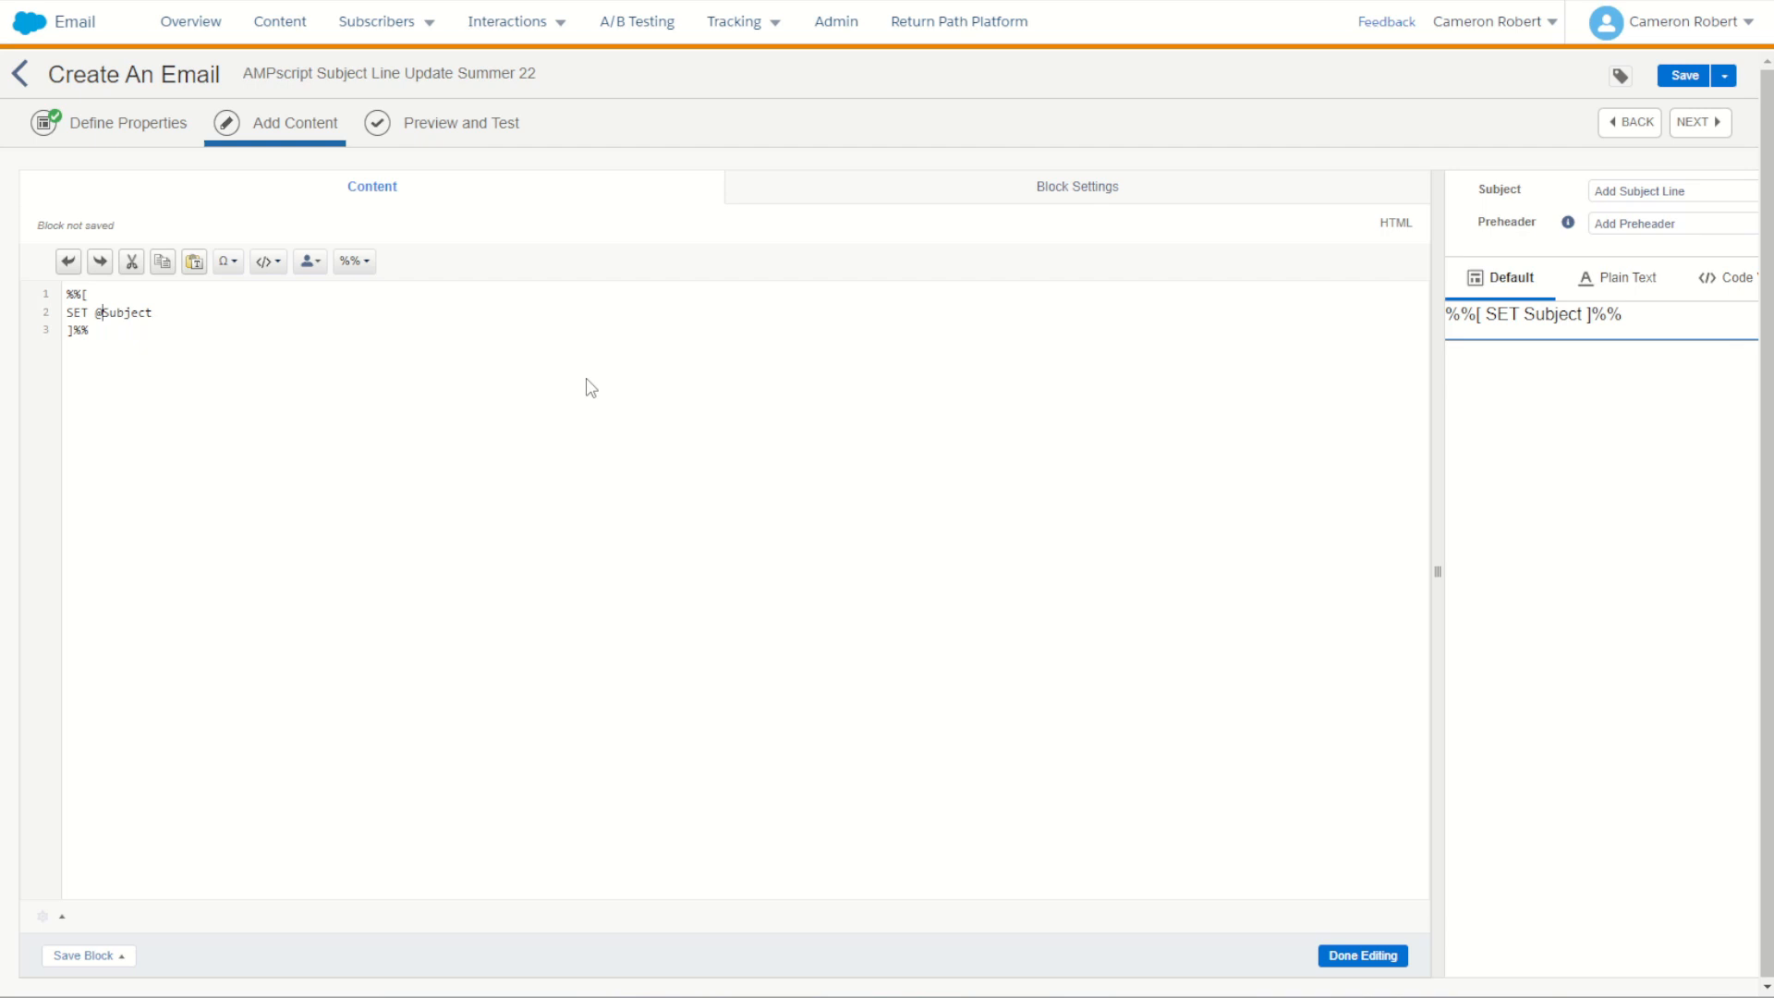
text(= ")
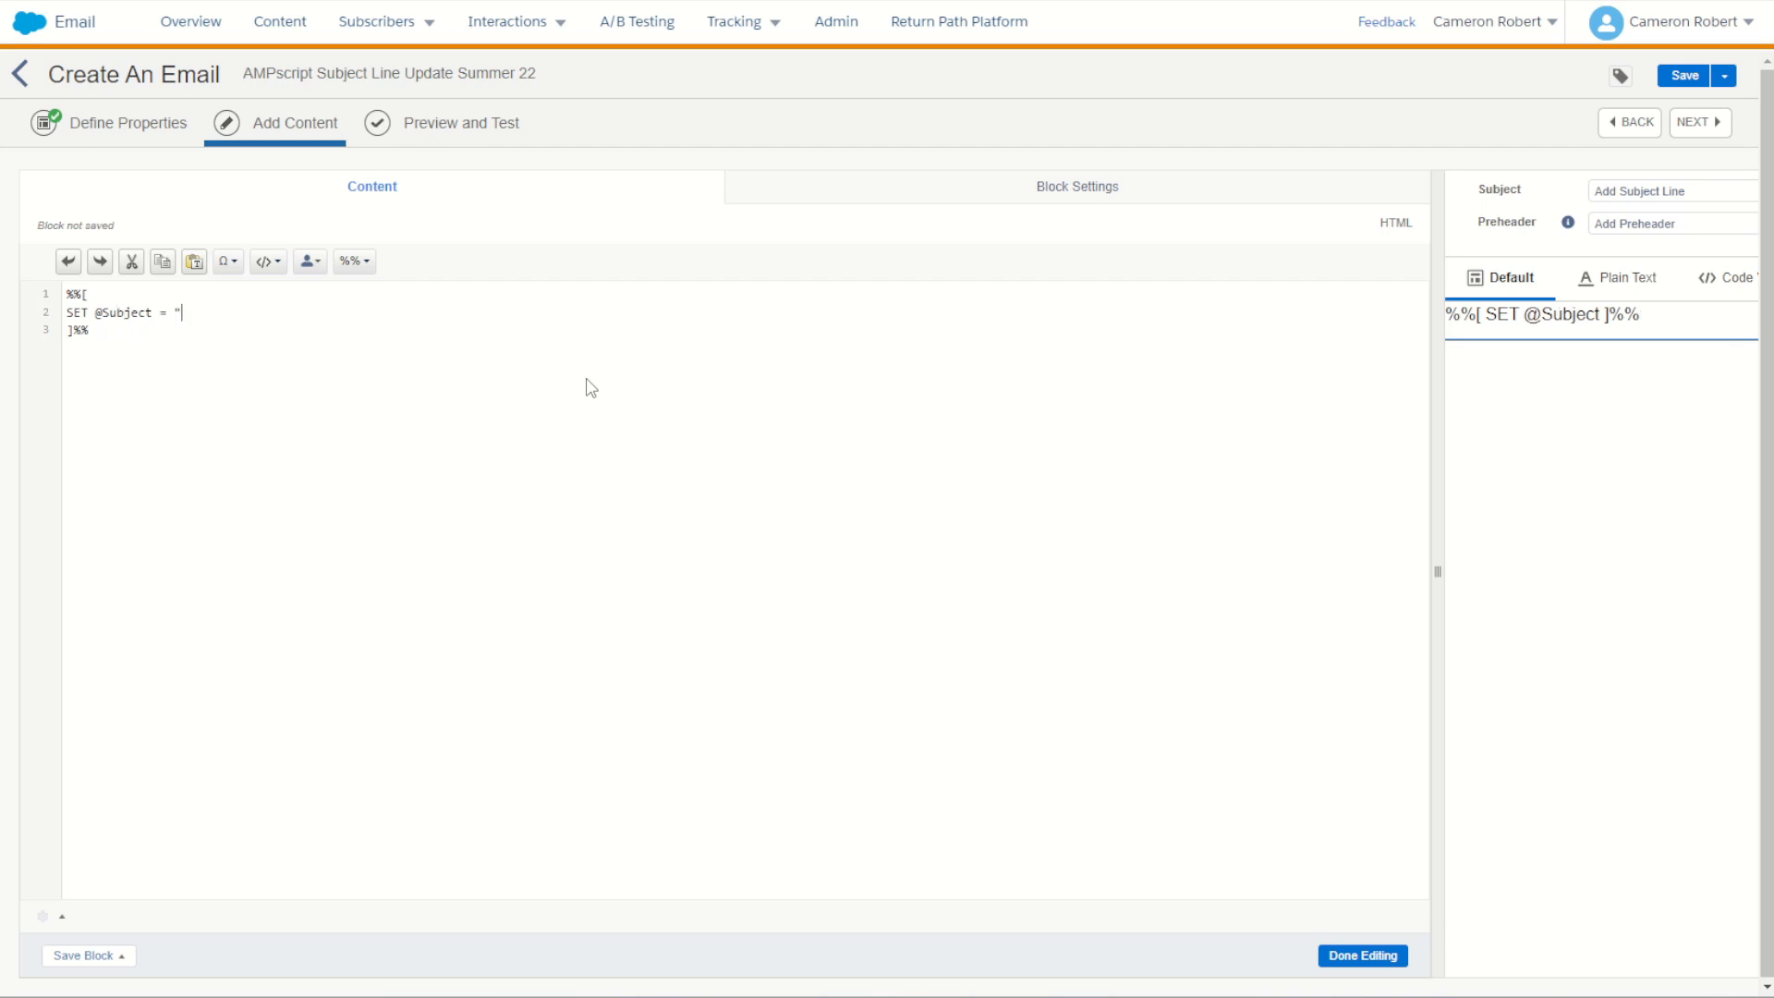
text(hi)
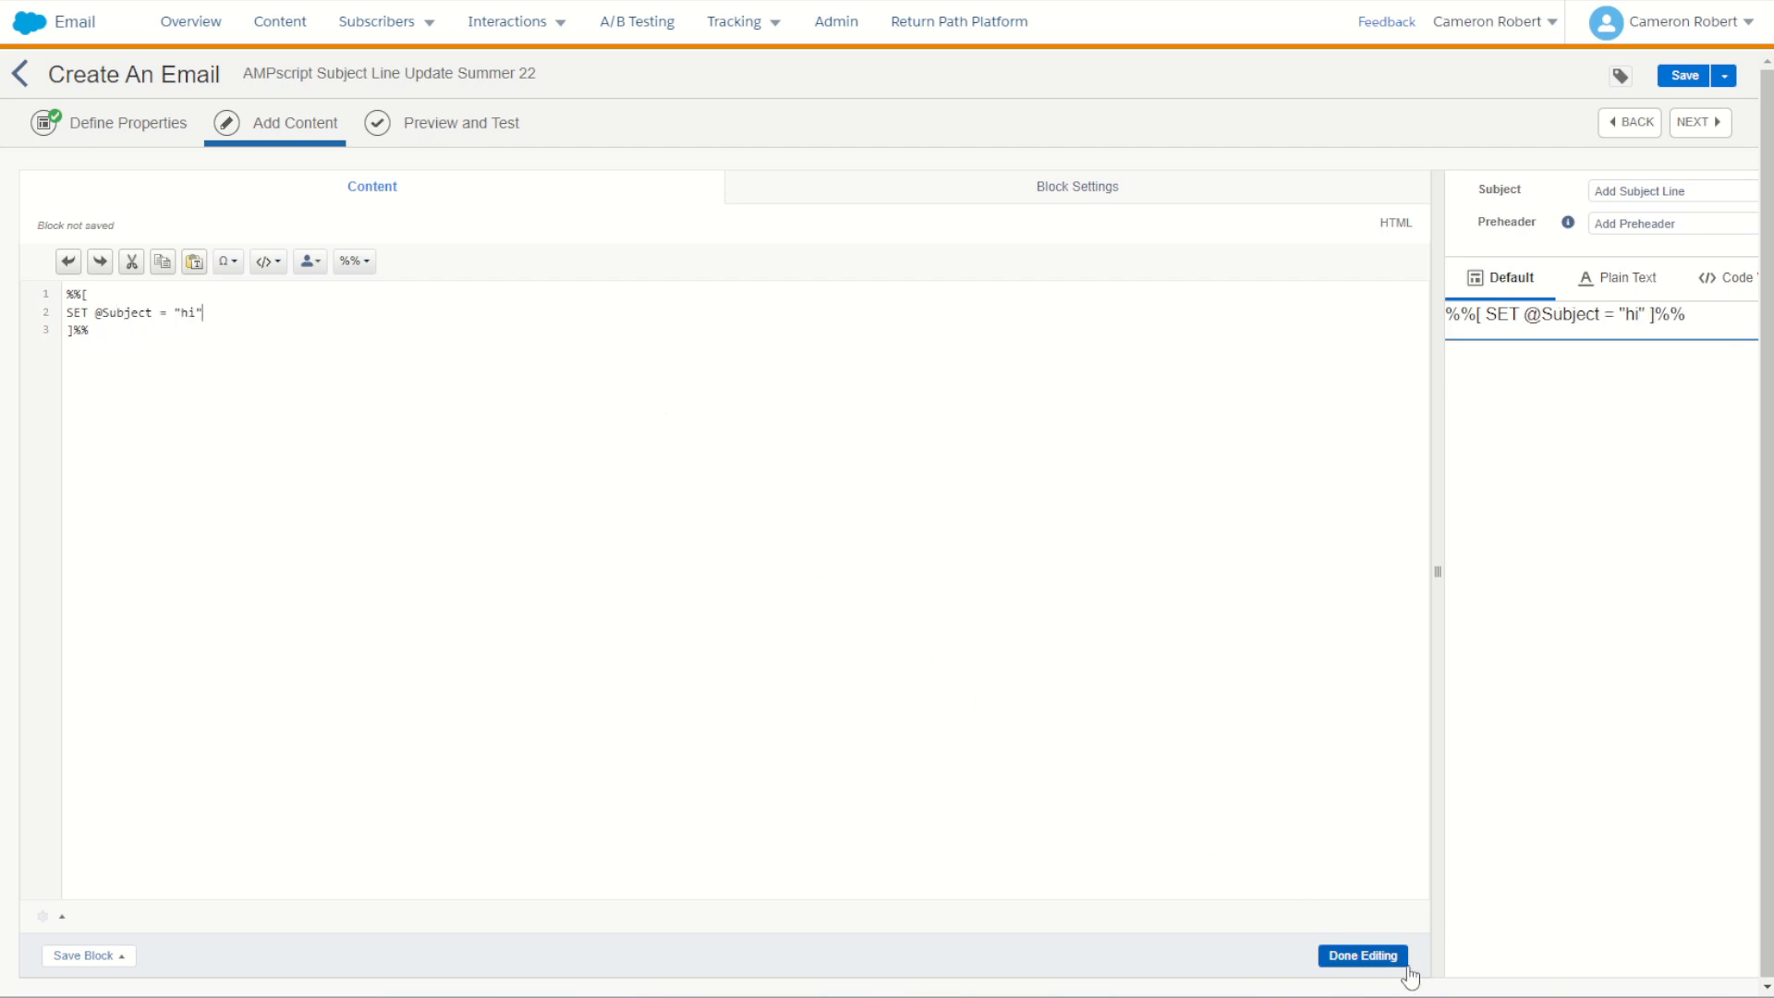
click(1361, 956)
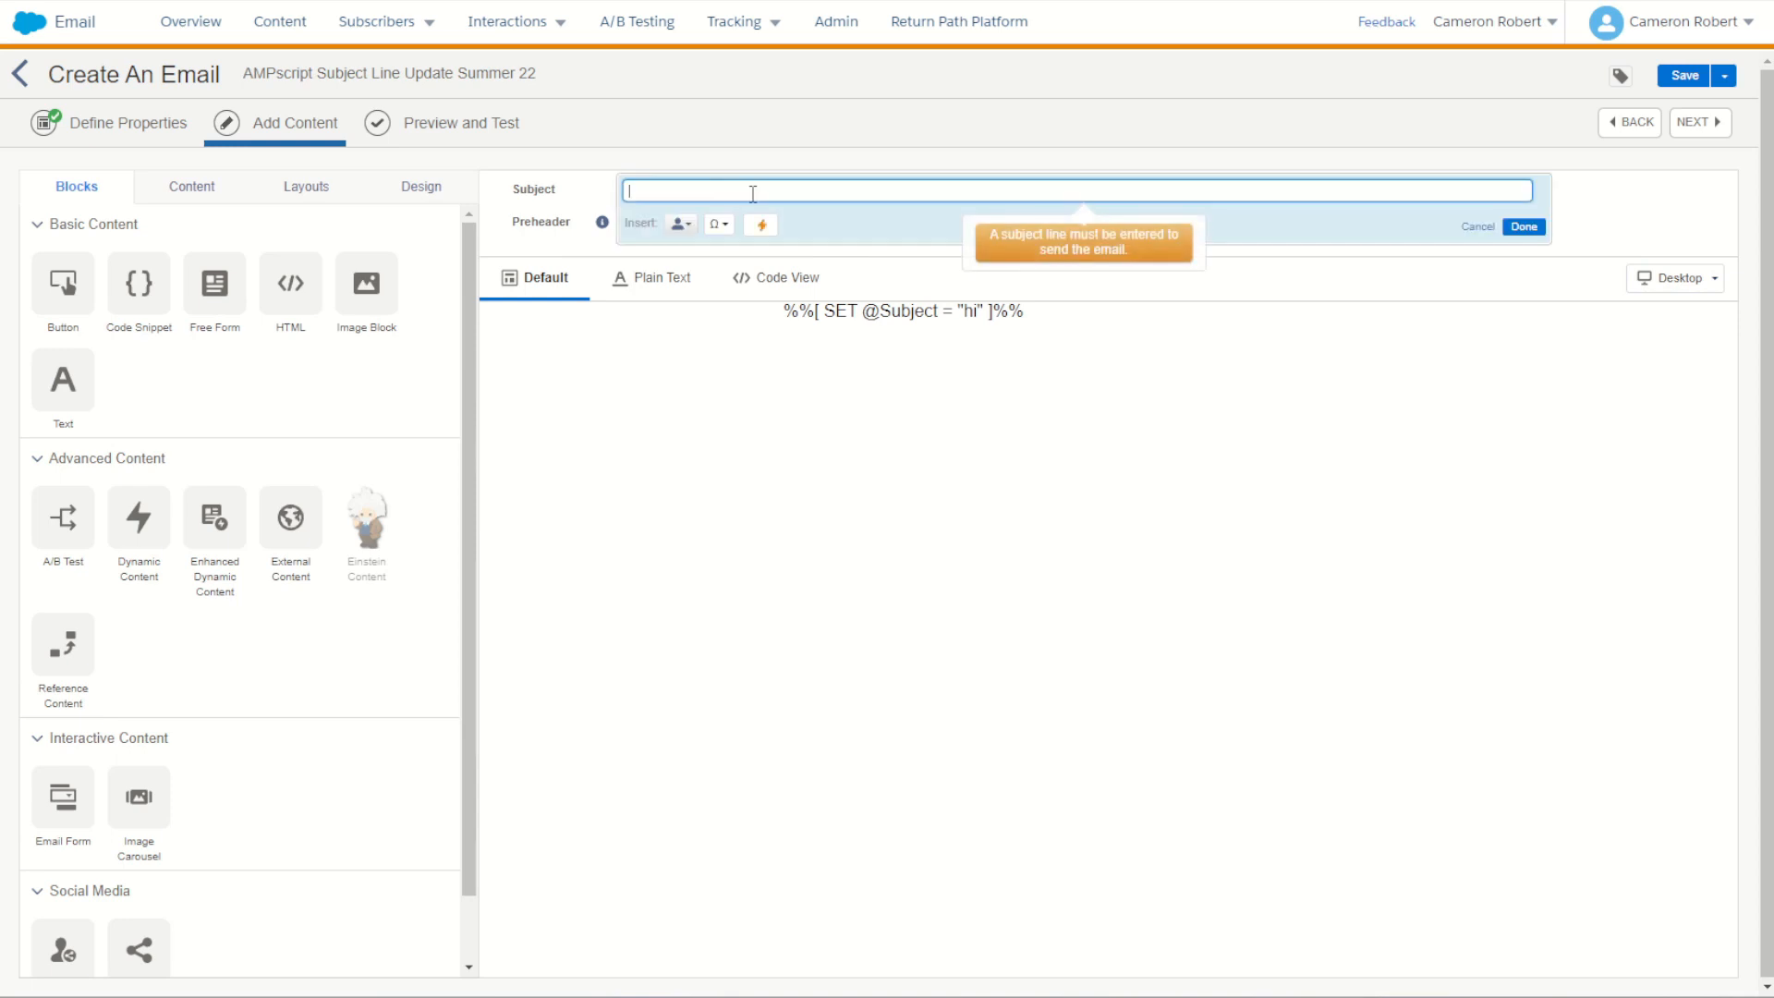
text(%%=v(@Subject)=%%)
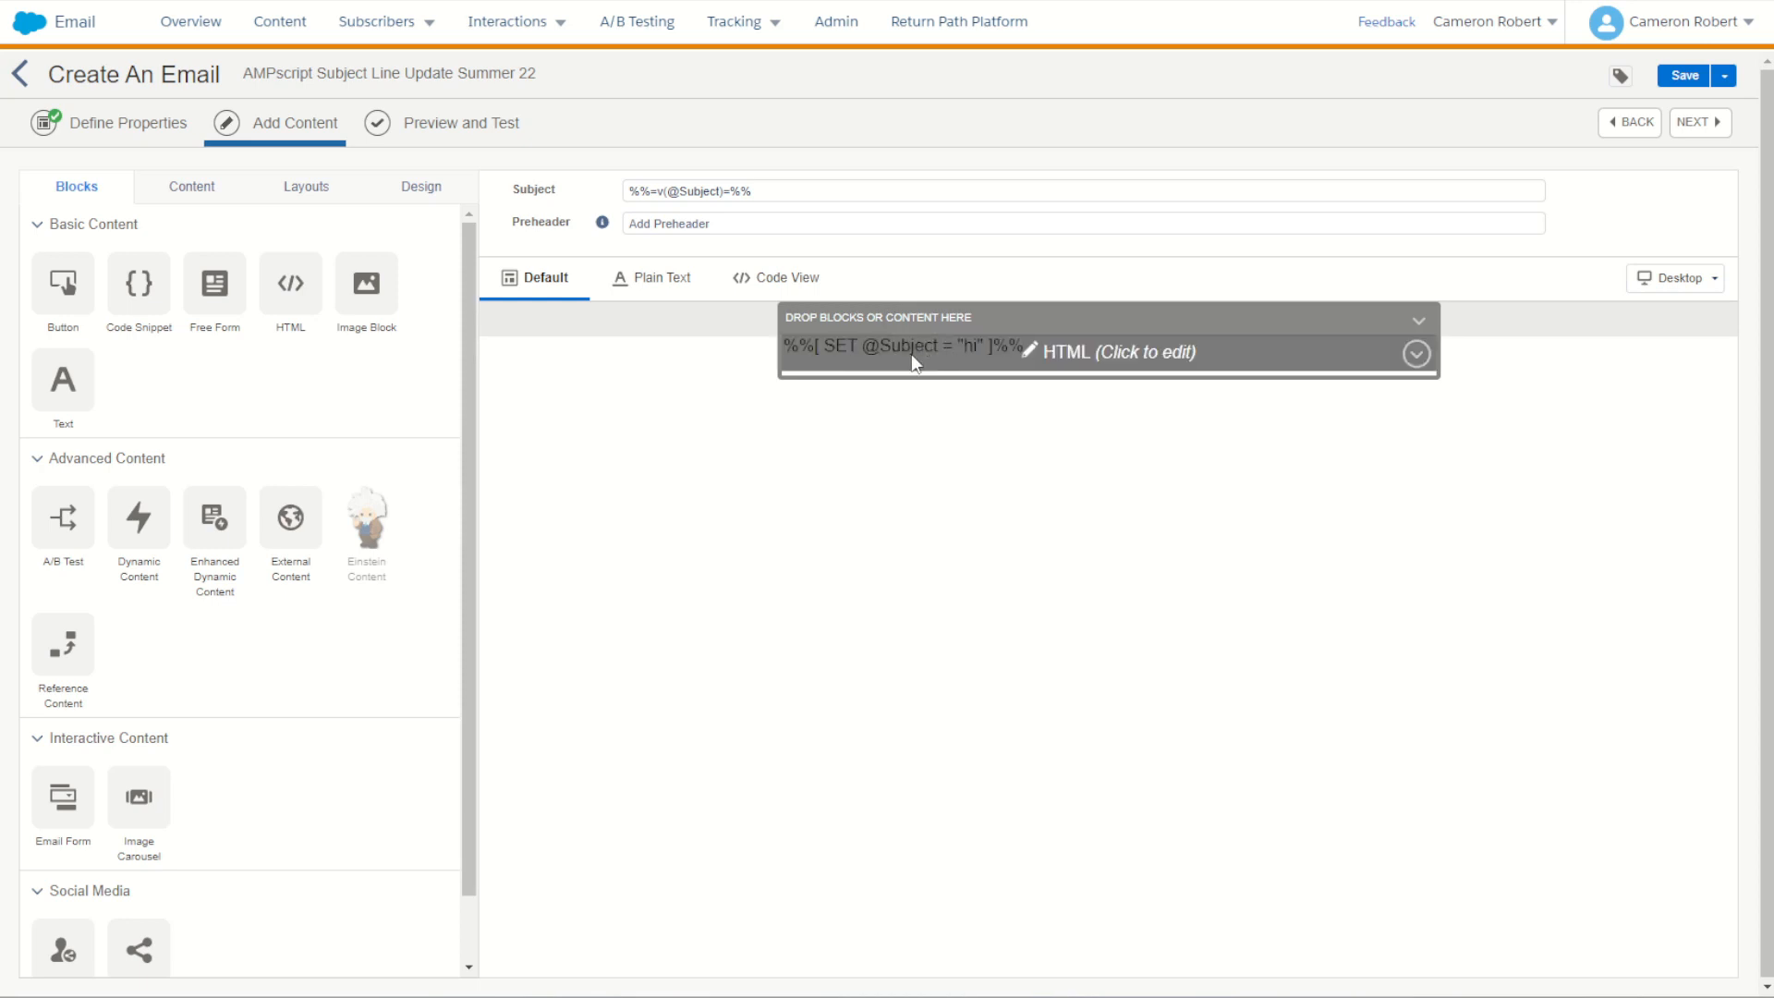
click(1683, 76)
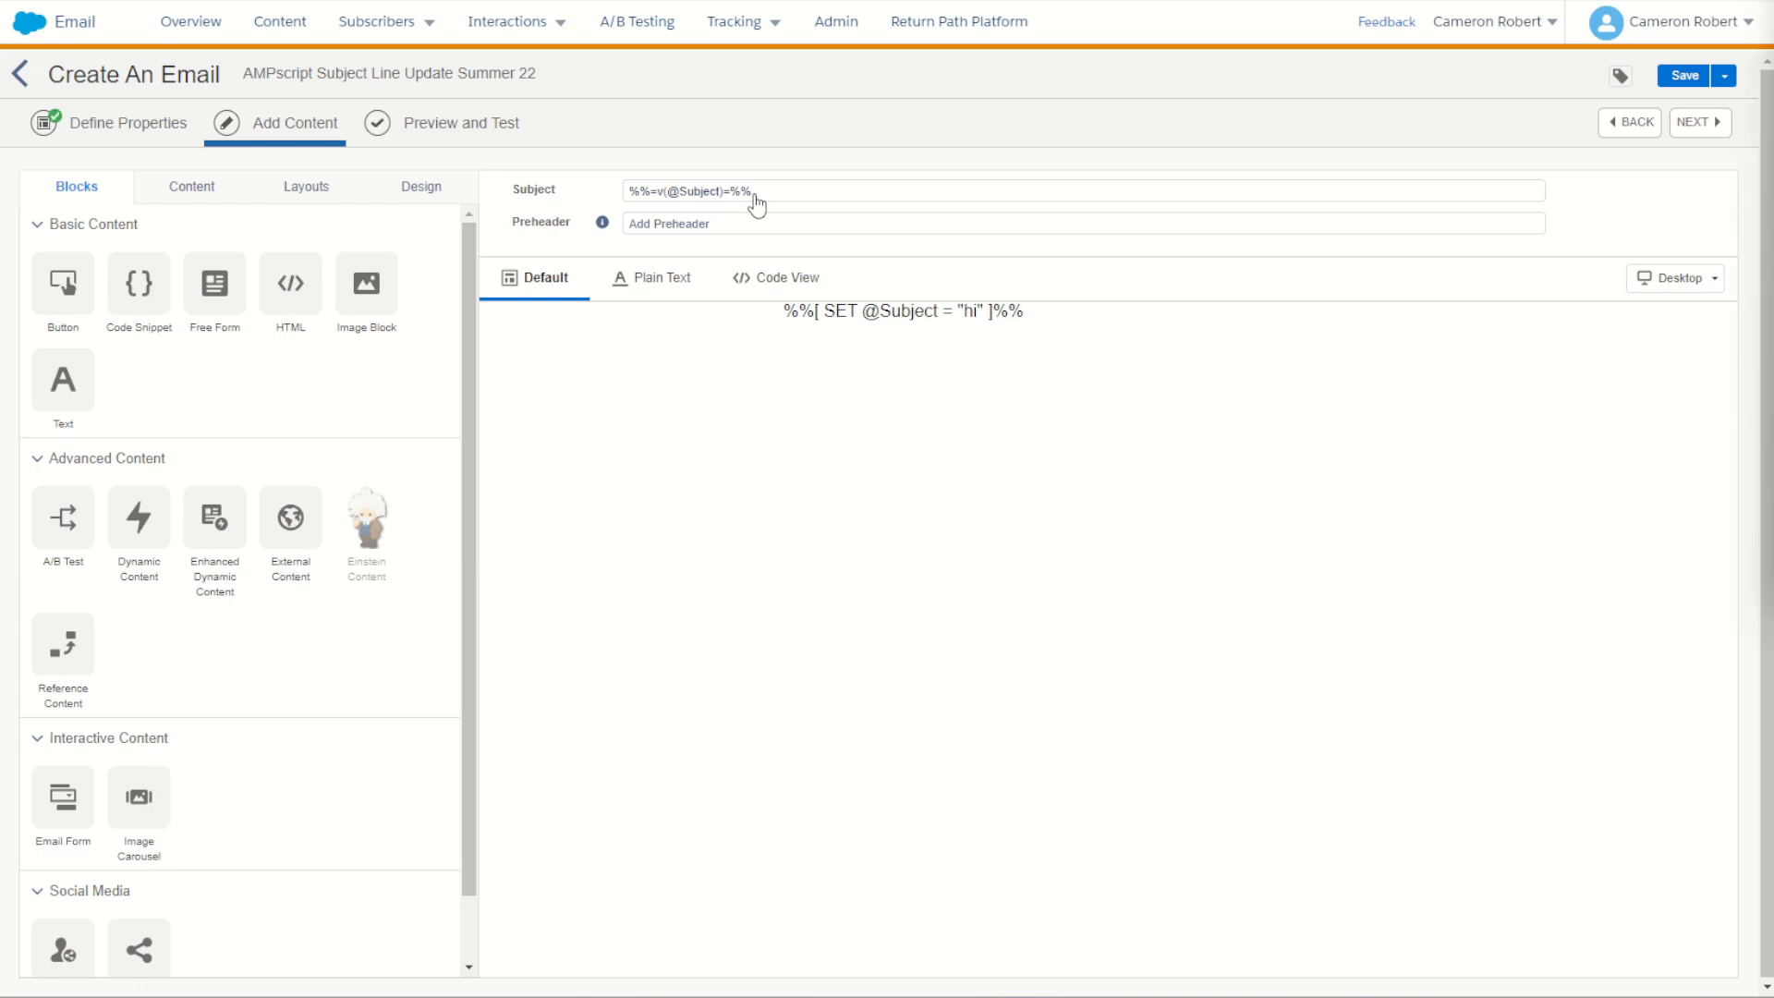
mouse_move(758, 203)
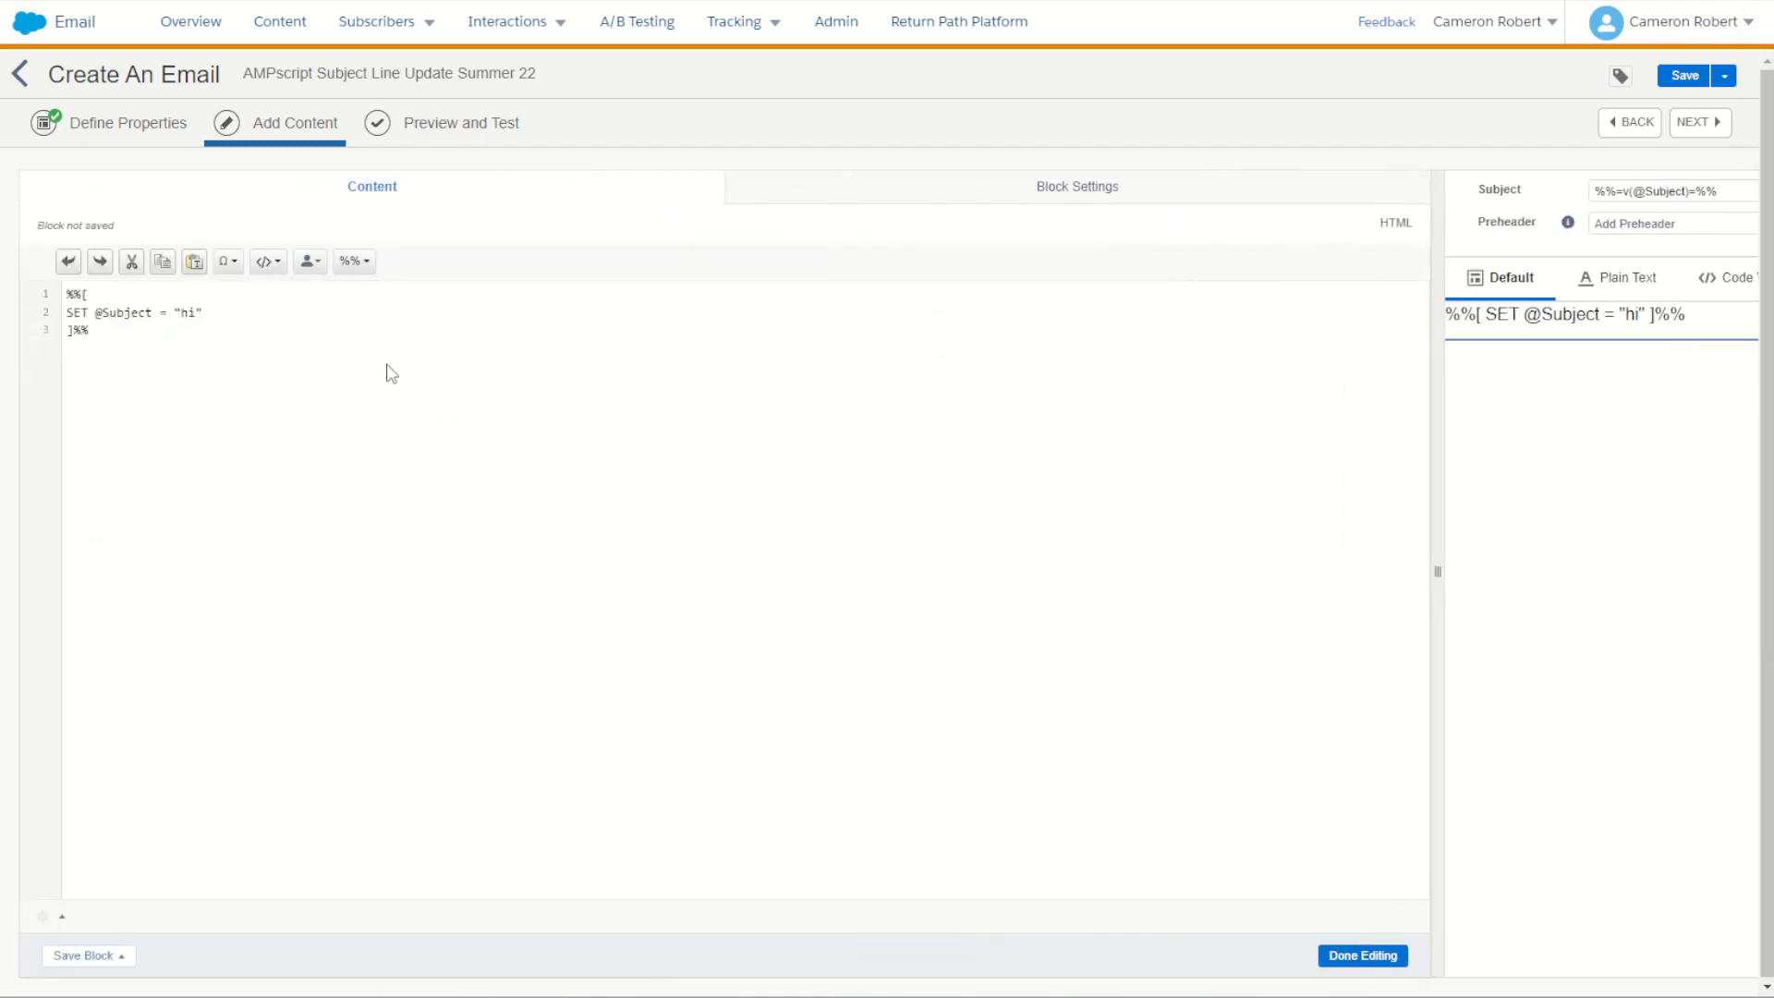
text(SET)
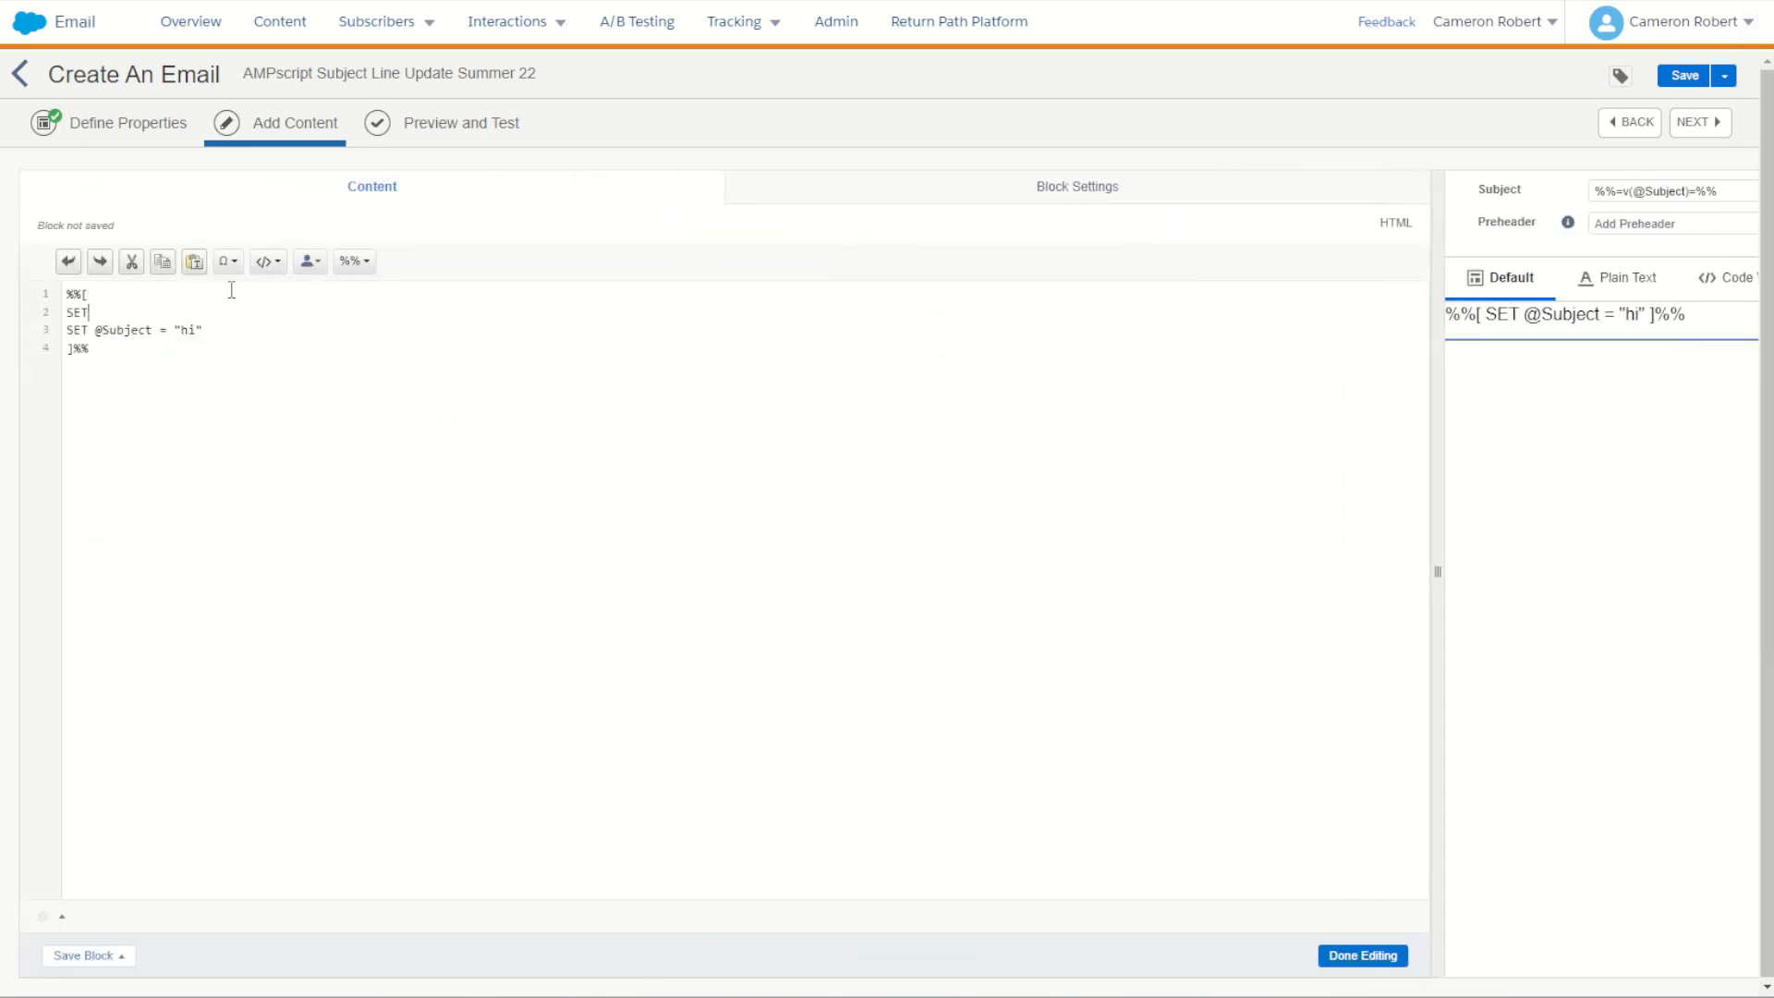
text(@name =)
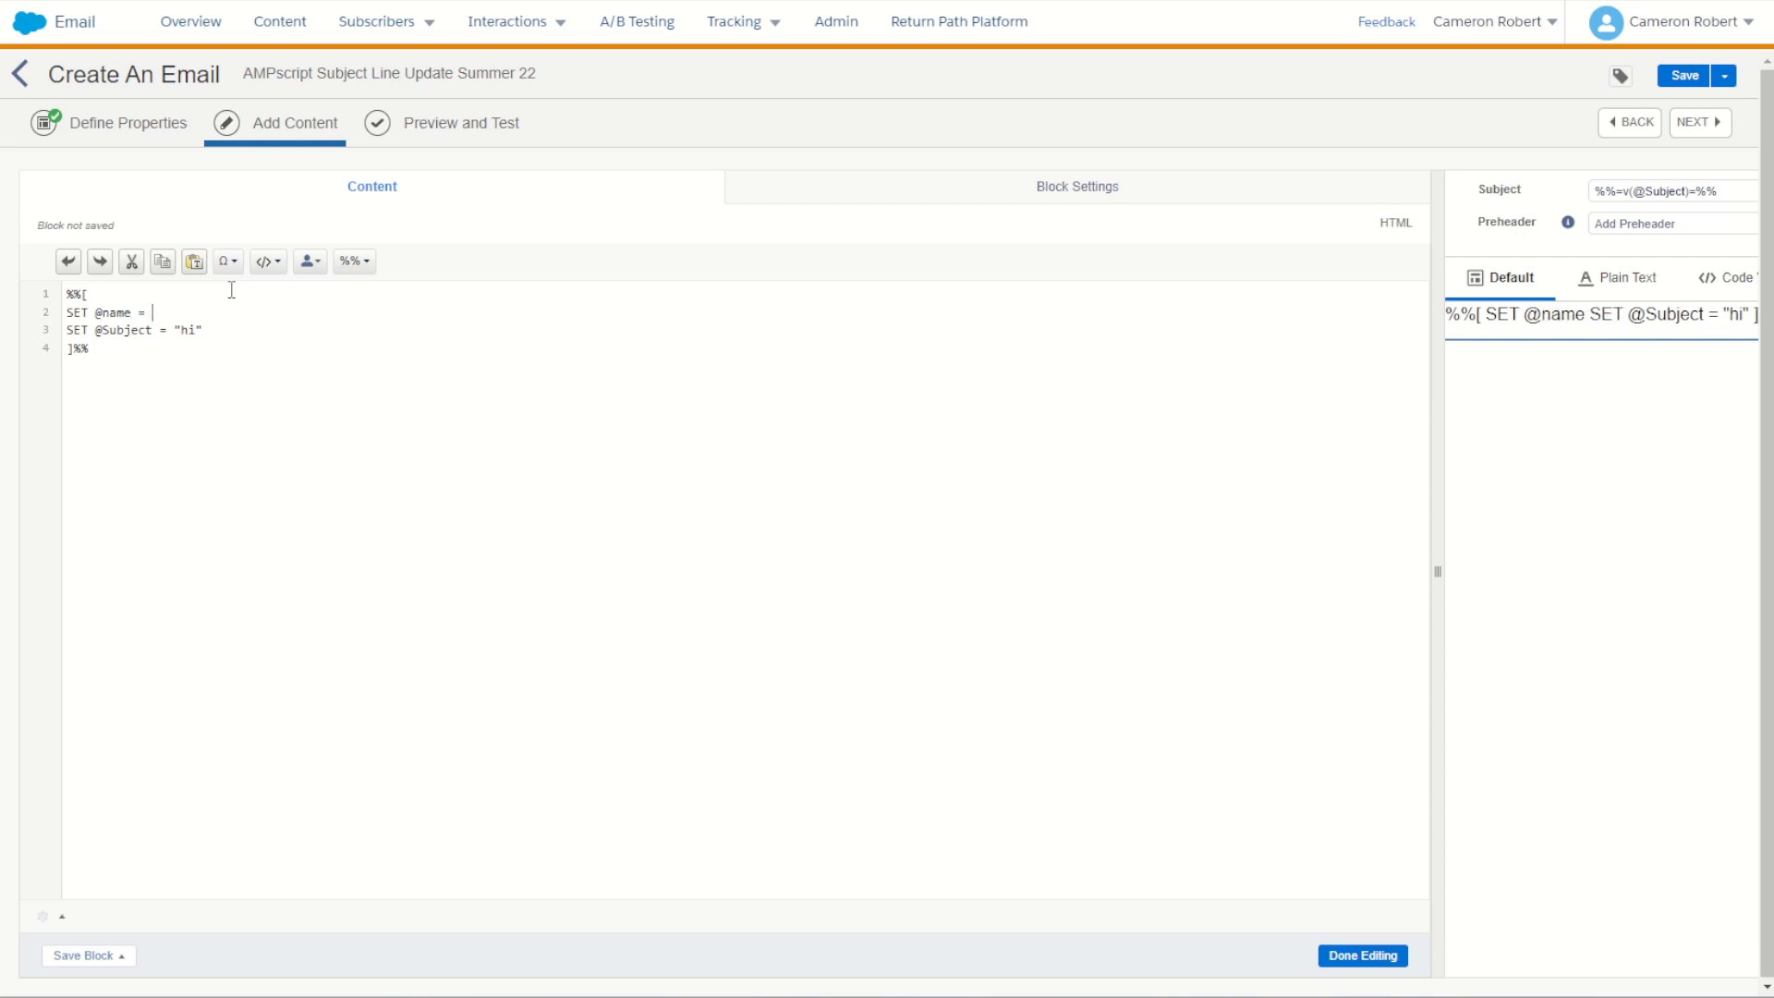
text("Cam")
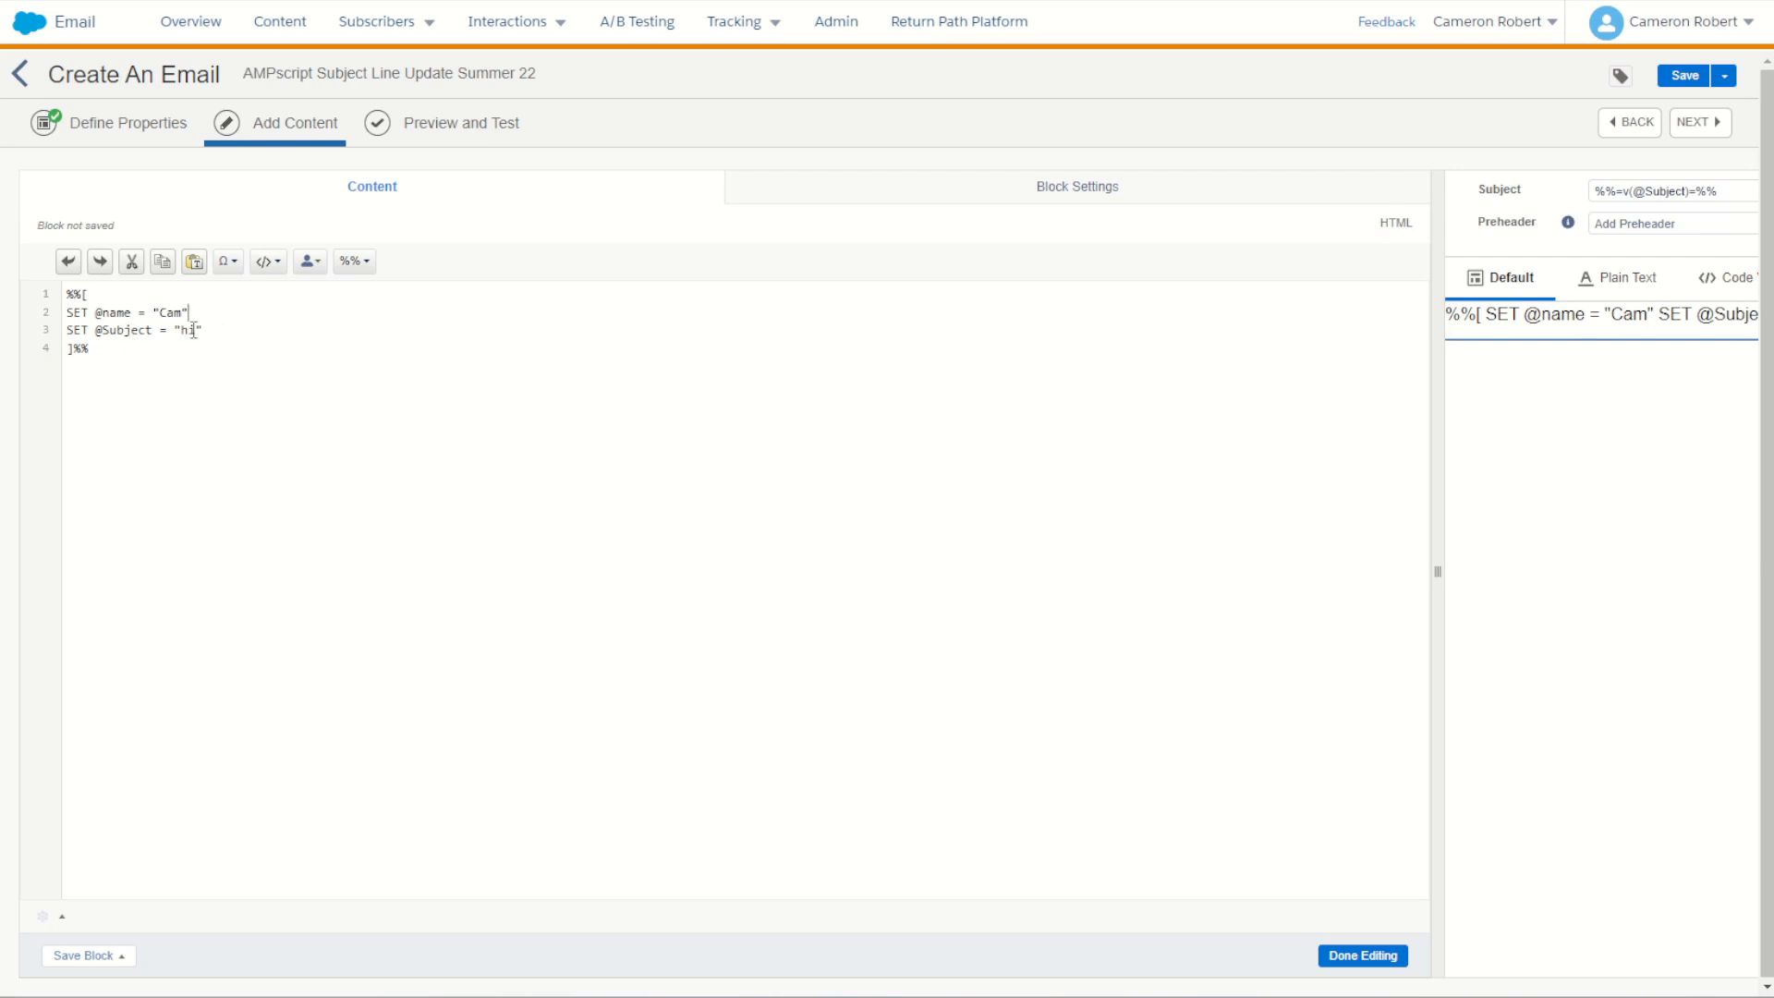
click(1681, 74)
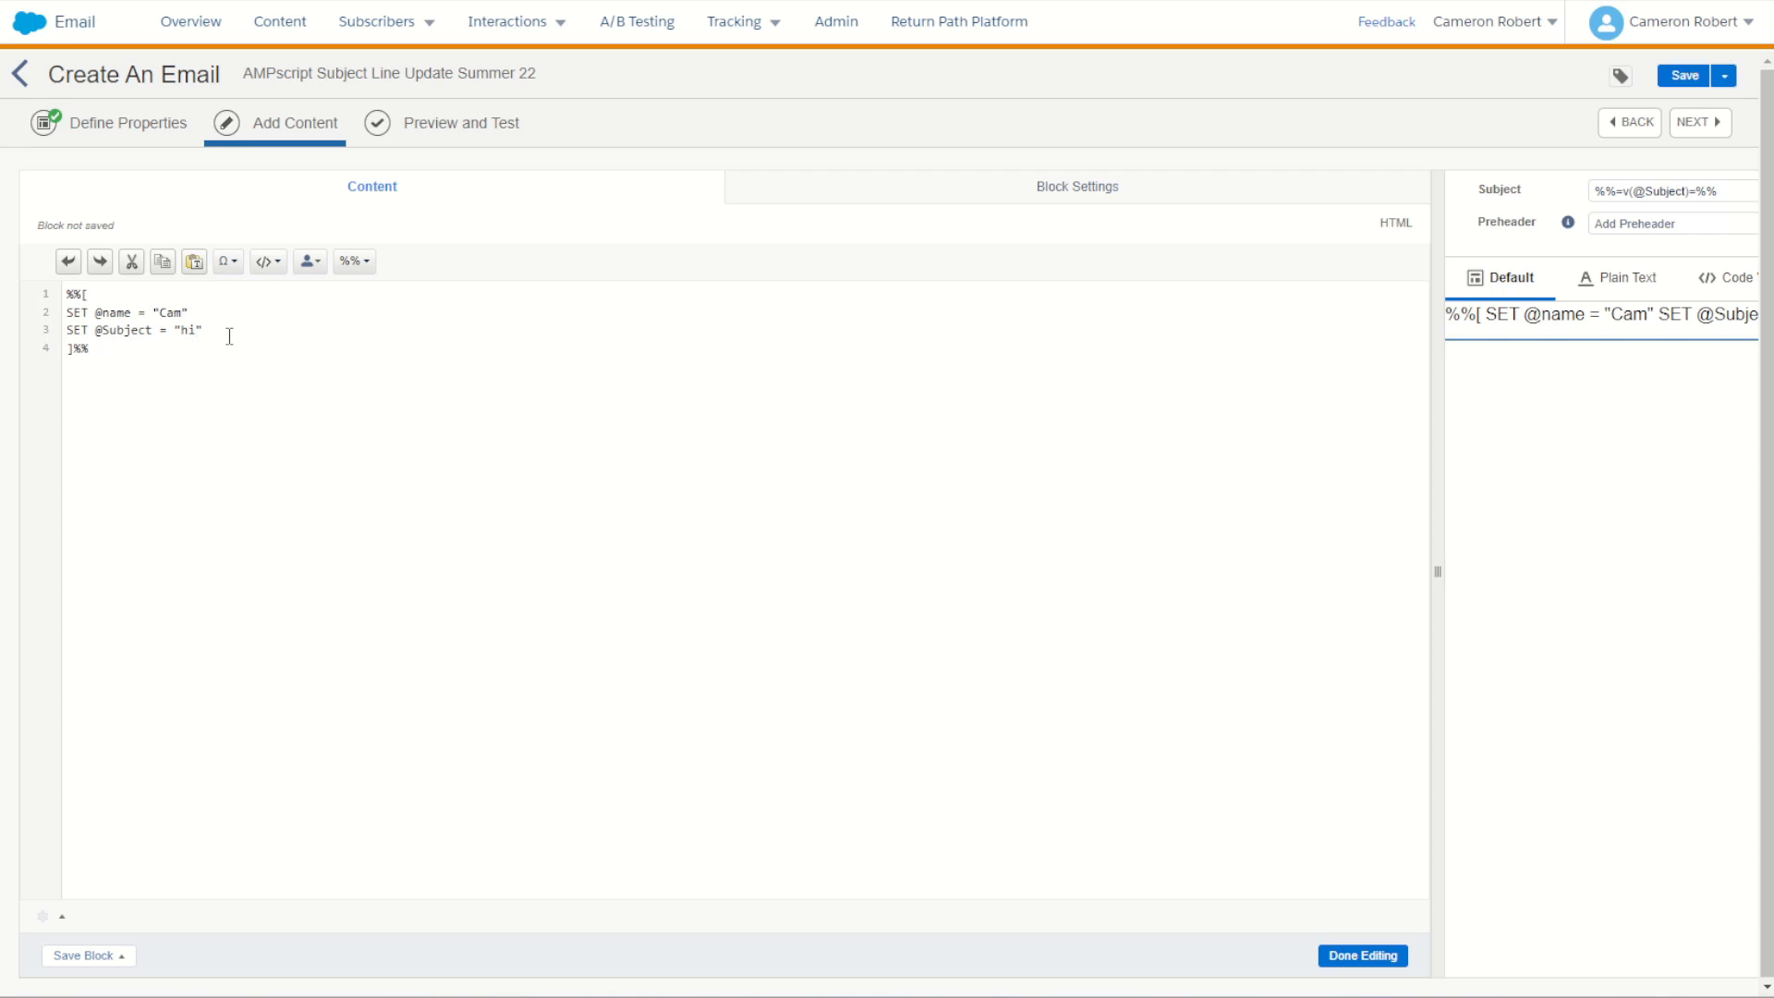
text(%%=v(@)
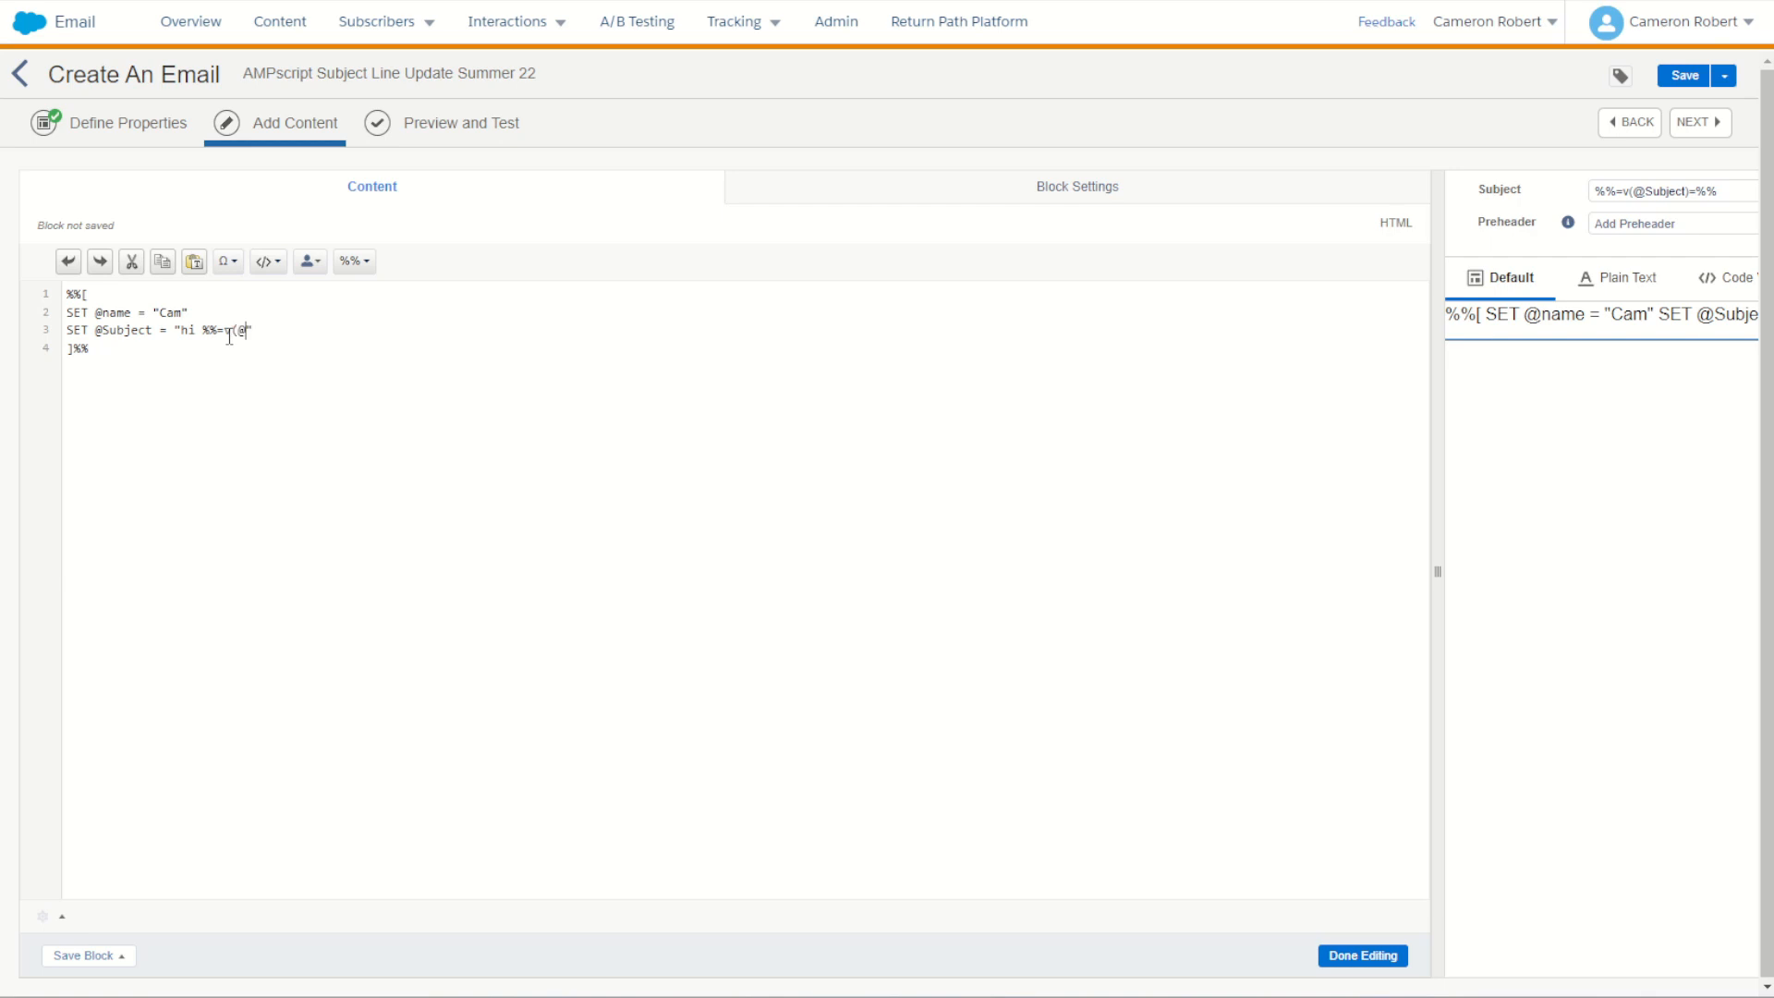
text(name)=%%)
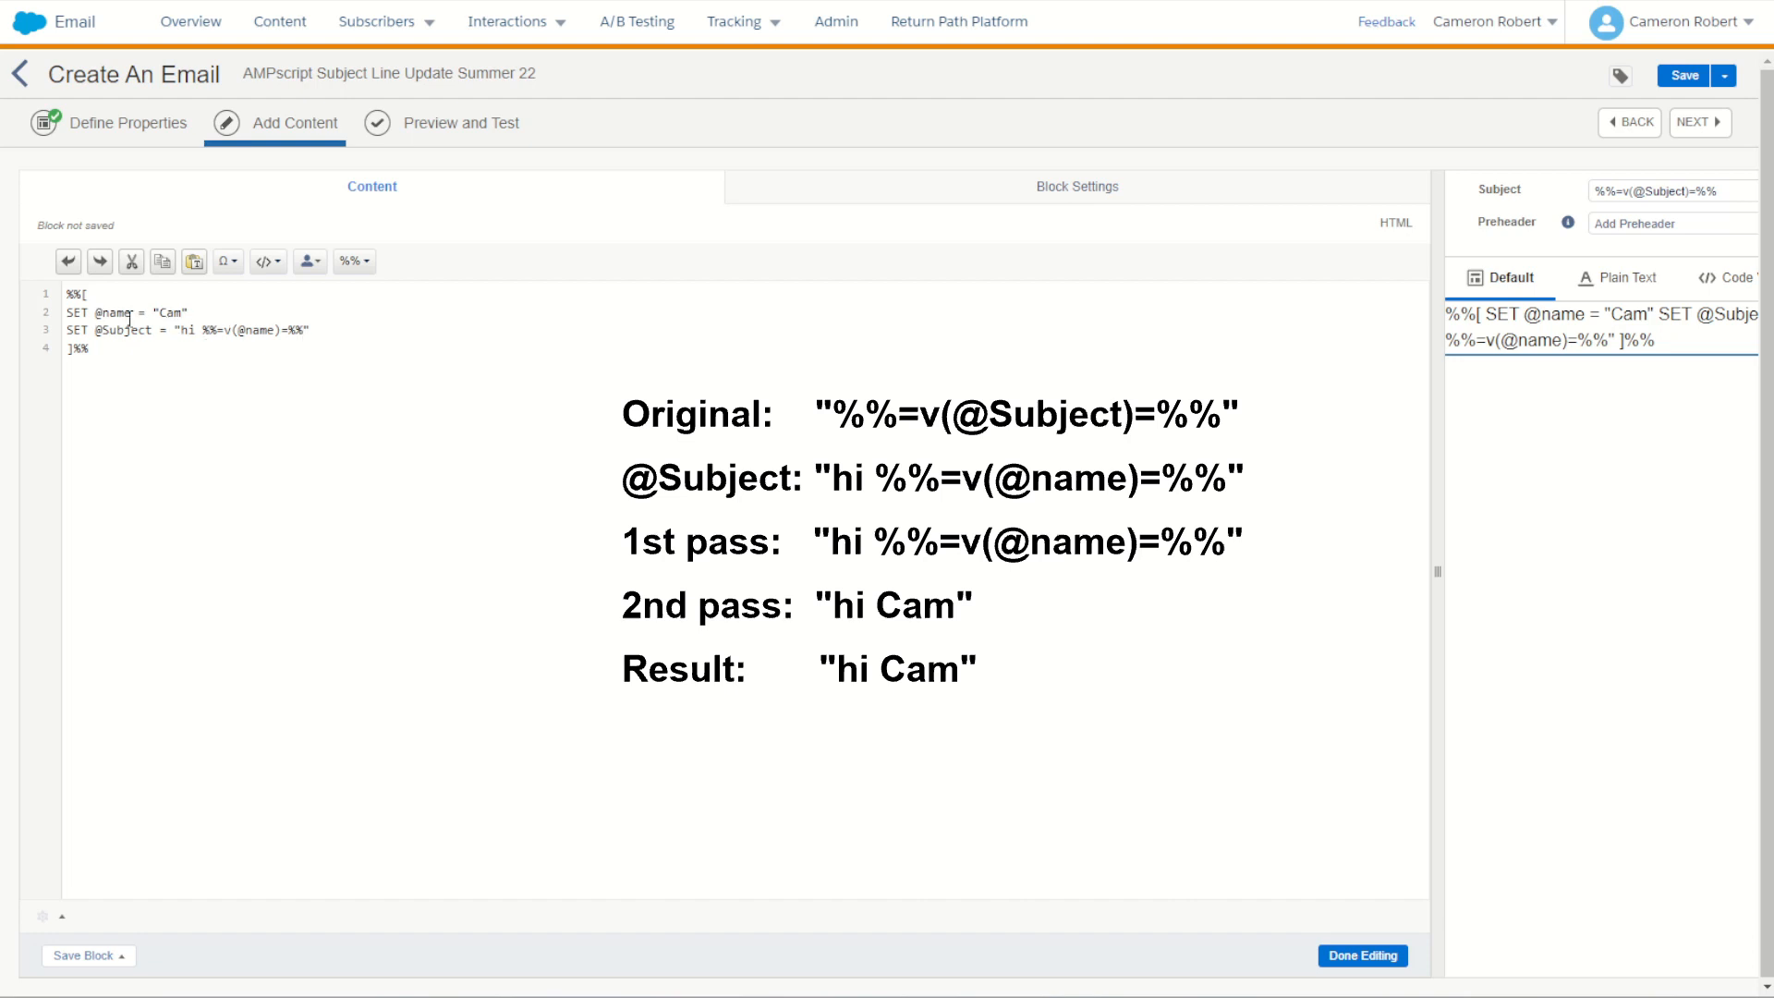
drag(199, 330, 303, 331)
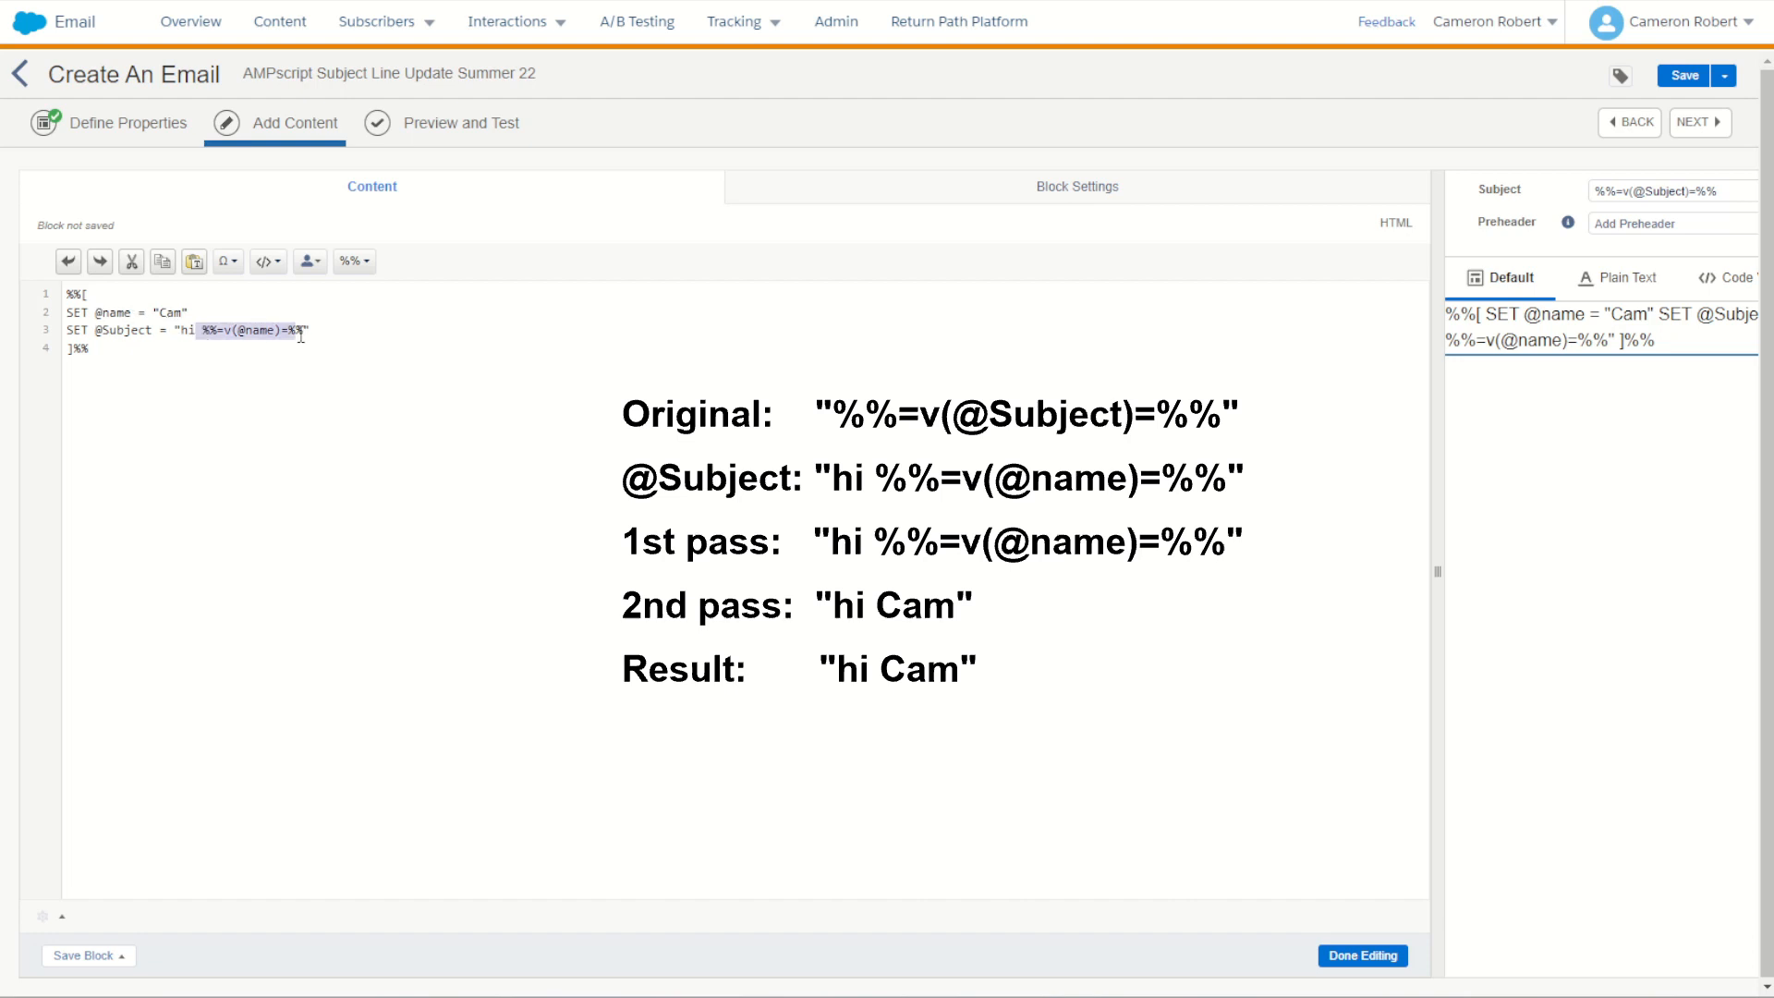
key(Delete)
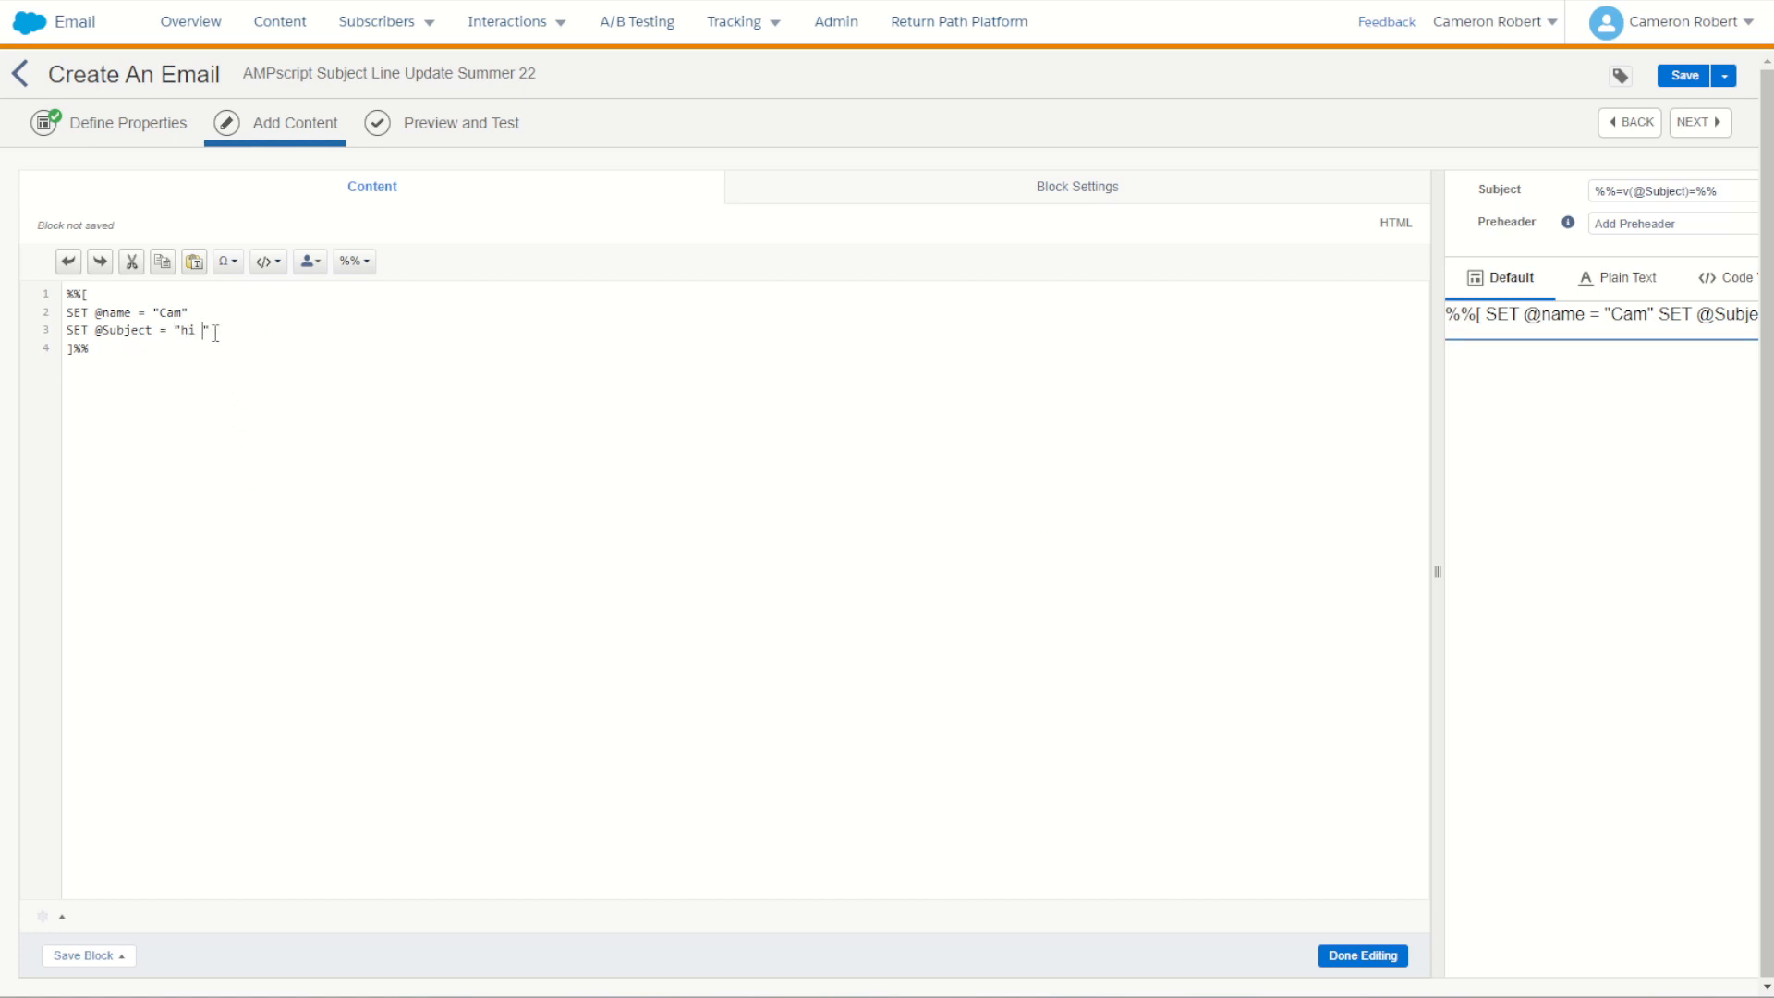
text(@)
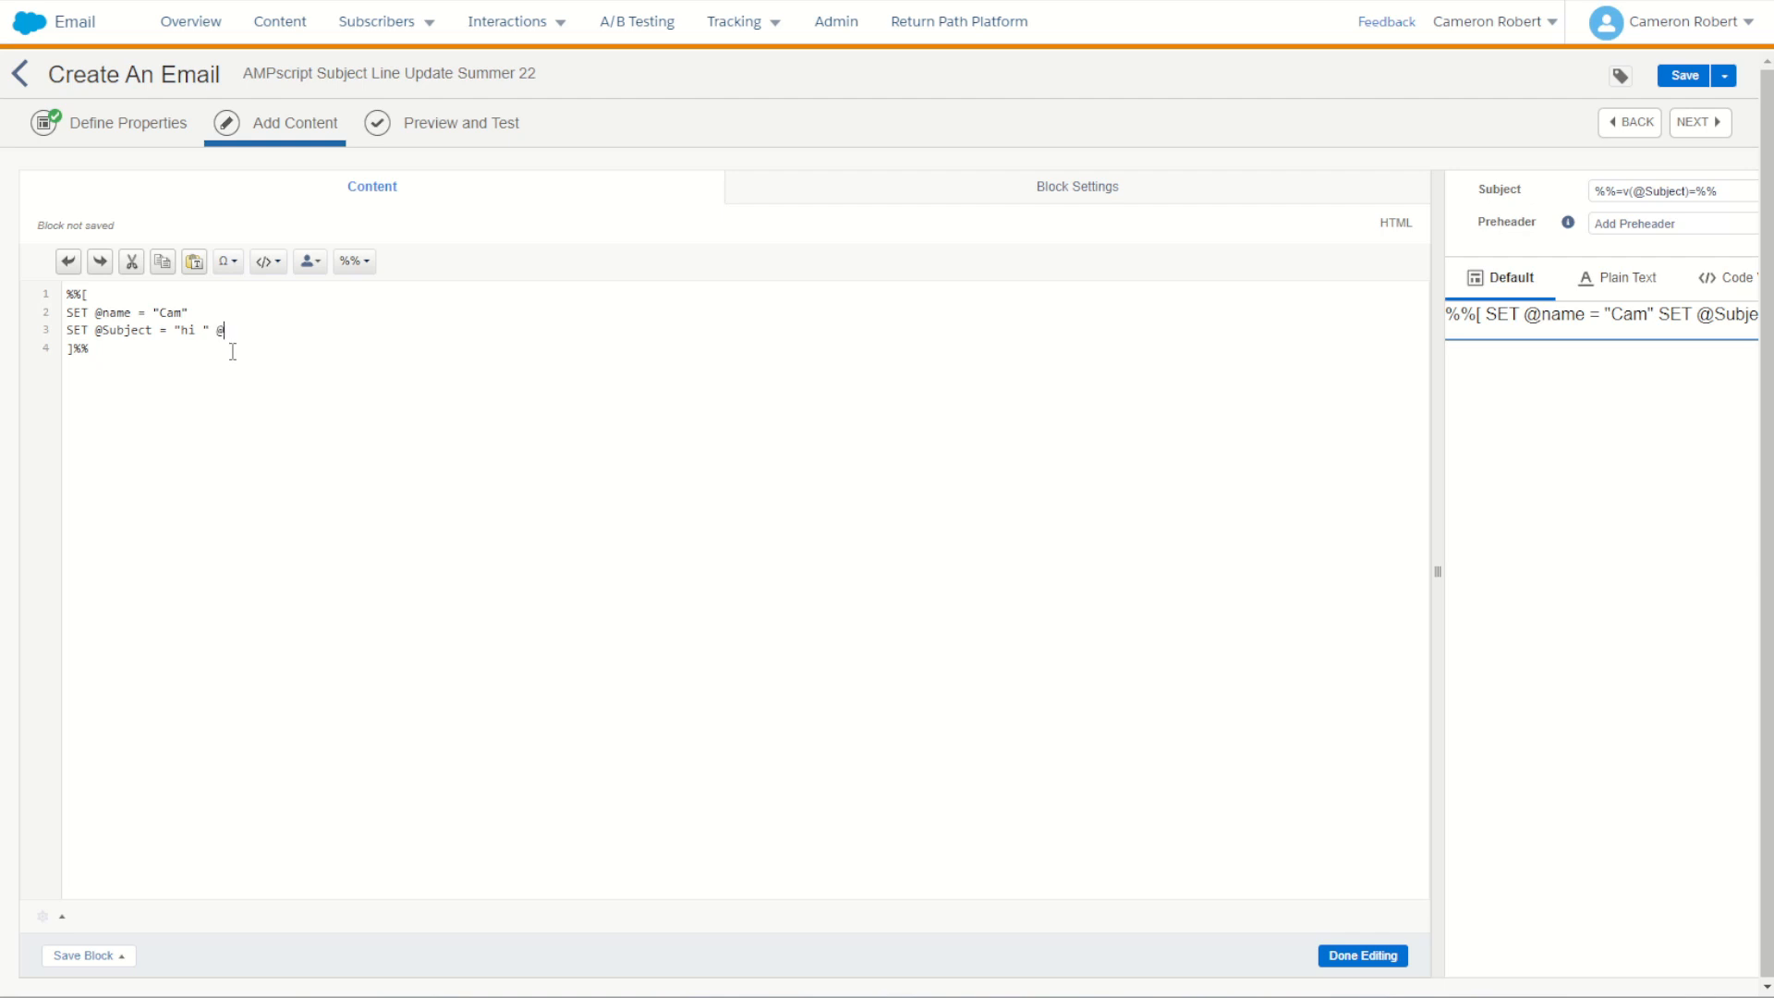
text(name)
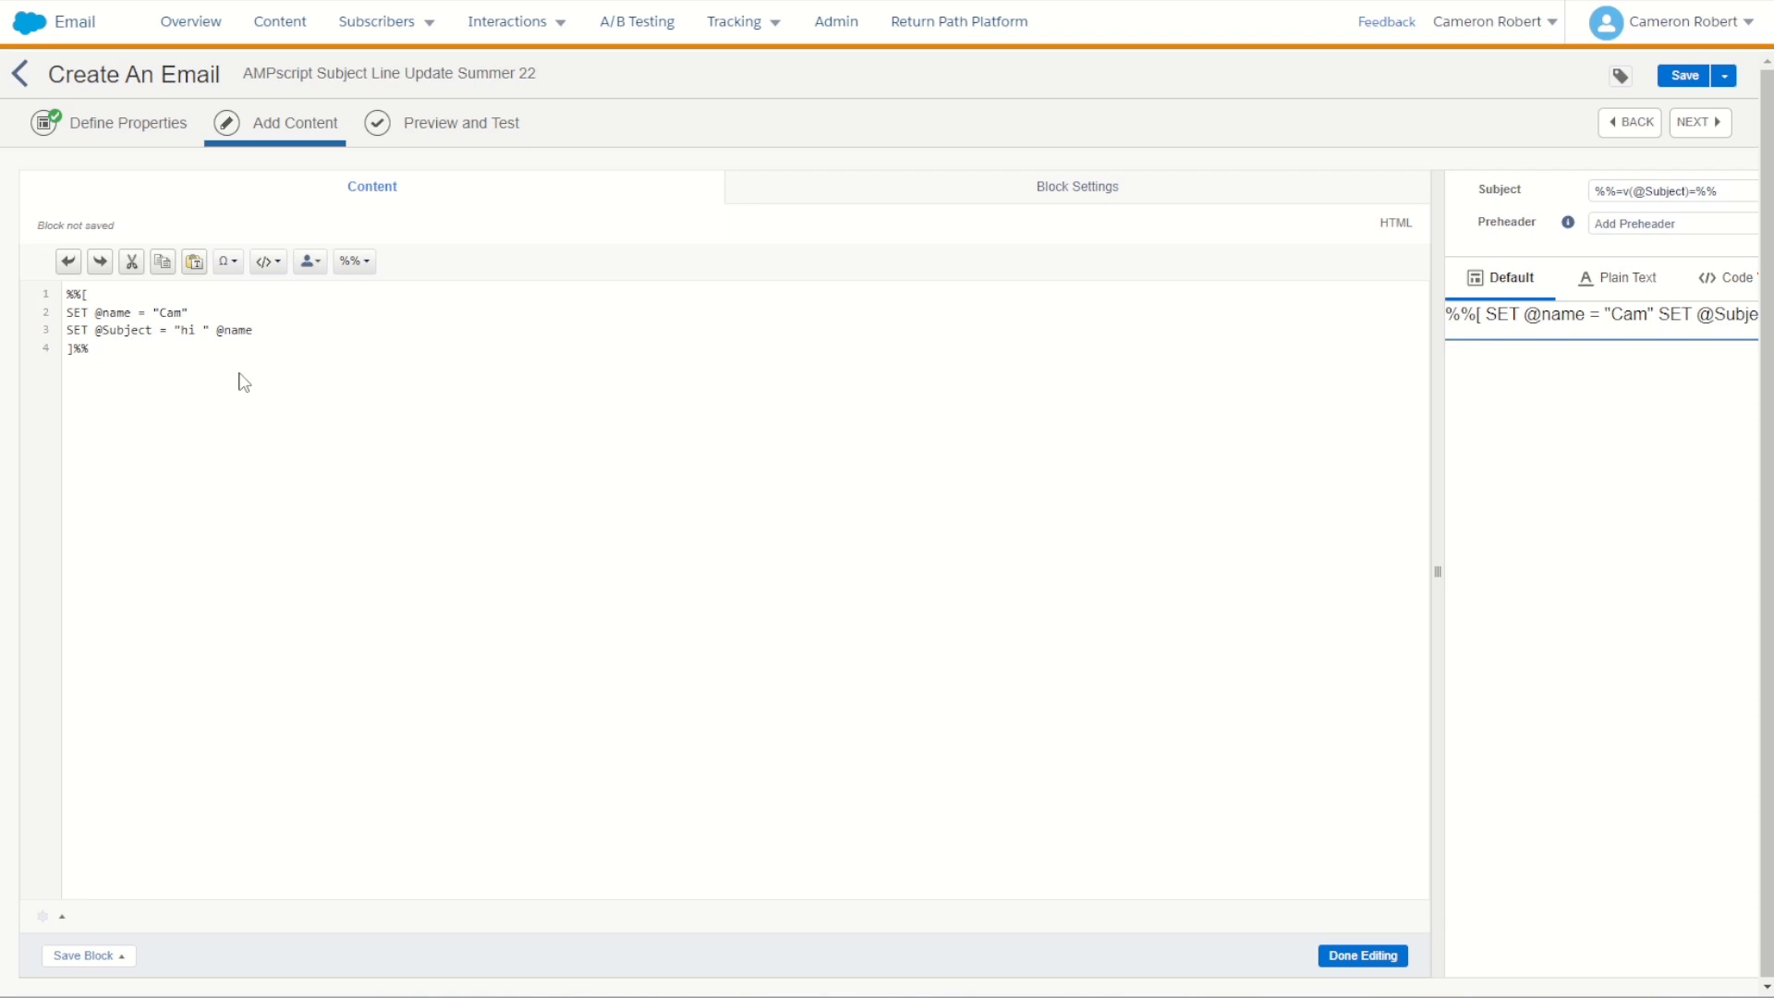
text(Concat())
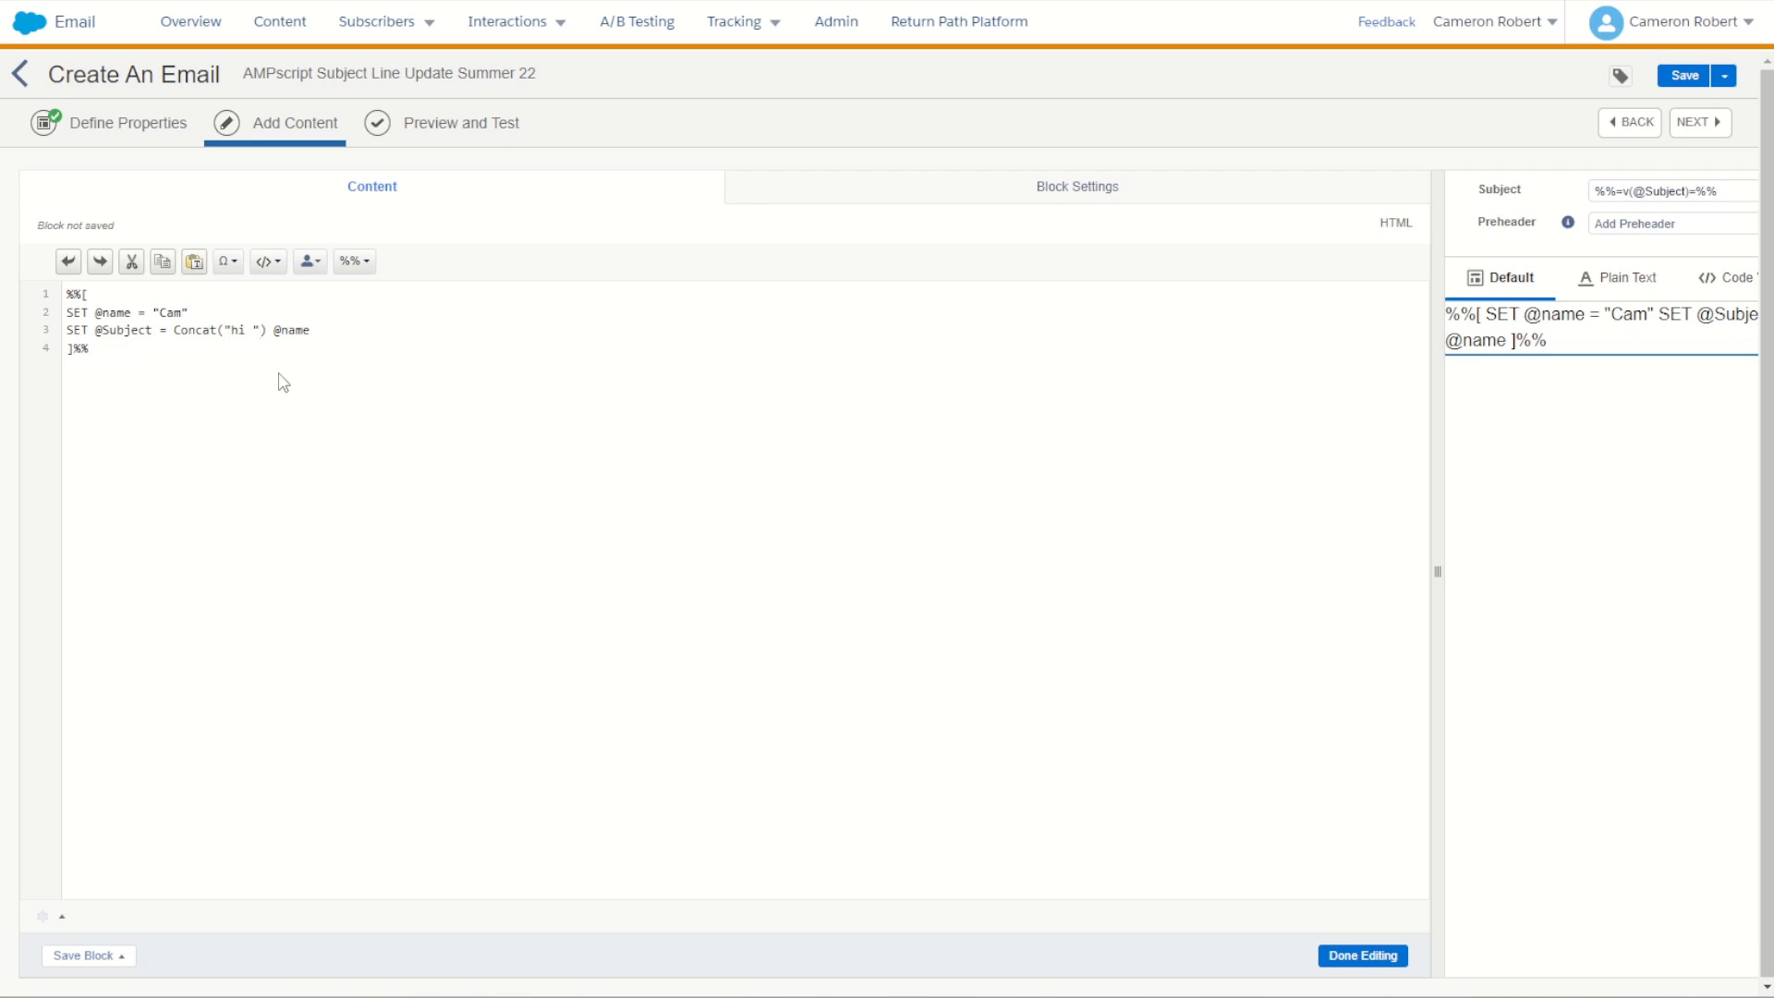
text(,)
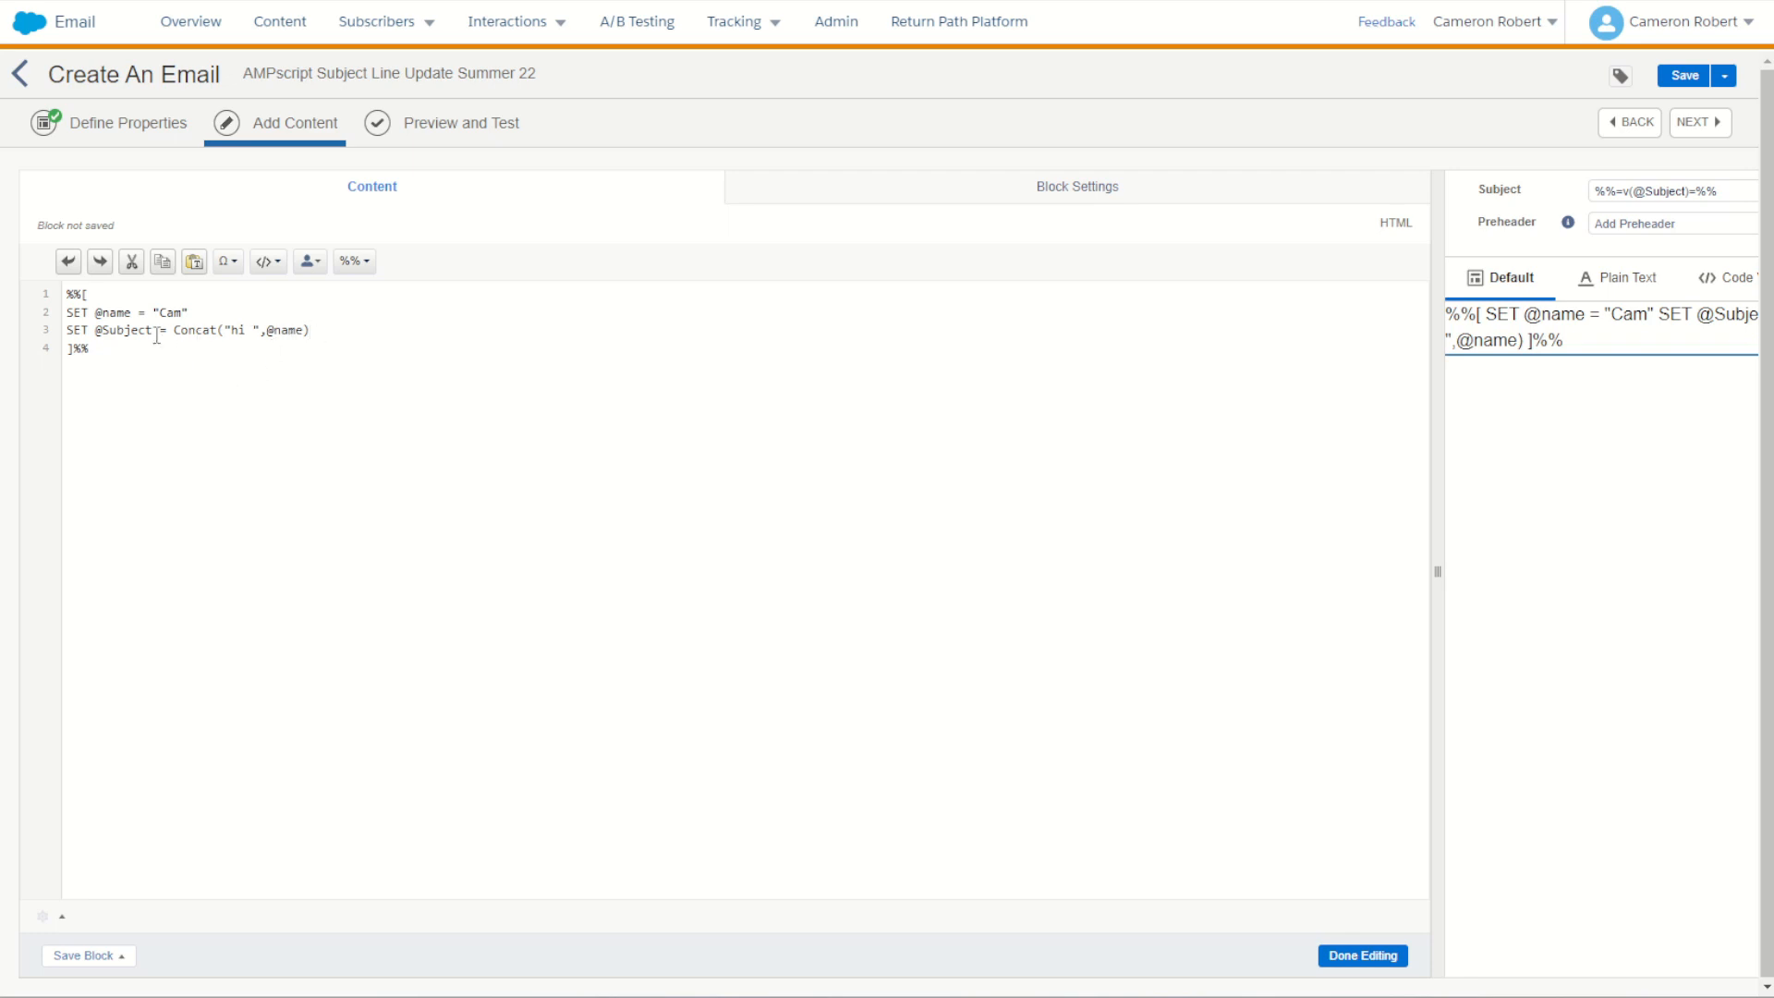
double_click(122, 329)
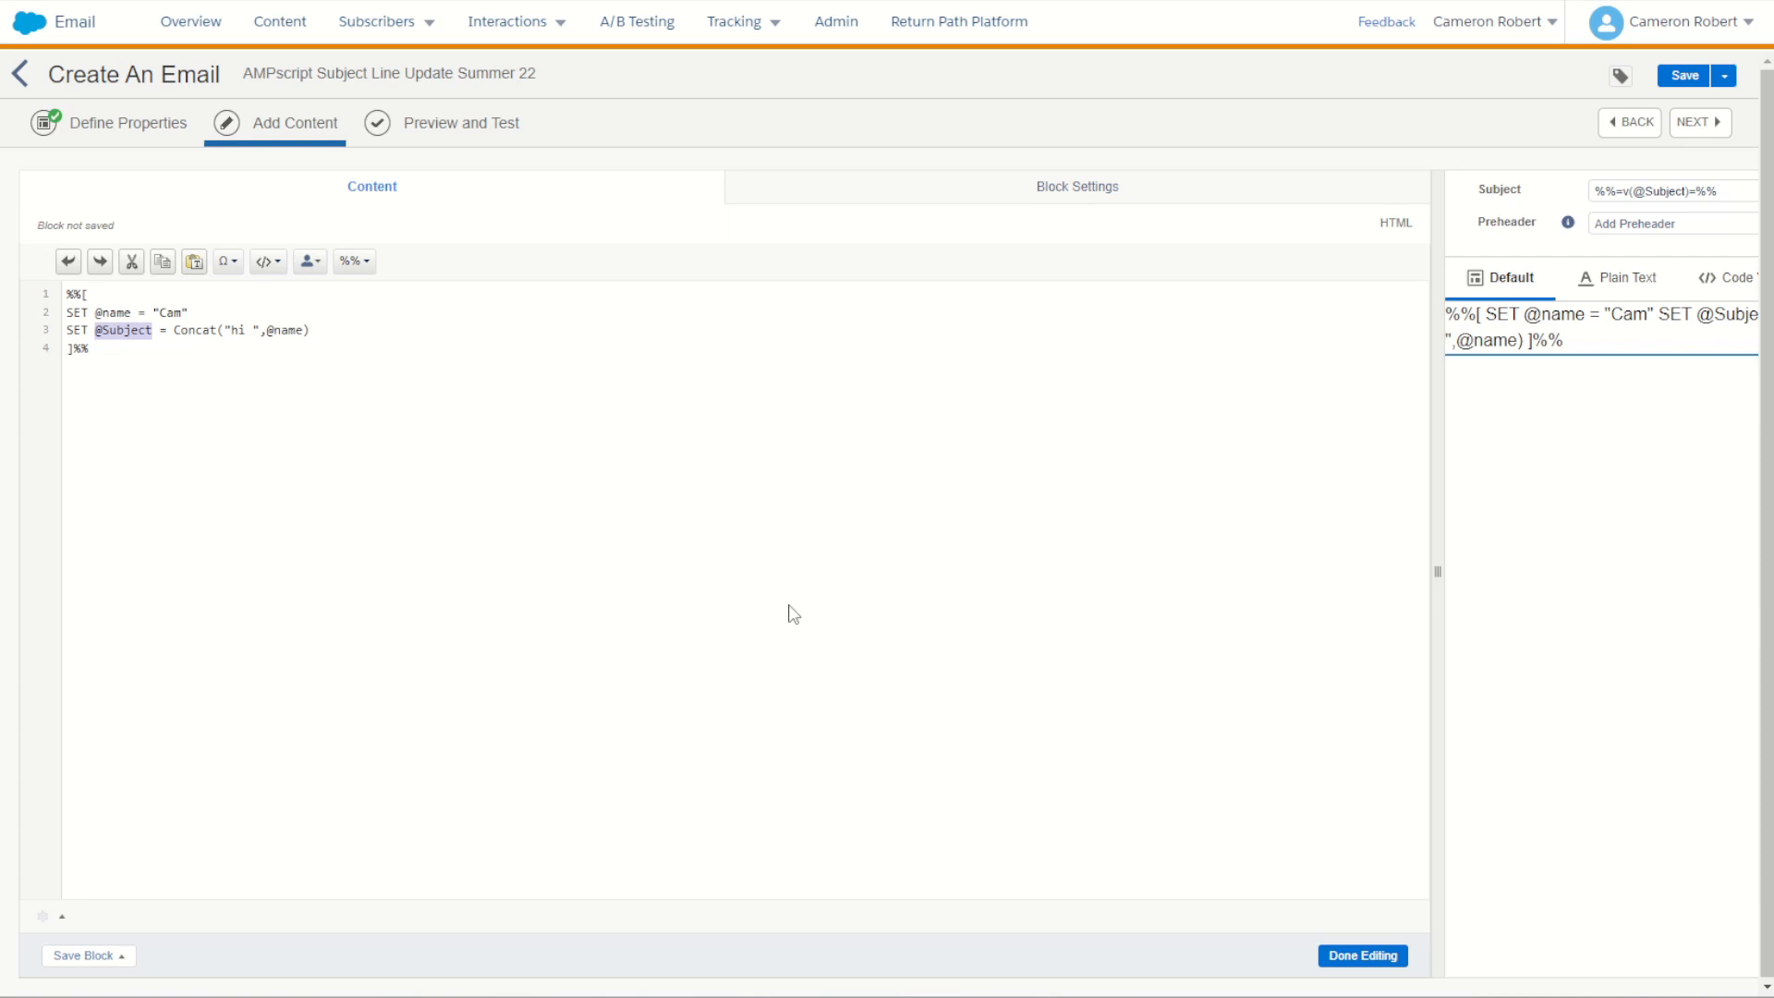
click(1362, 955)
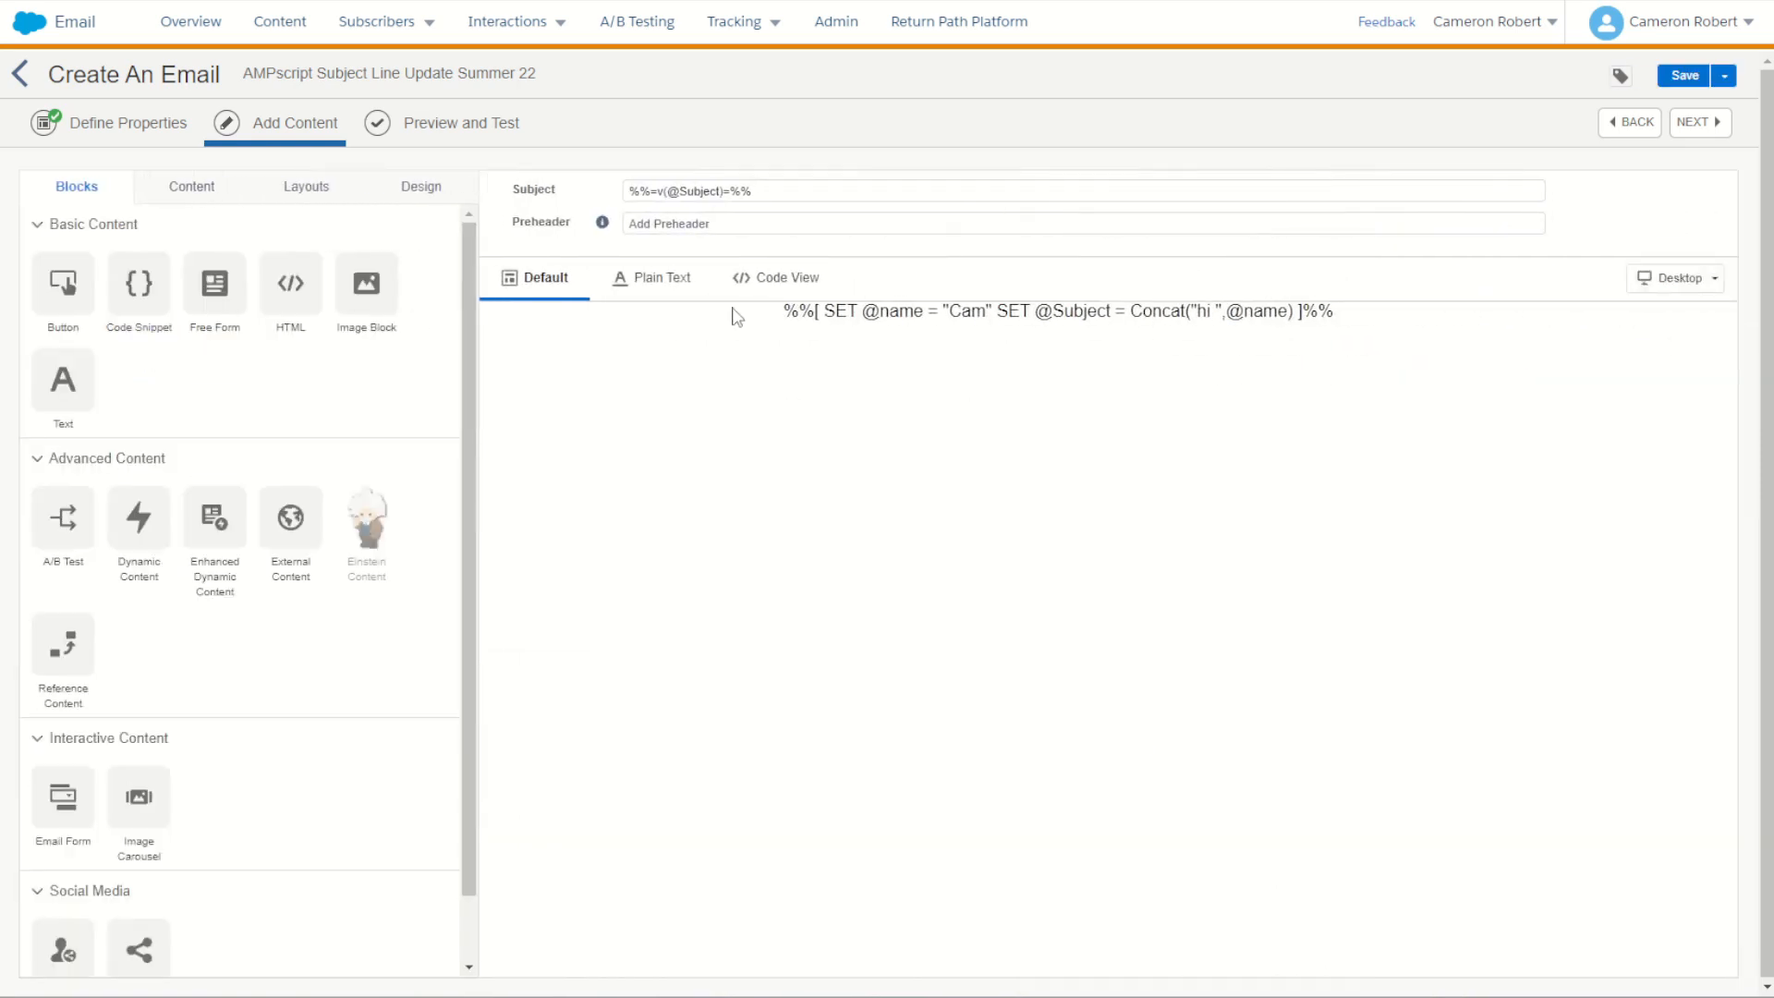
mouse_move(743, 316)
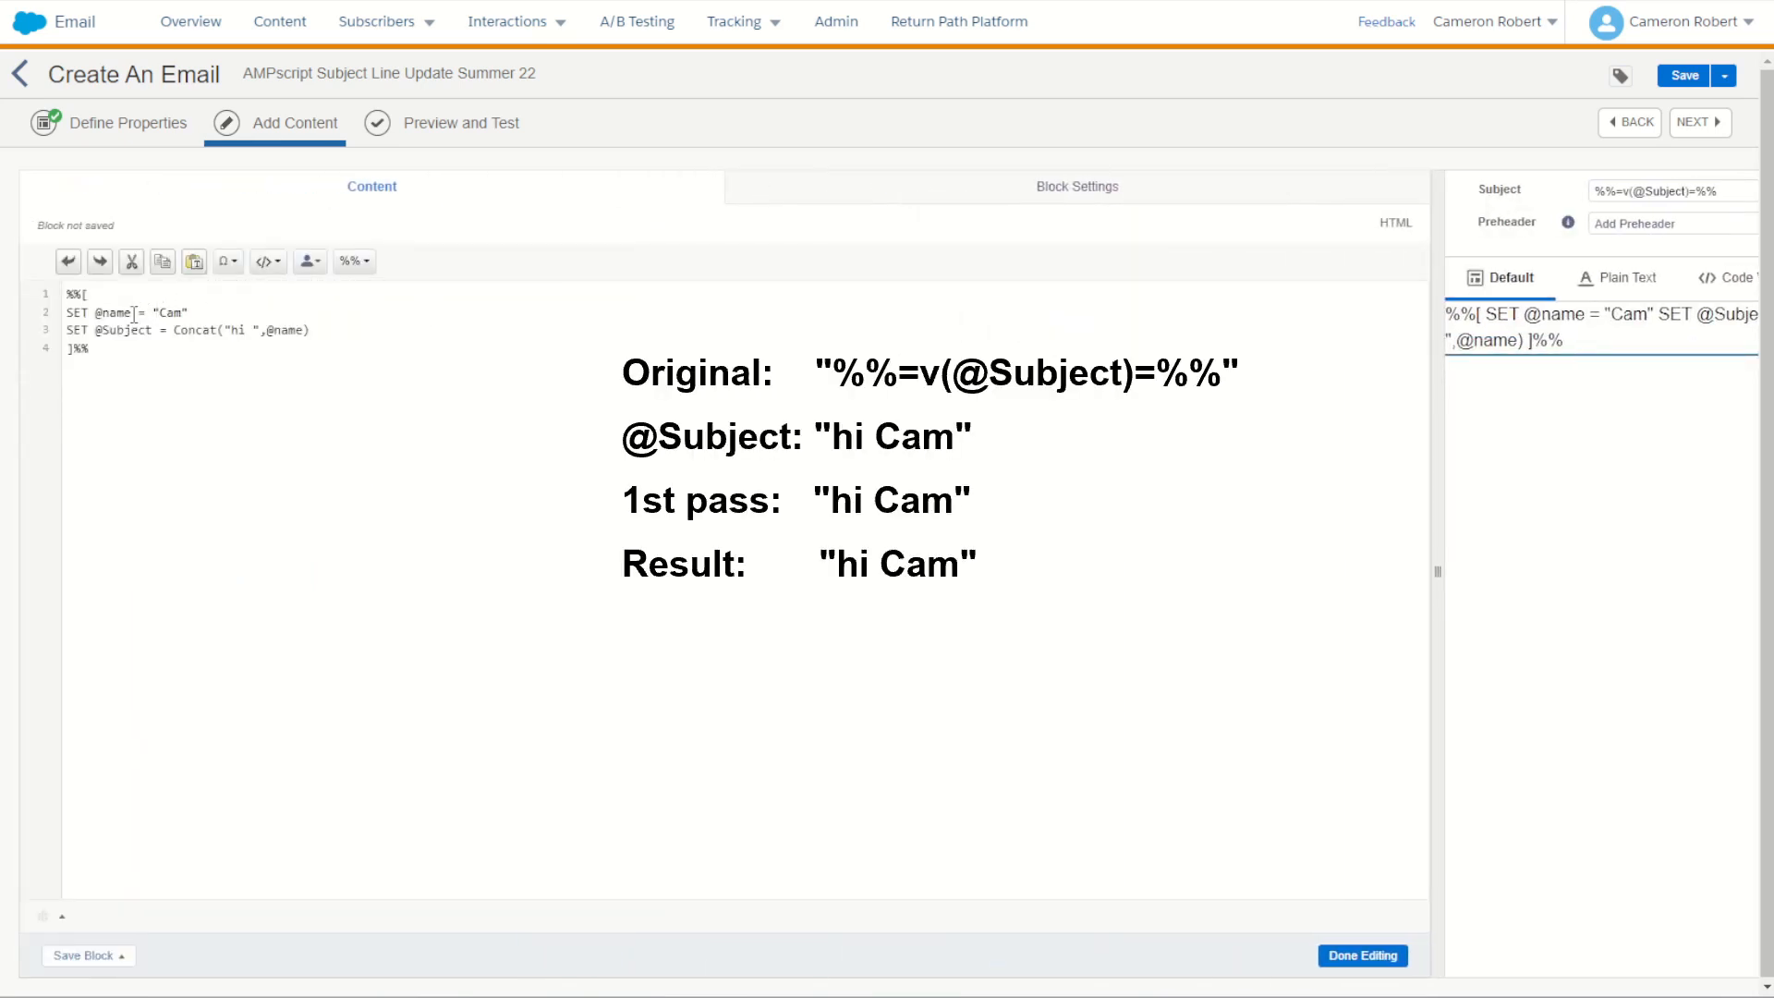
Point out the "hi " string inside Concat in the reopened code block.
double_click(165, 312)
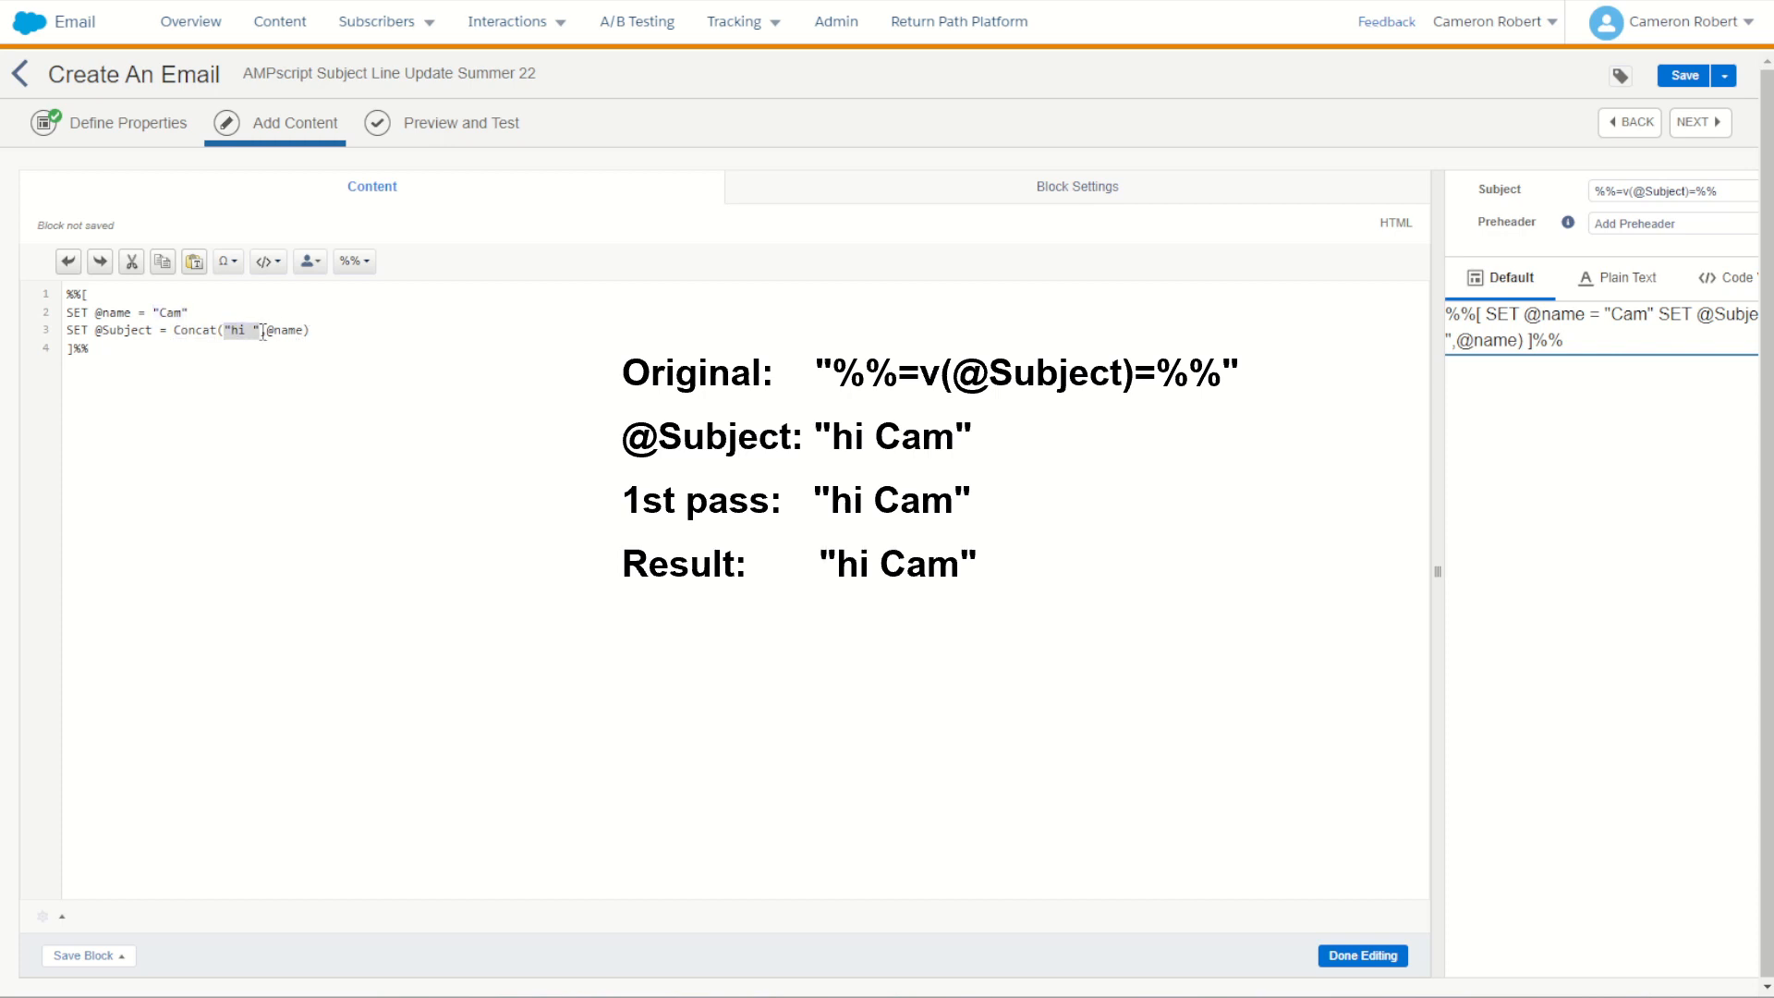
click(1362, 955)
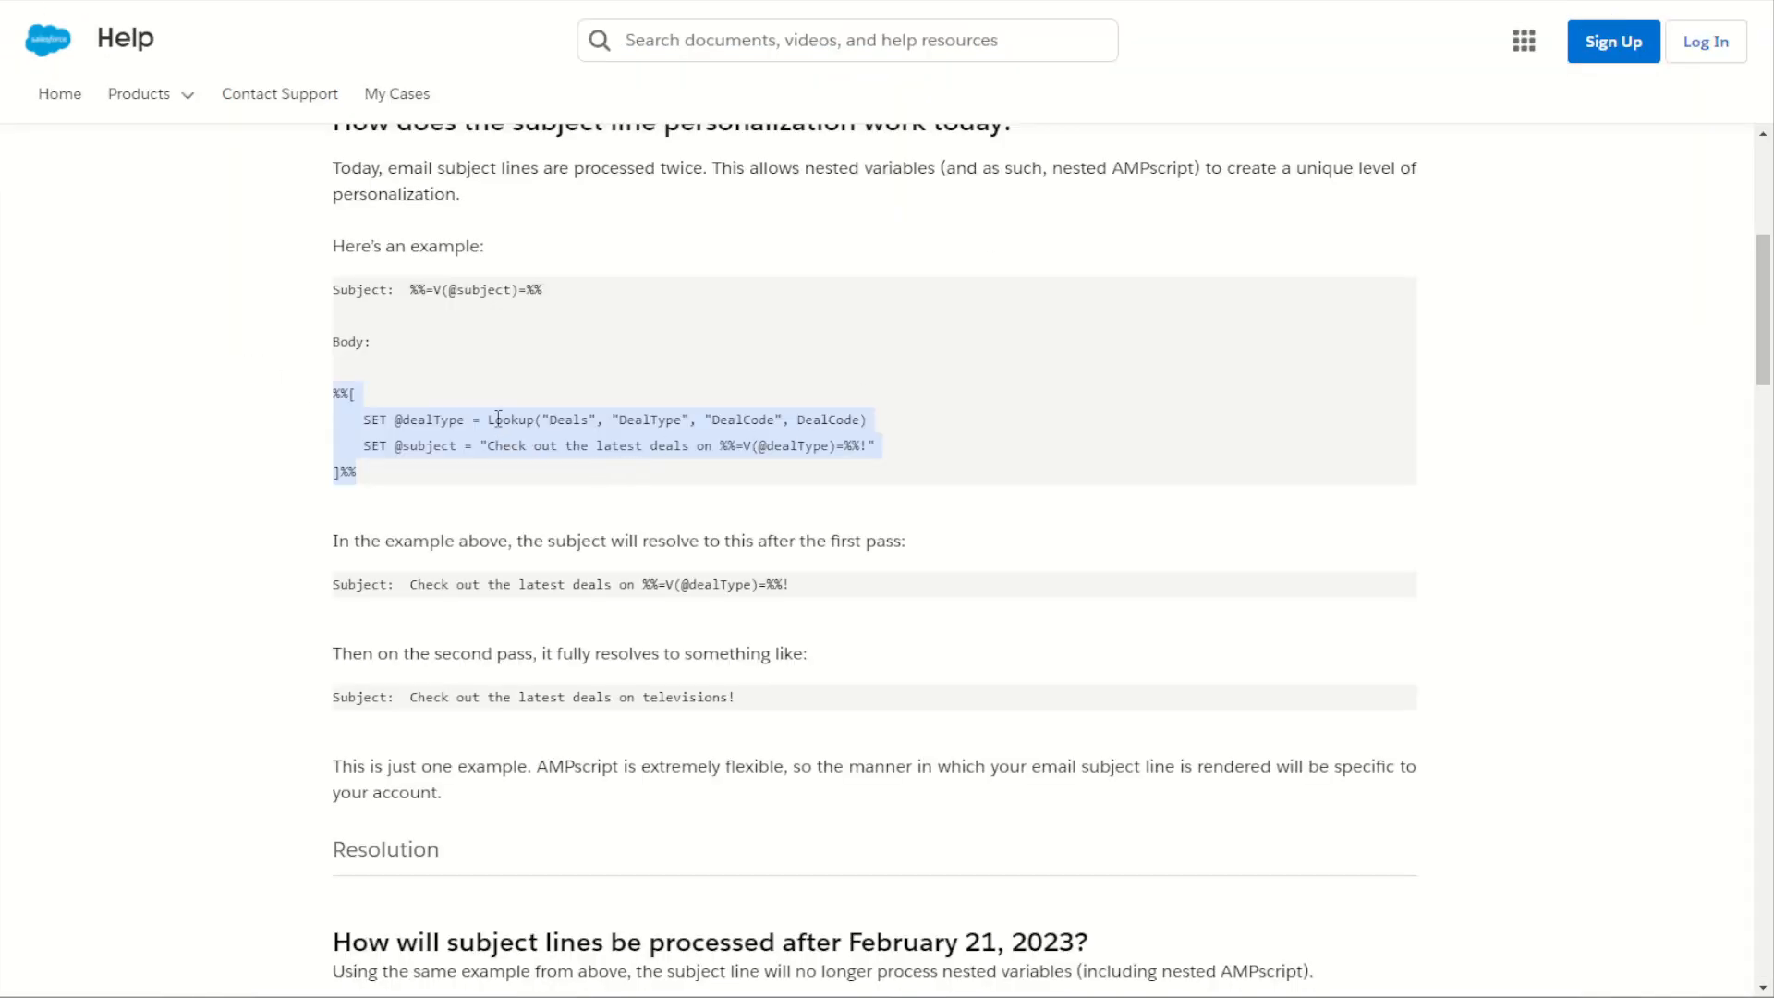
Highlight the nested-variable AMPscript example in the Salesforce Help article.
double_click(687, 696)
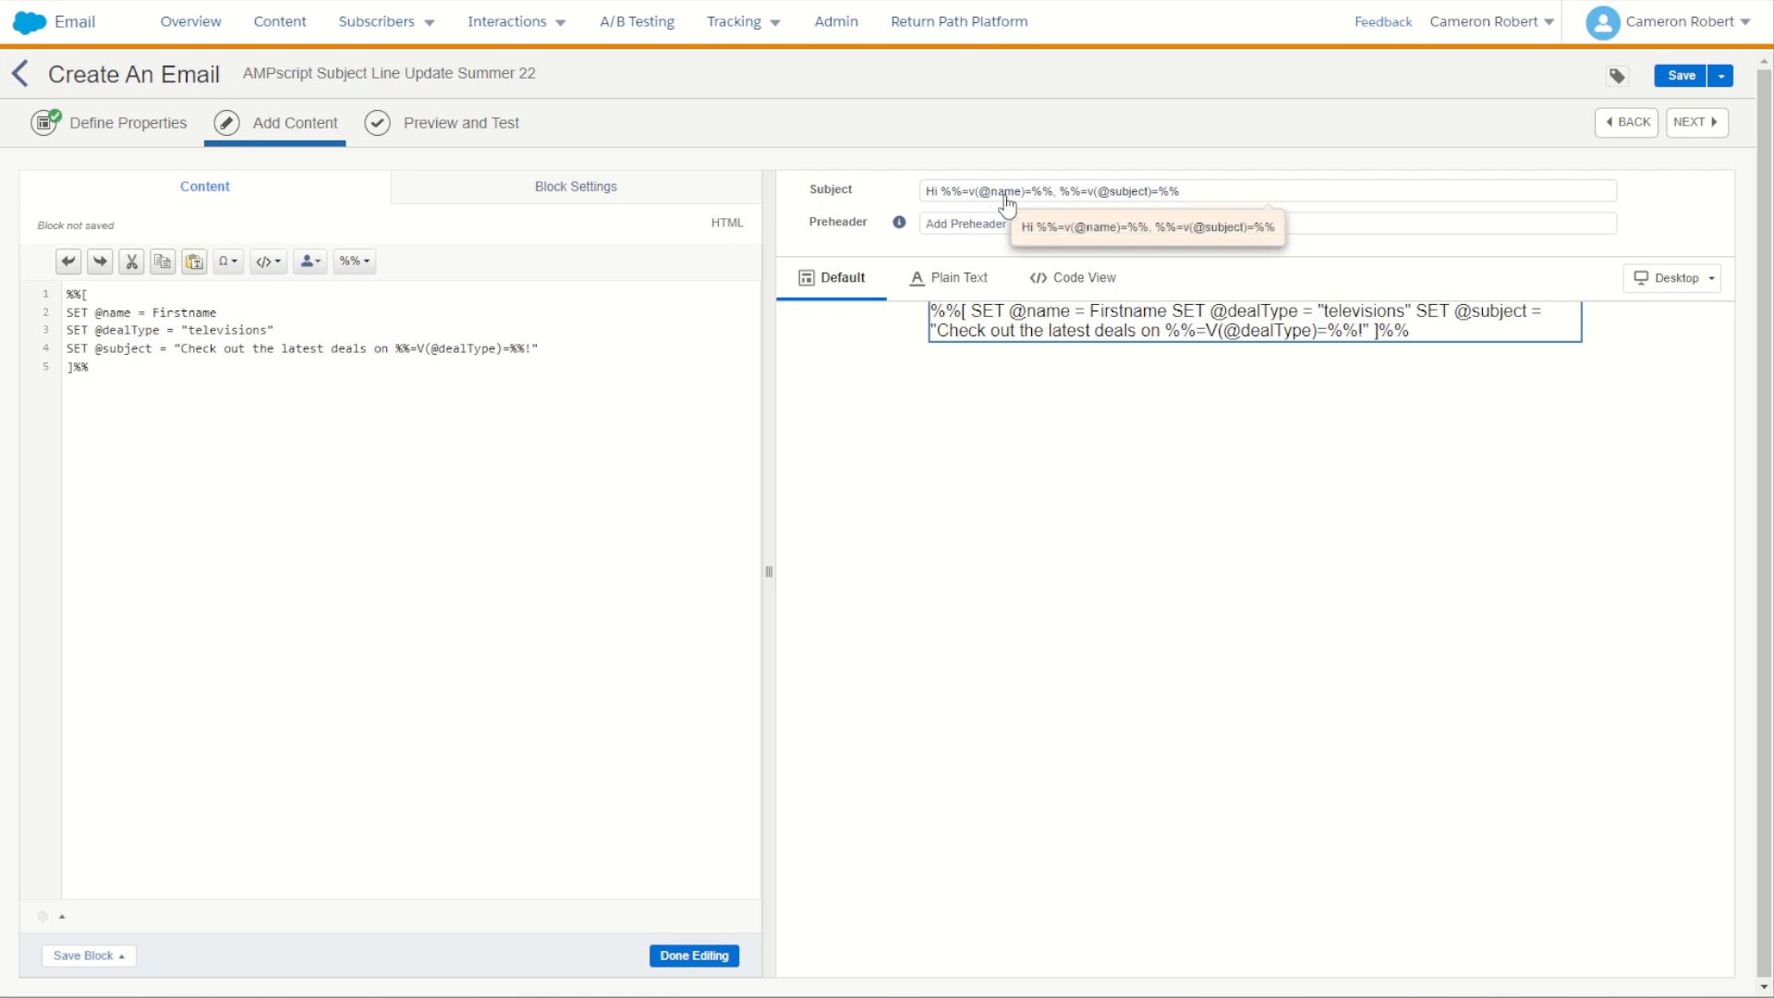
mouse_move(175, 316)
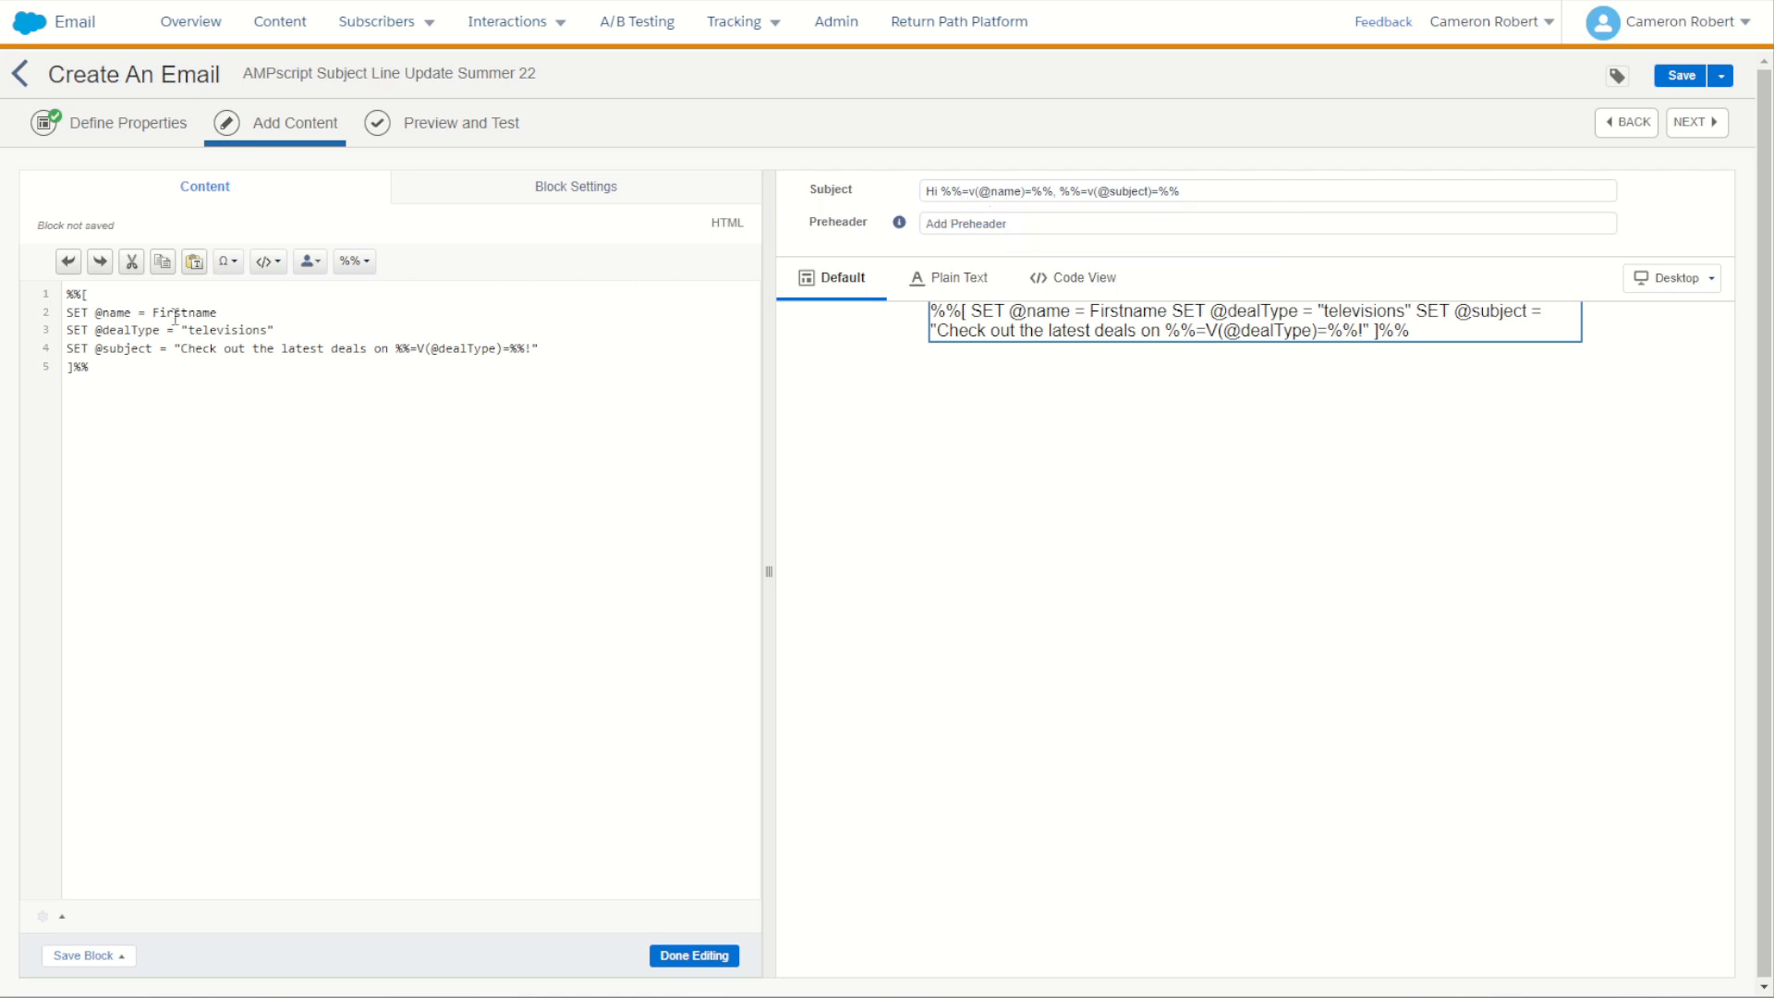
mouse_move(1157, 193)
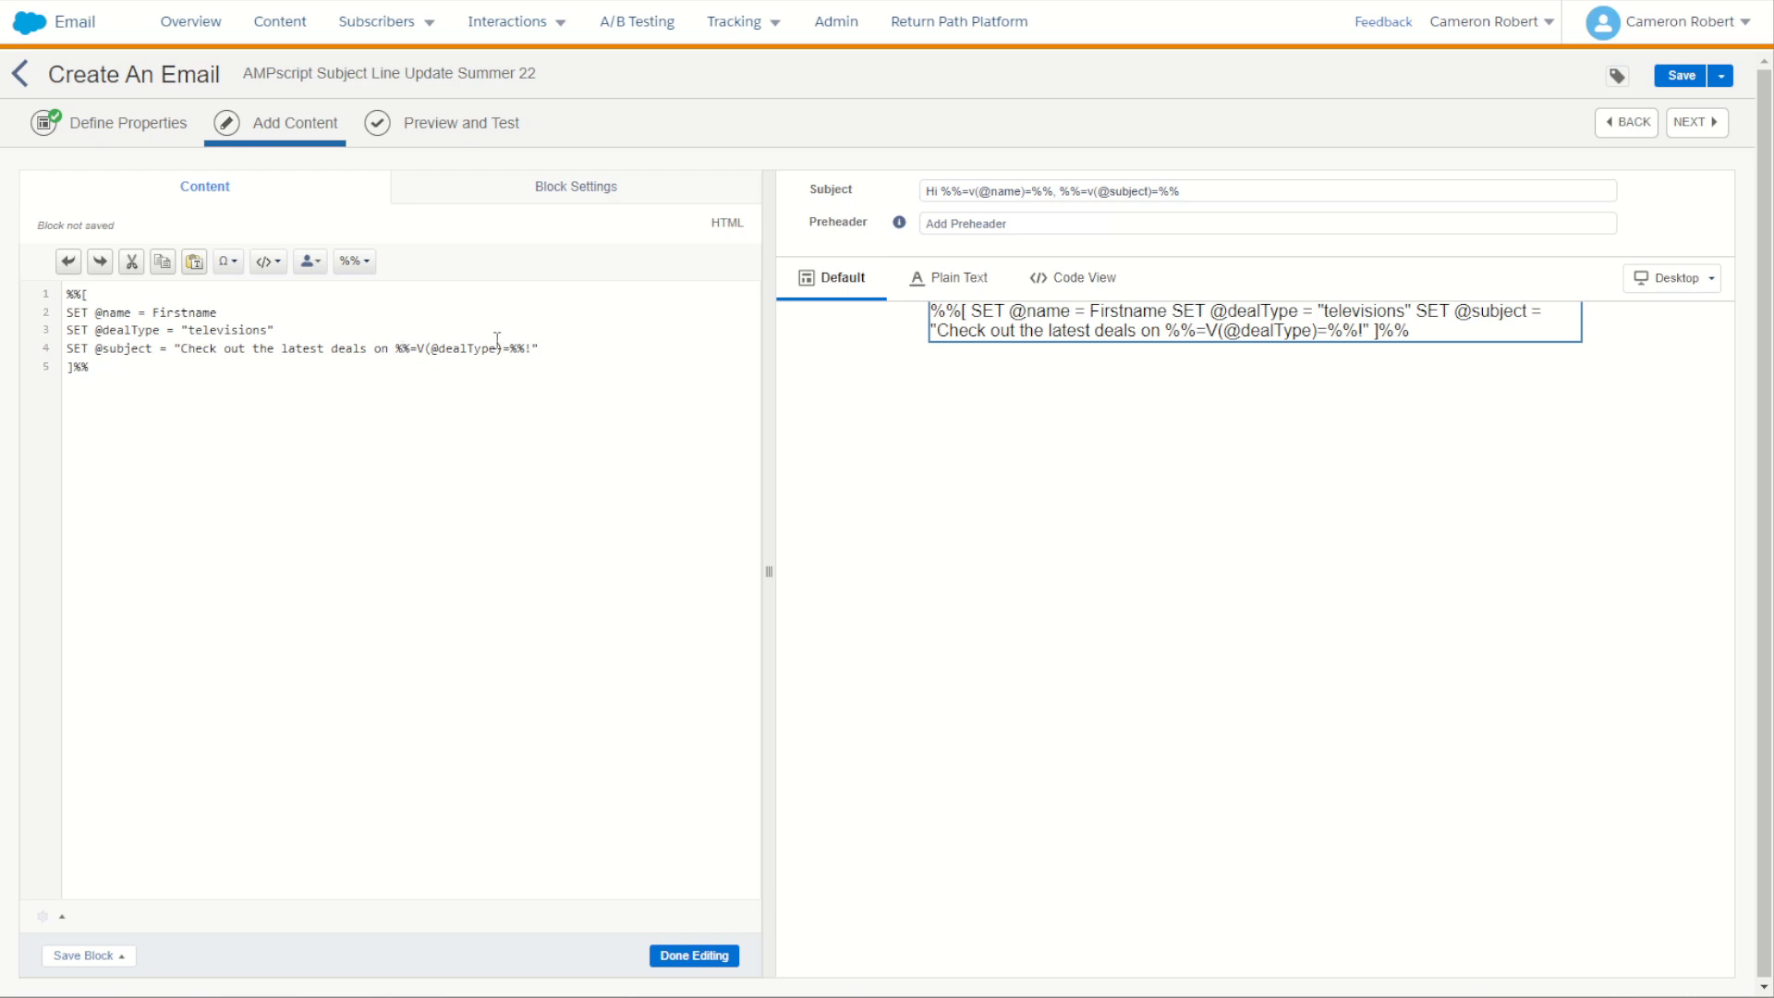
click(1696, 122)
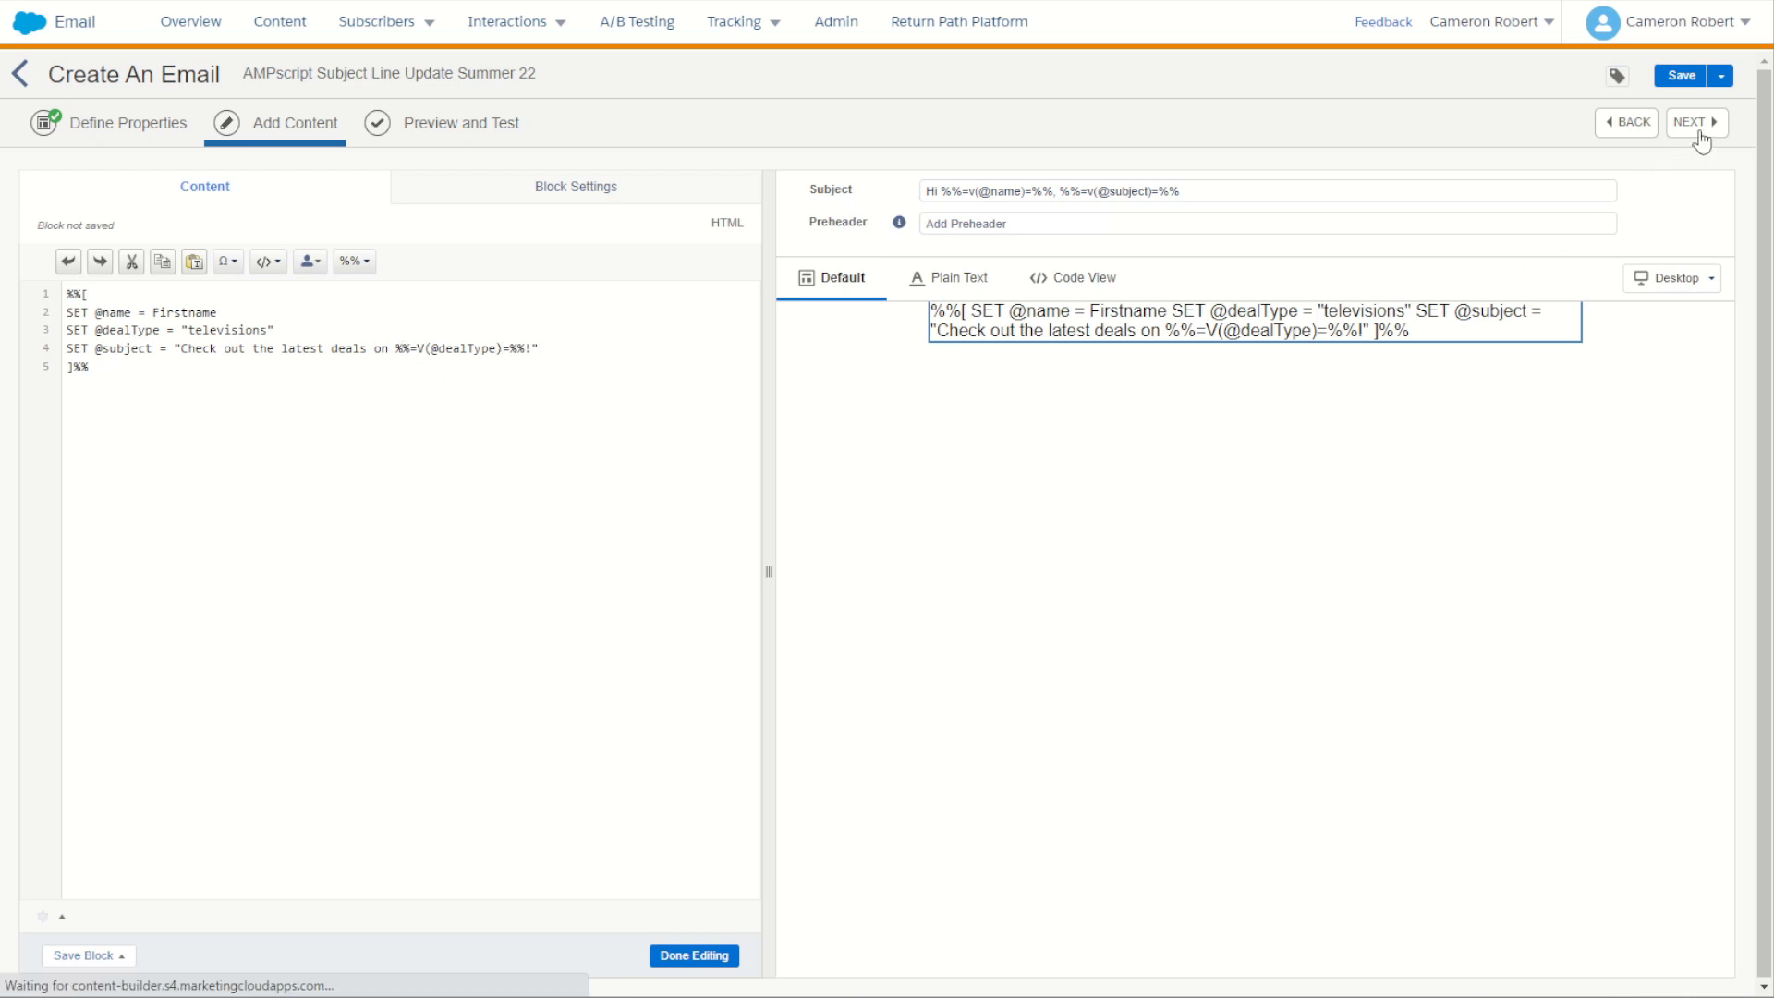
click(1696, 122)
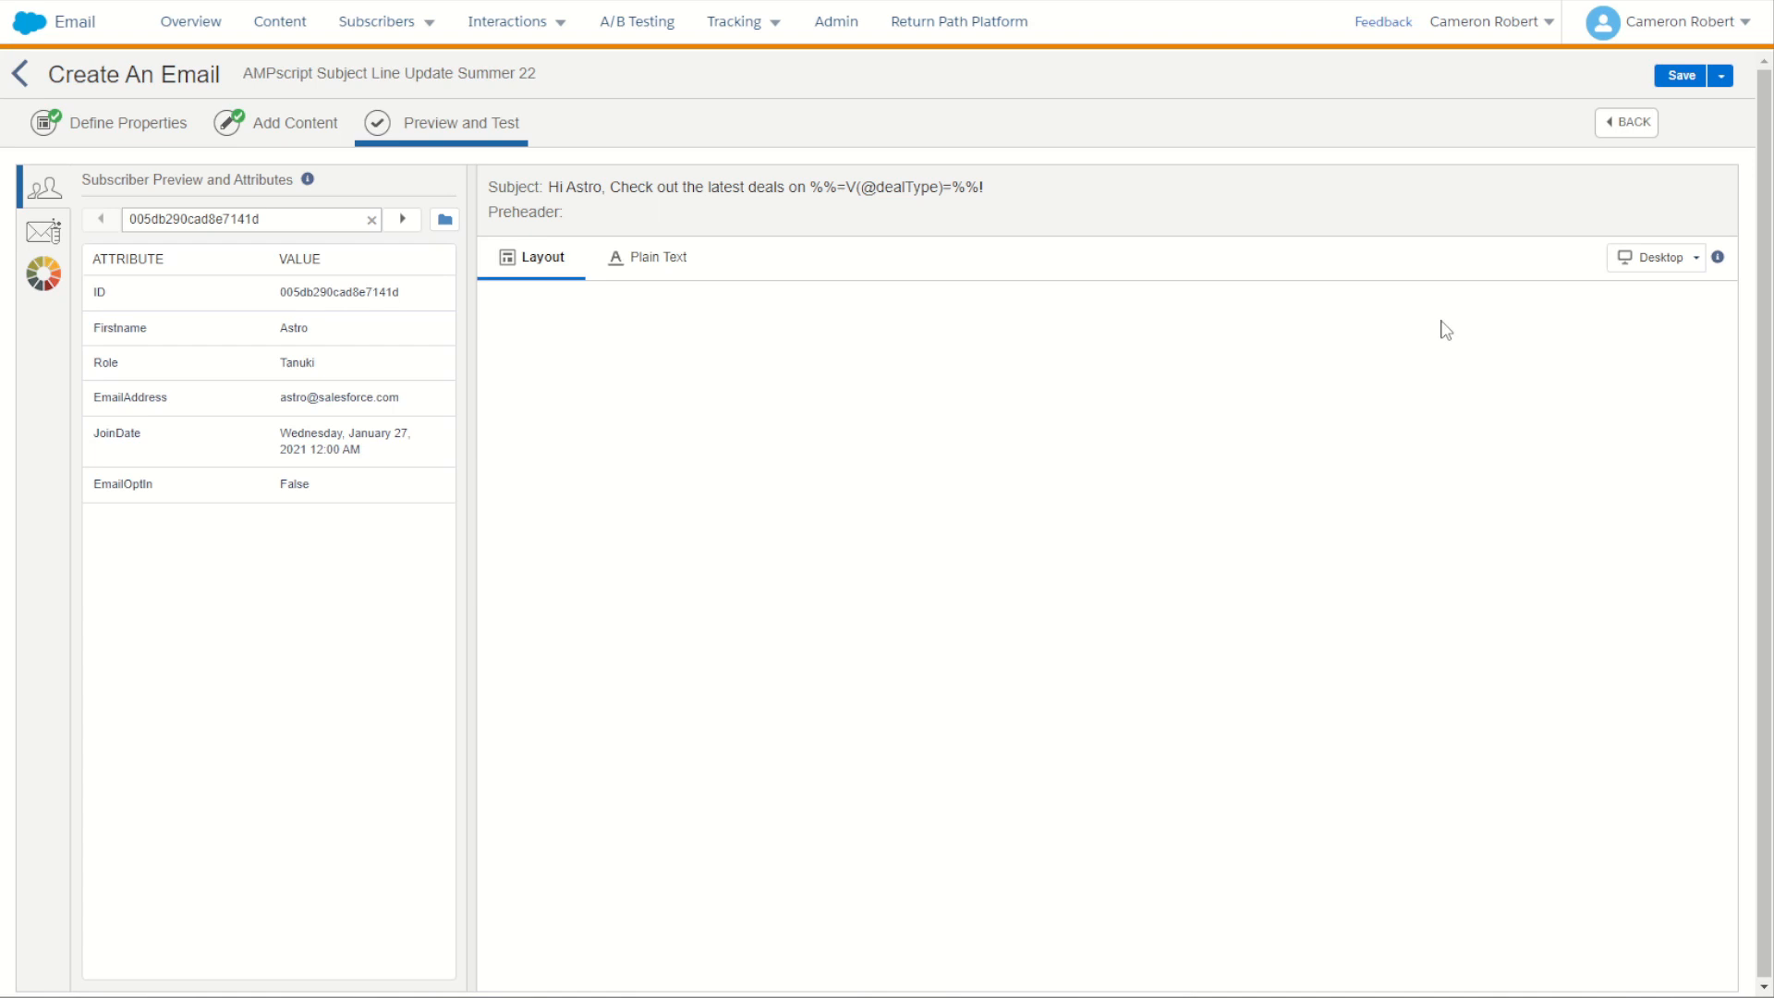
mouse_move(872, 425)
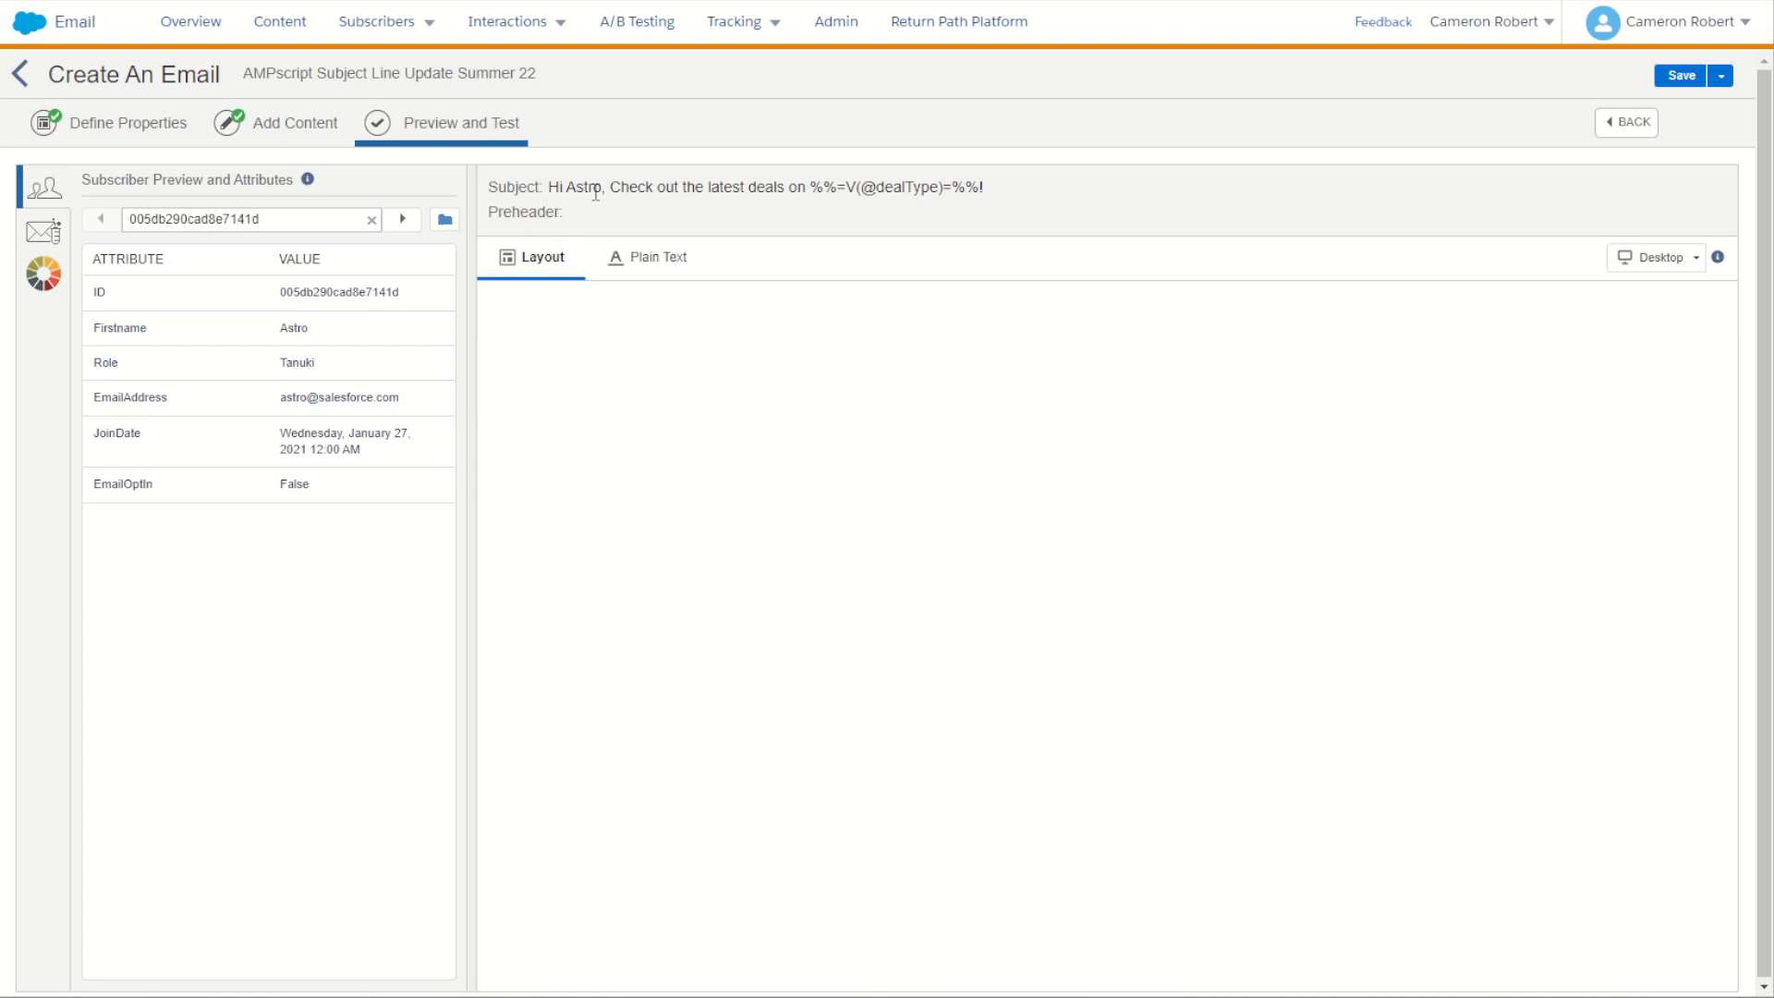
double_click(118, 327)
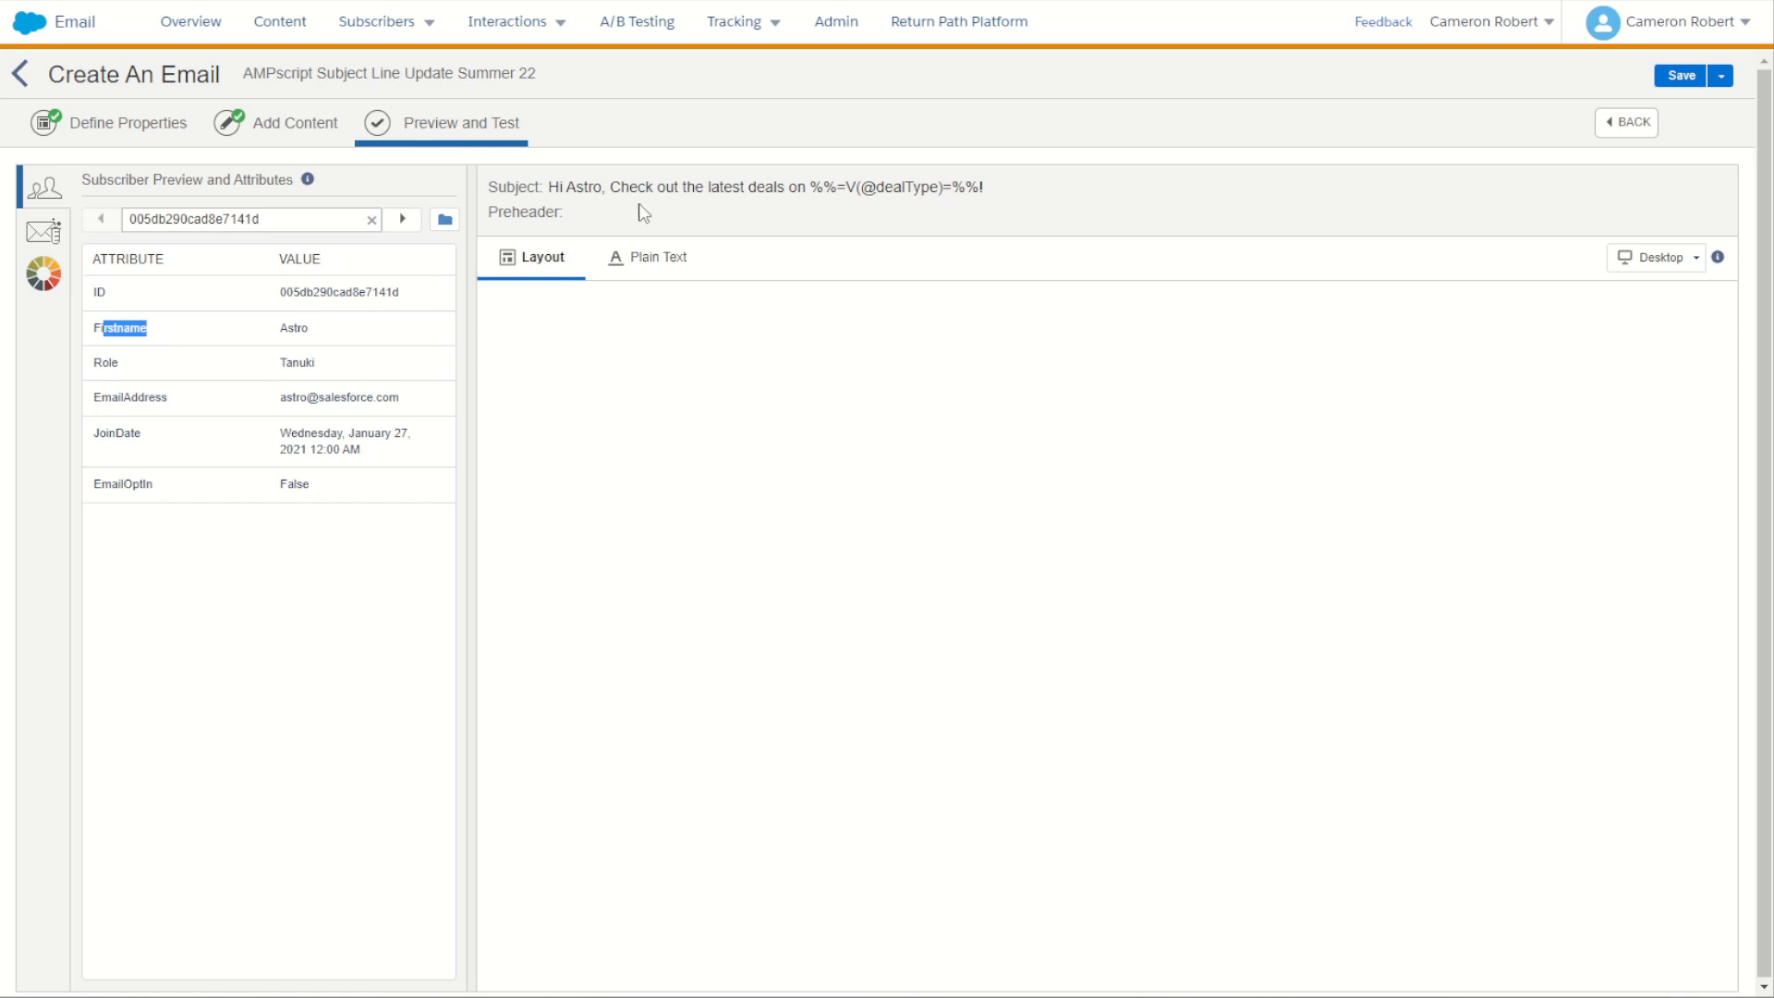
mouse_move(811, 189)
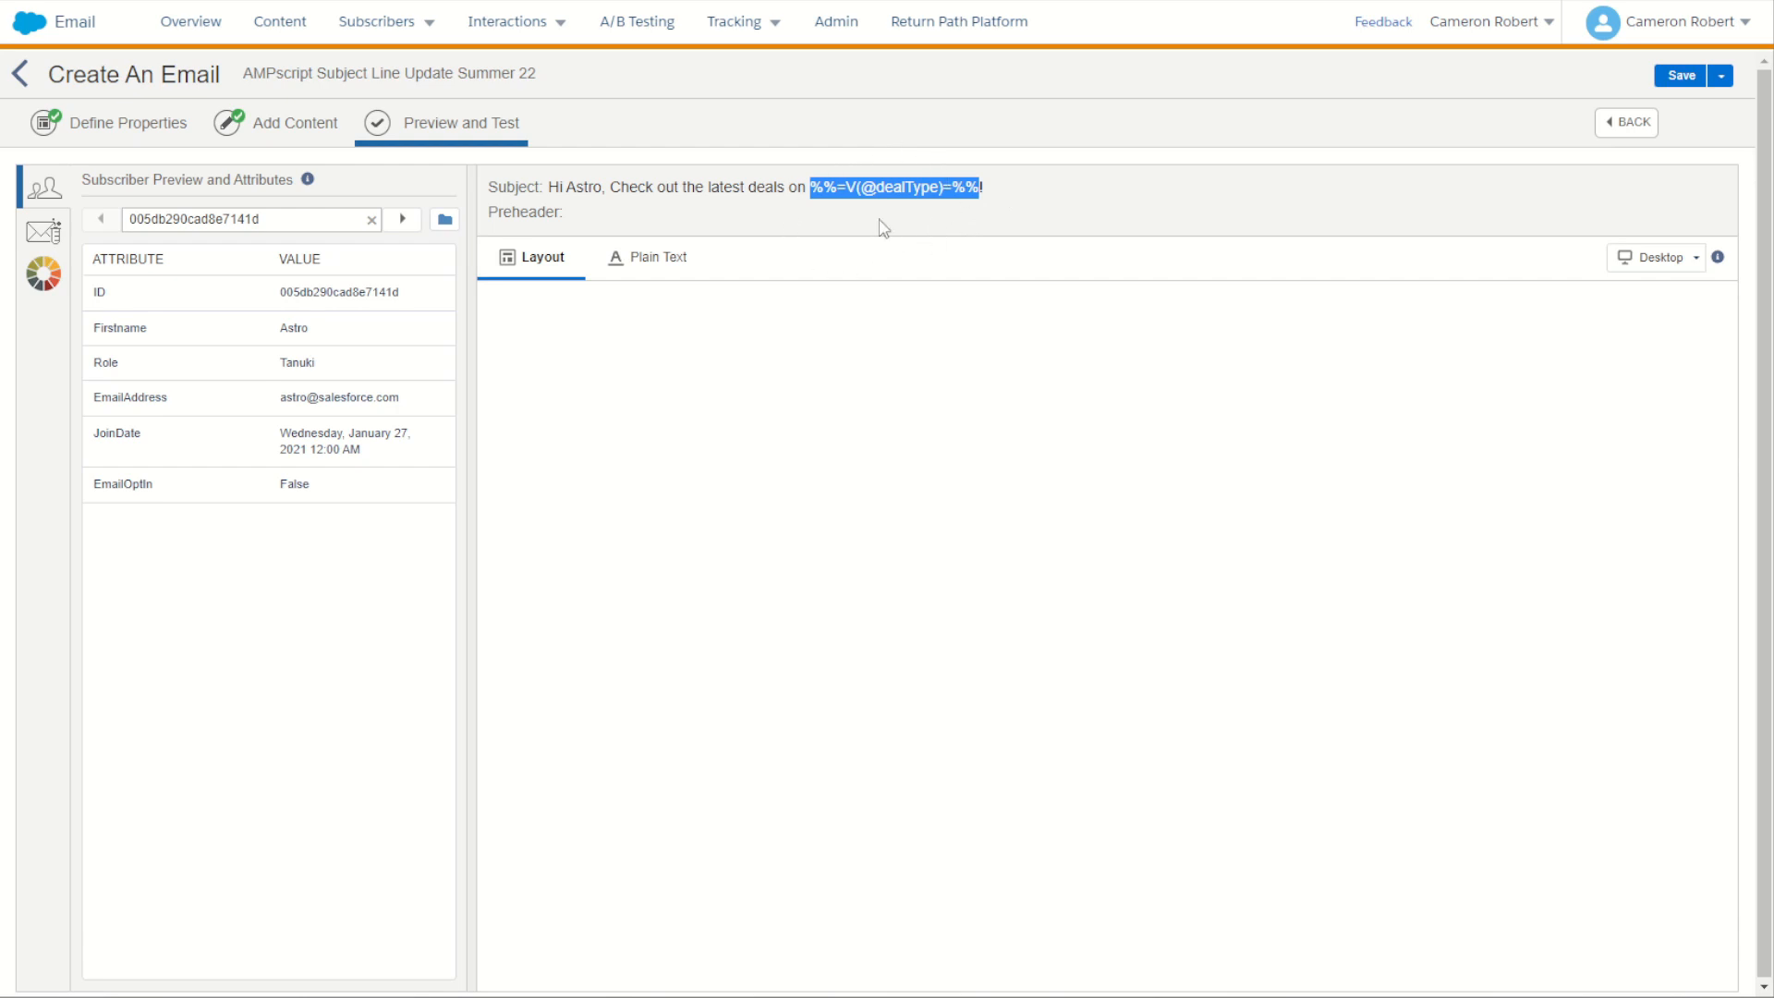
mouse_move(863, 238)
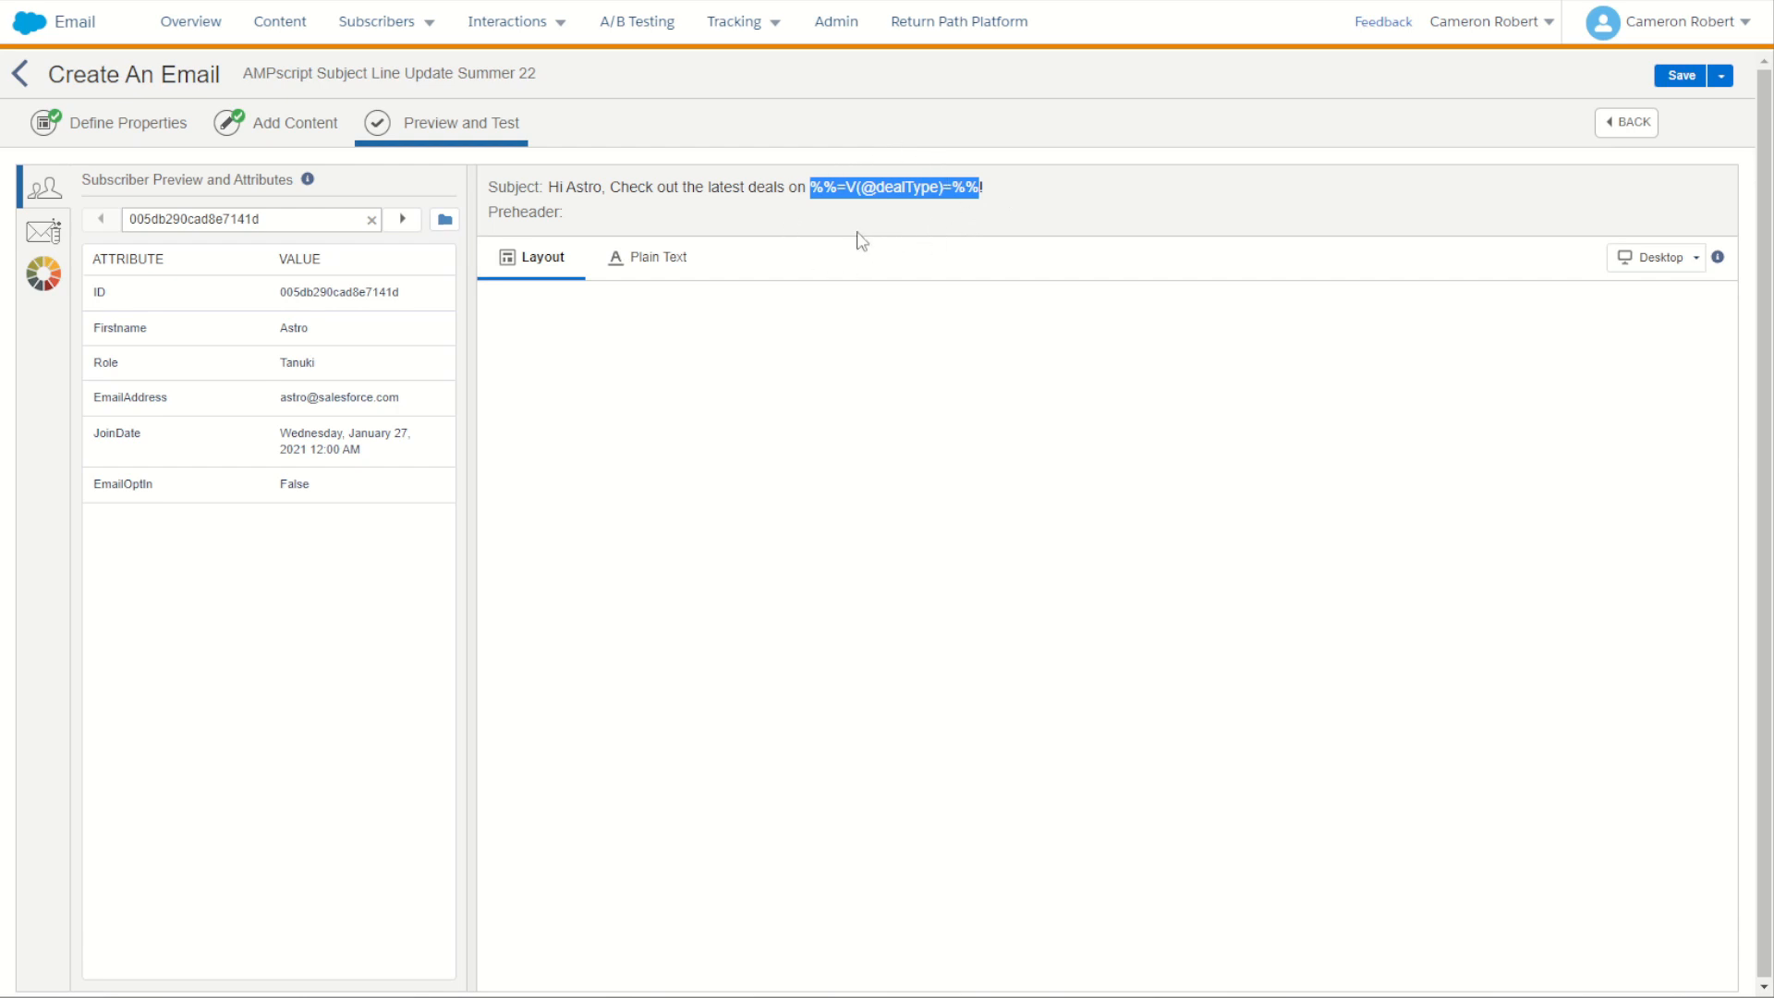
click(292, 122)
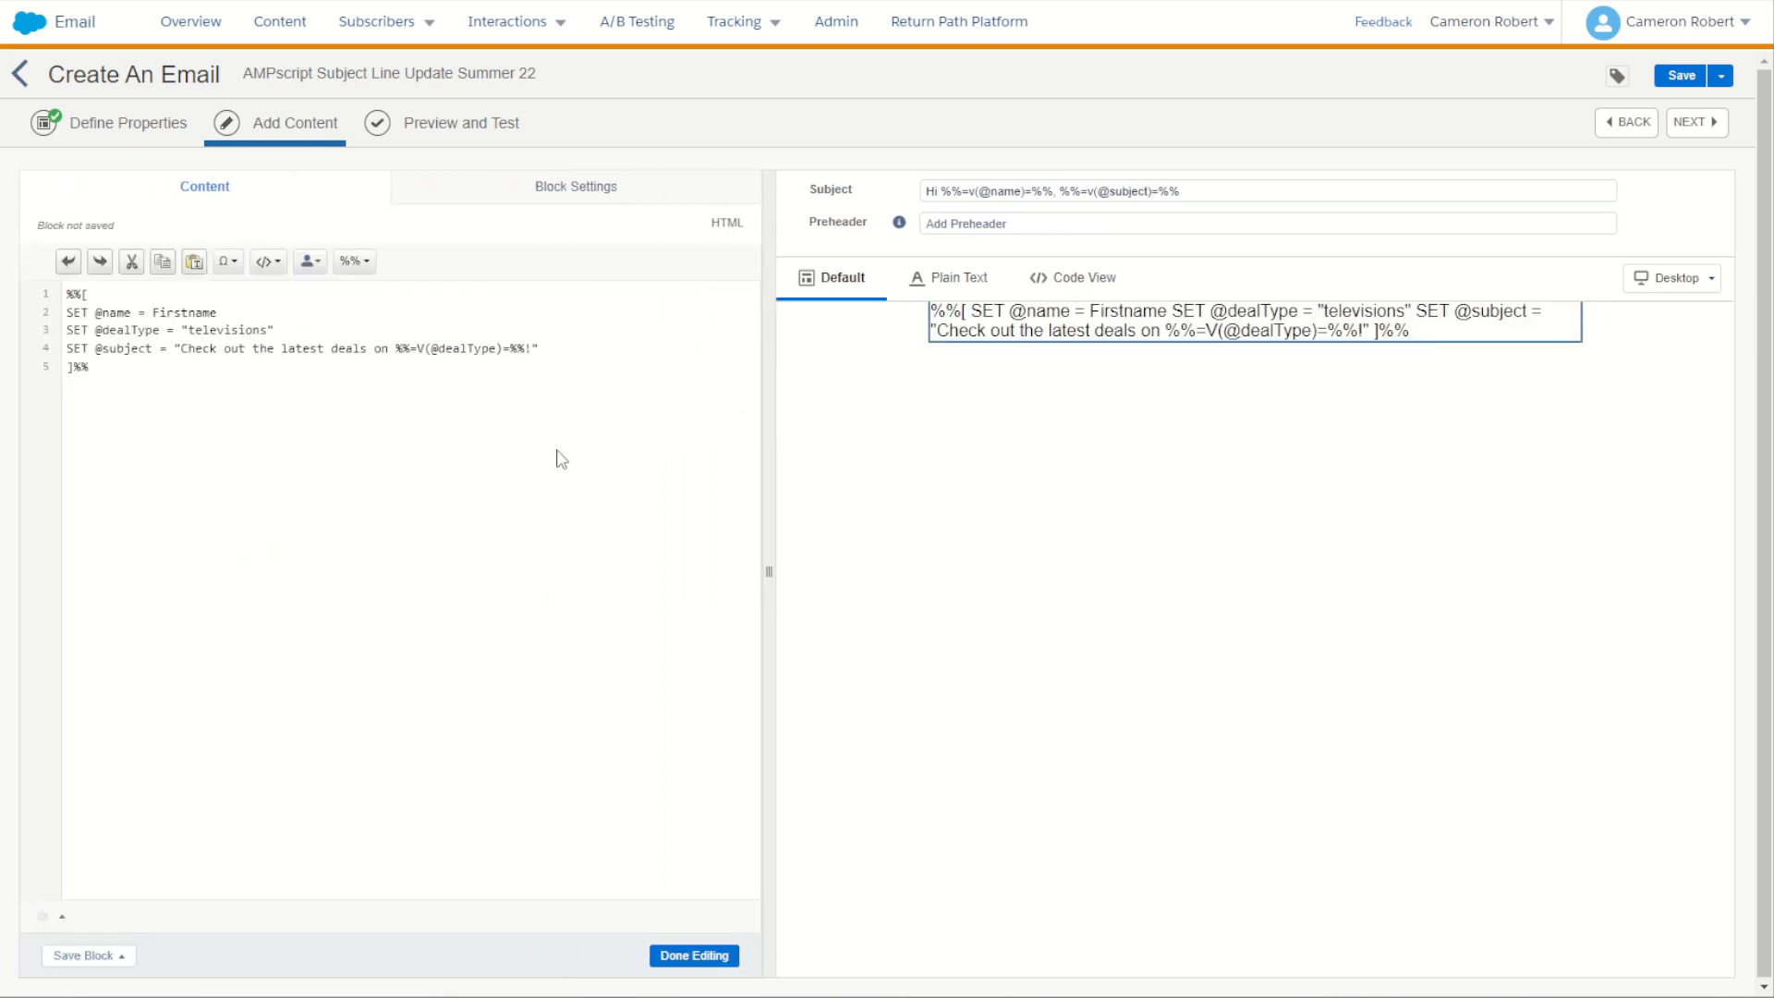
mouse_move(517, 458)
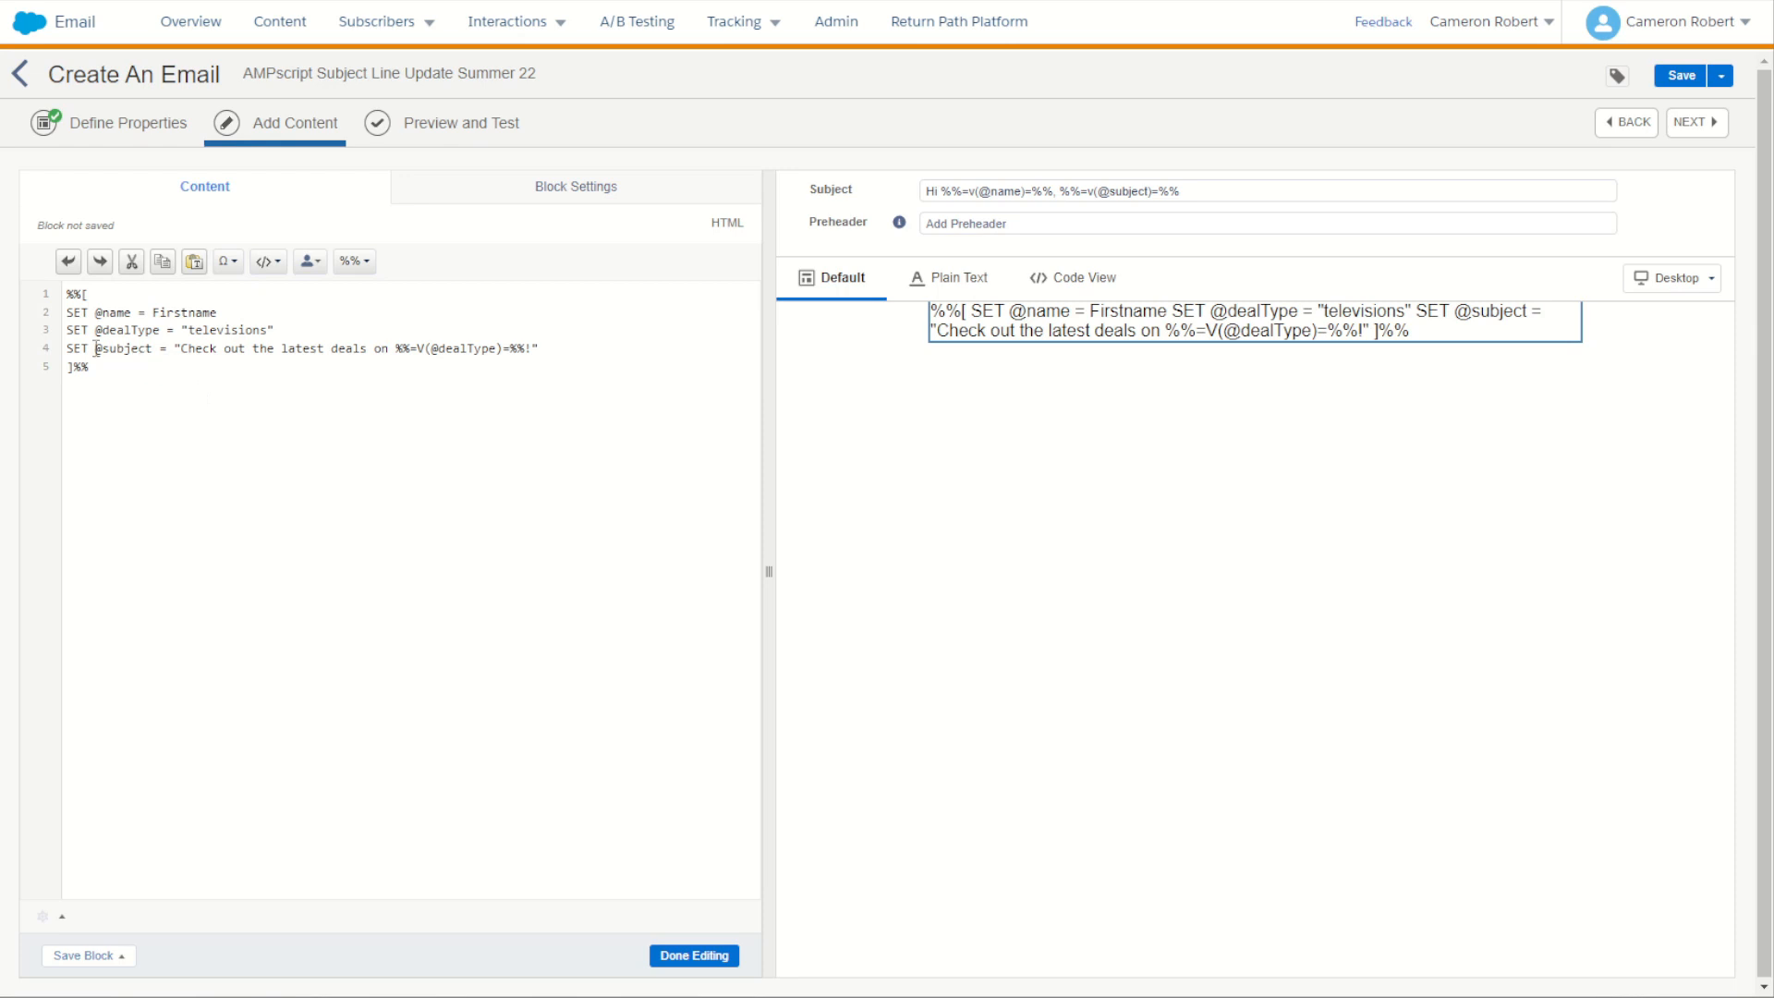
double_click(192, 350)
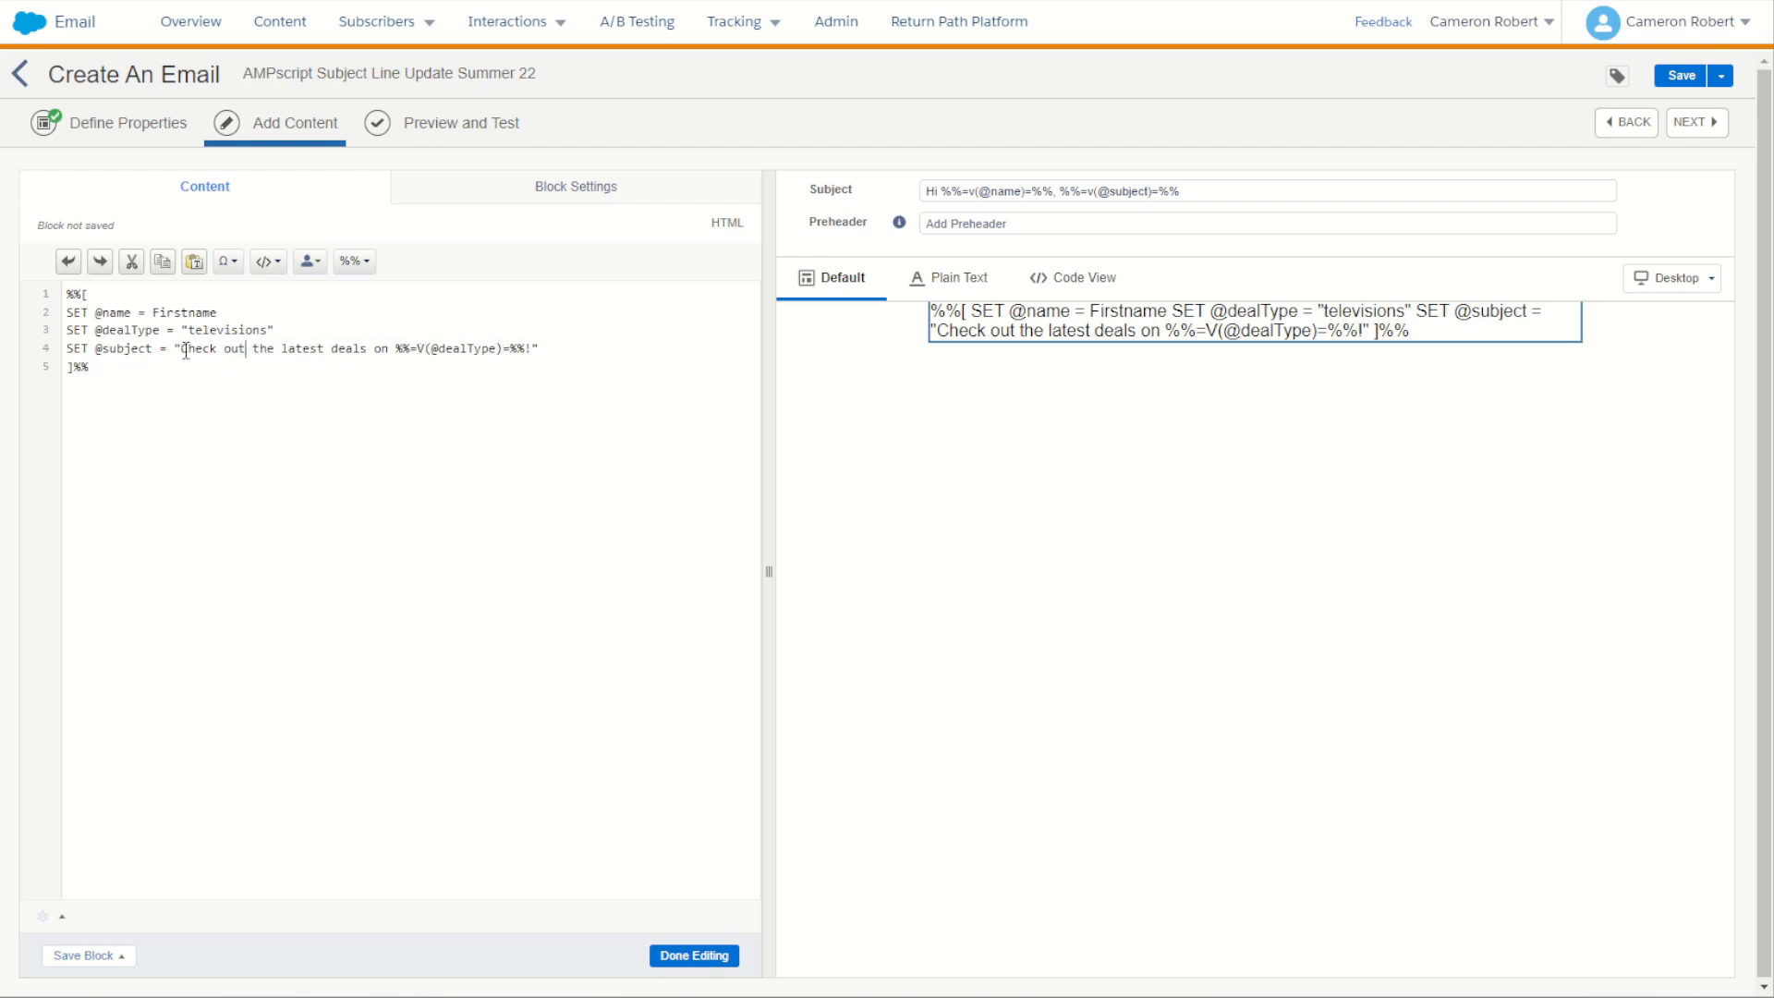
text(Concat()
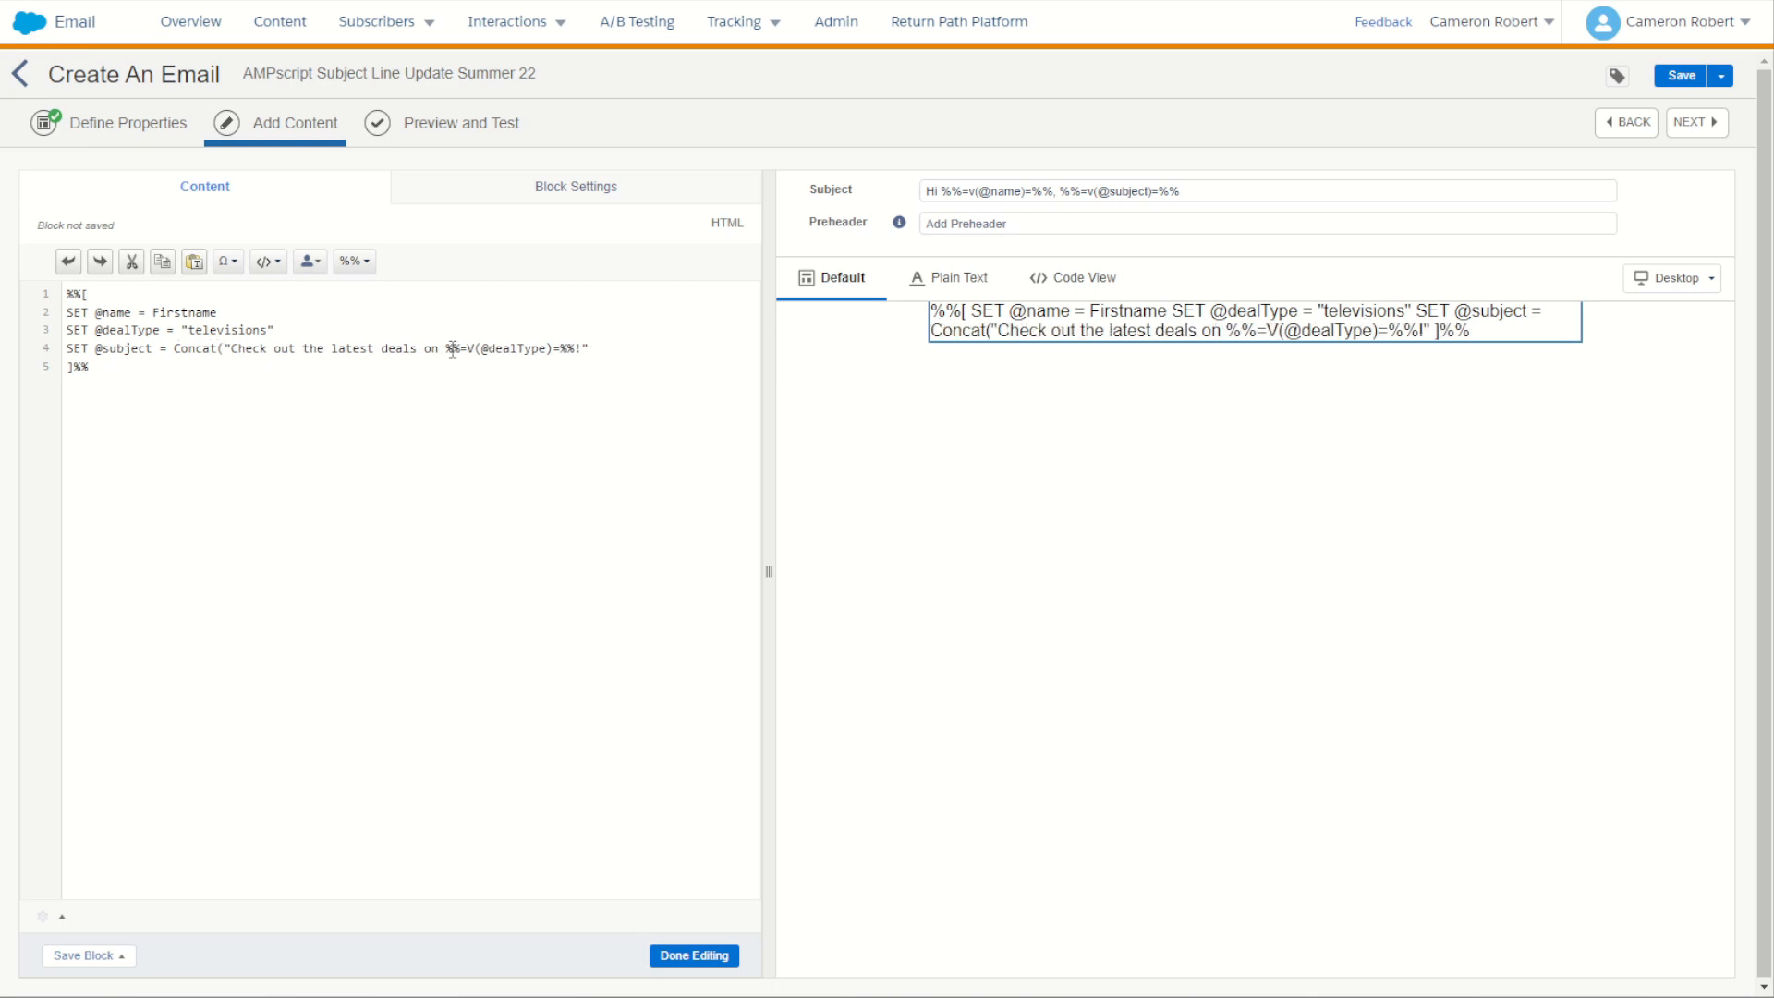
key(Backspace)
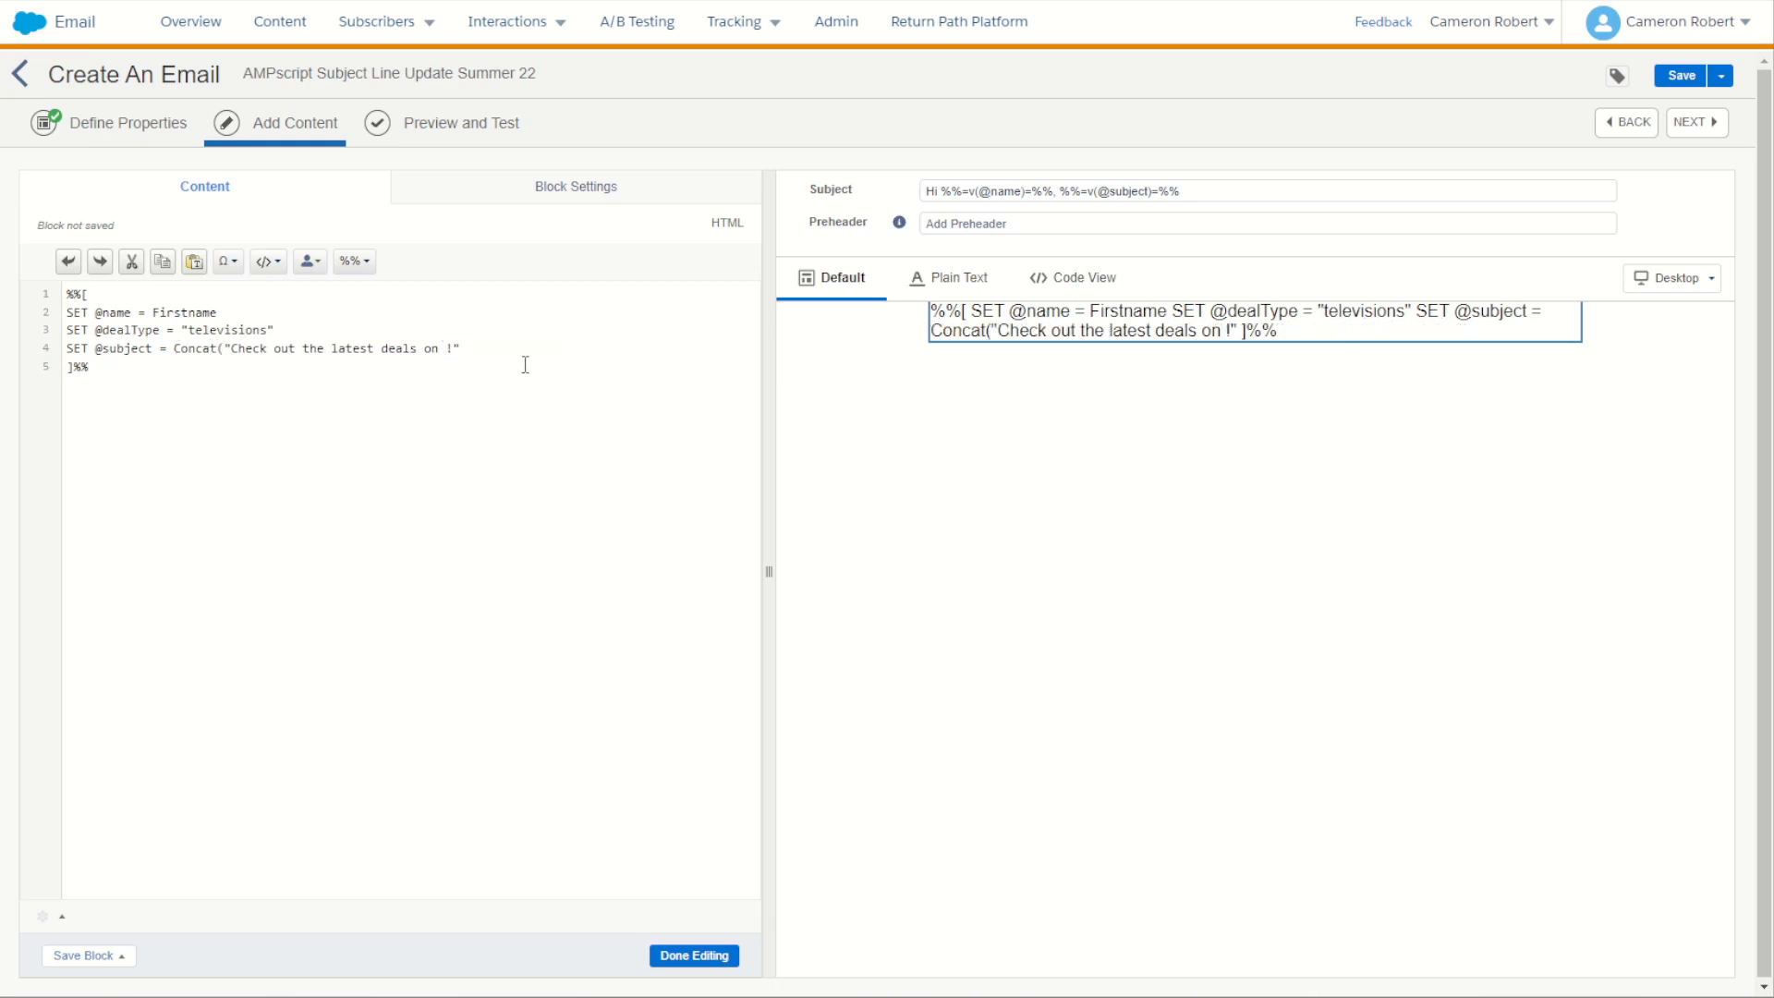
key(Backspace)
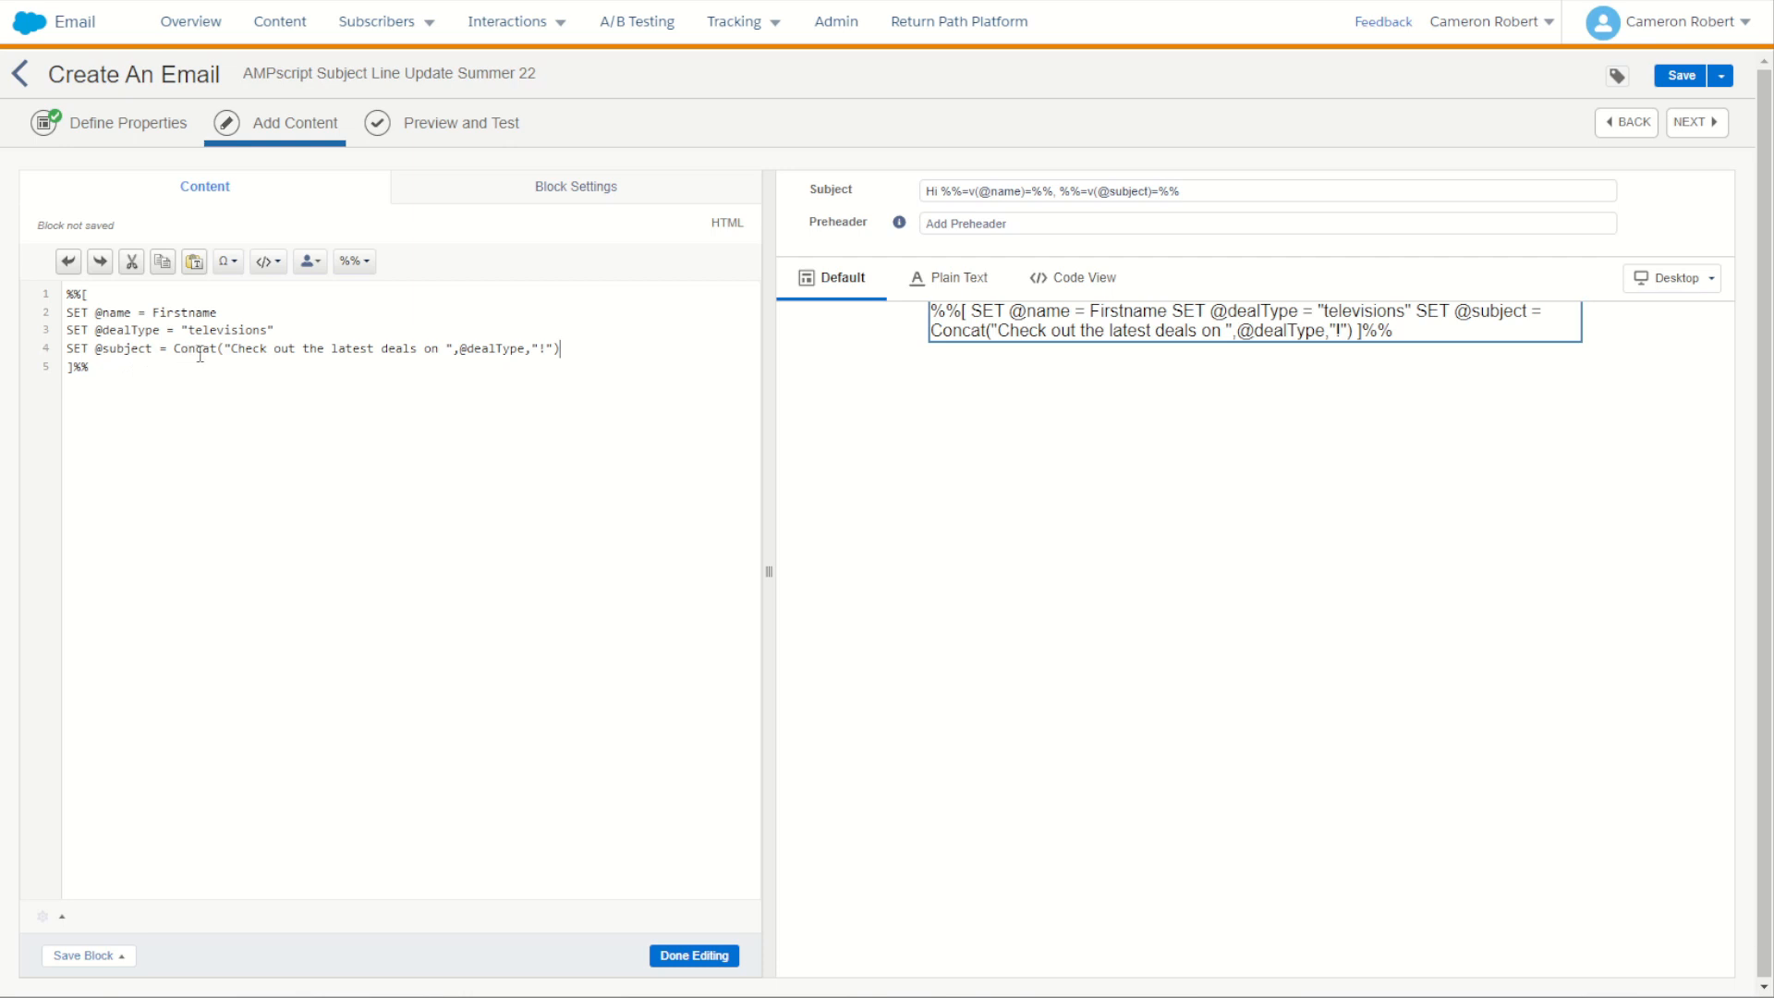
Move on with Next to preview the email with the Concat subject.
click(1680, 76)
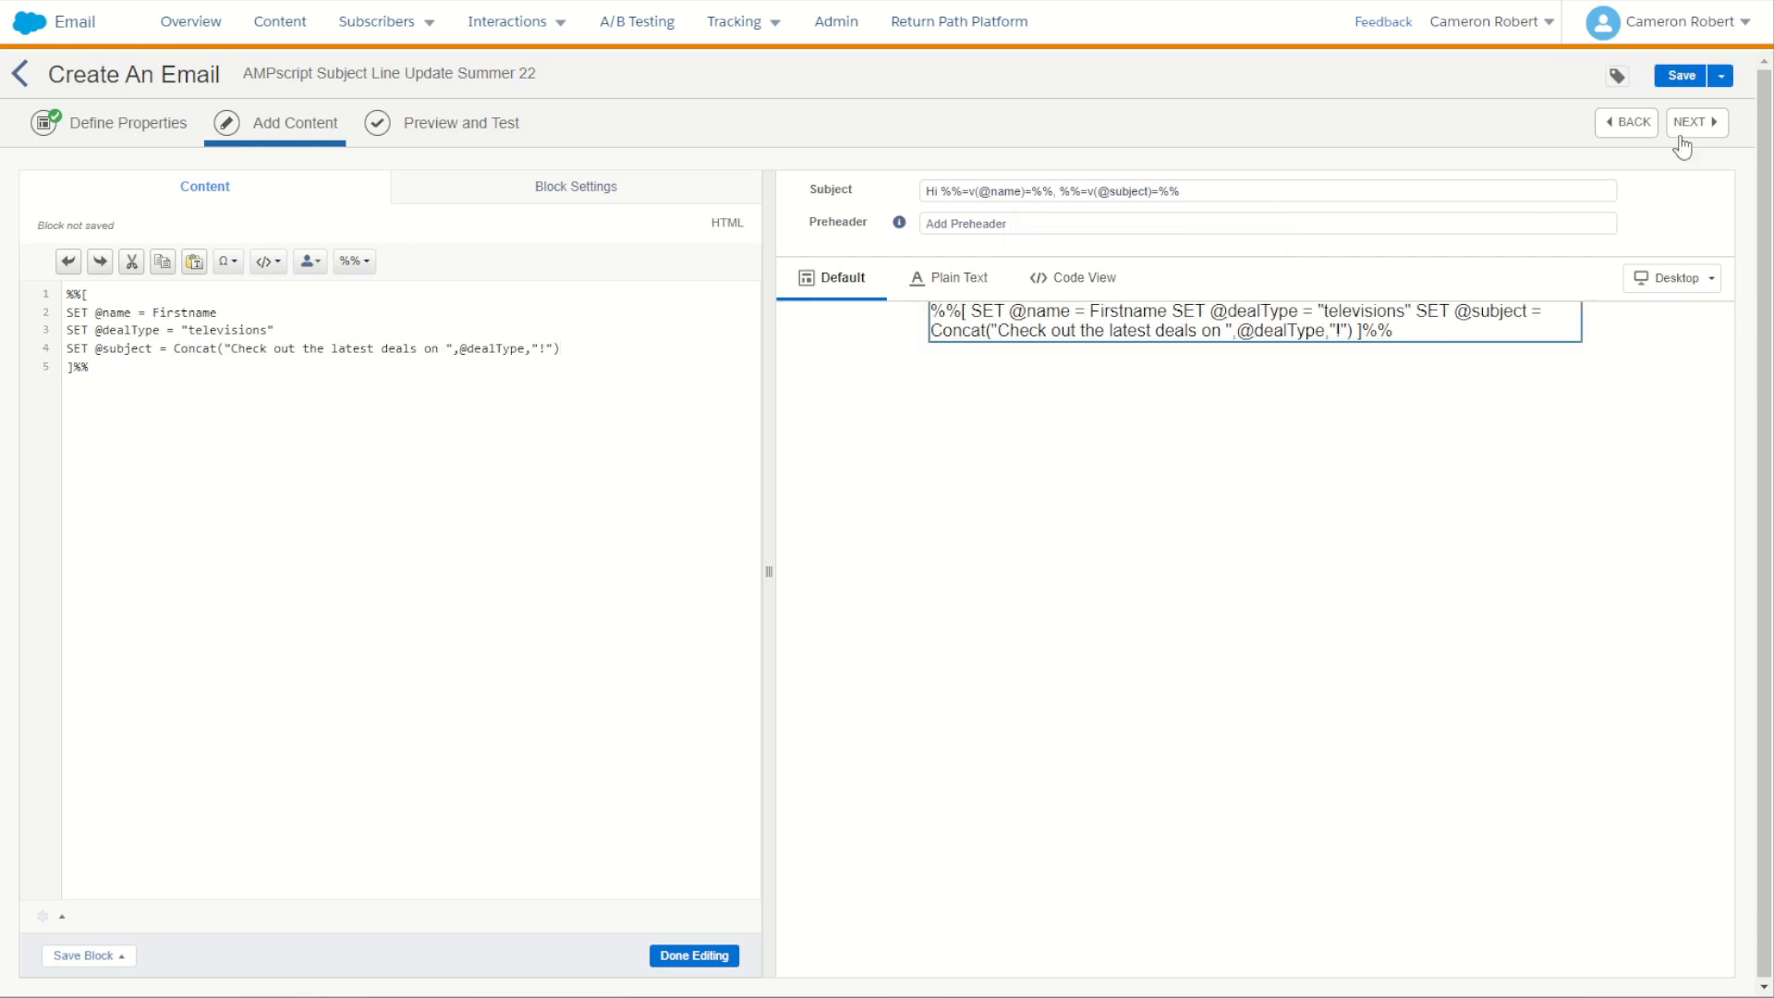
click(1694, 122)
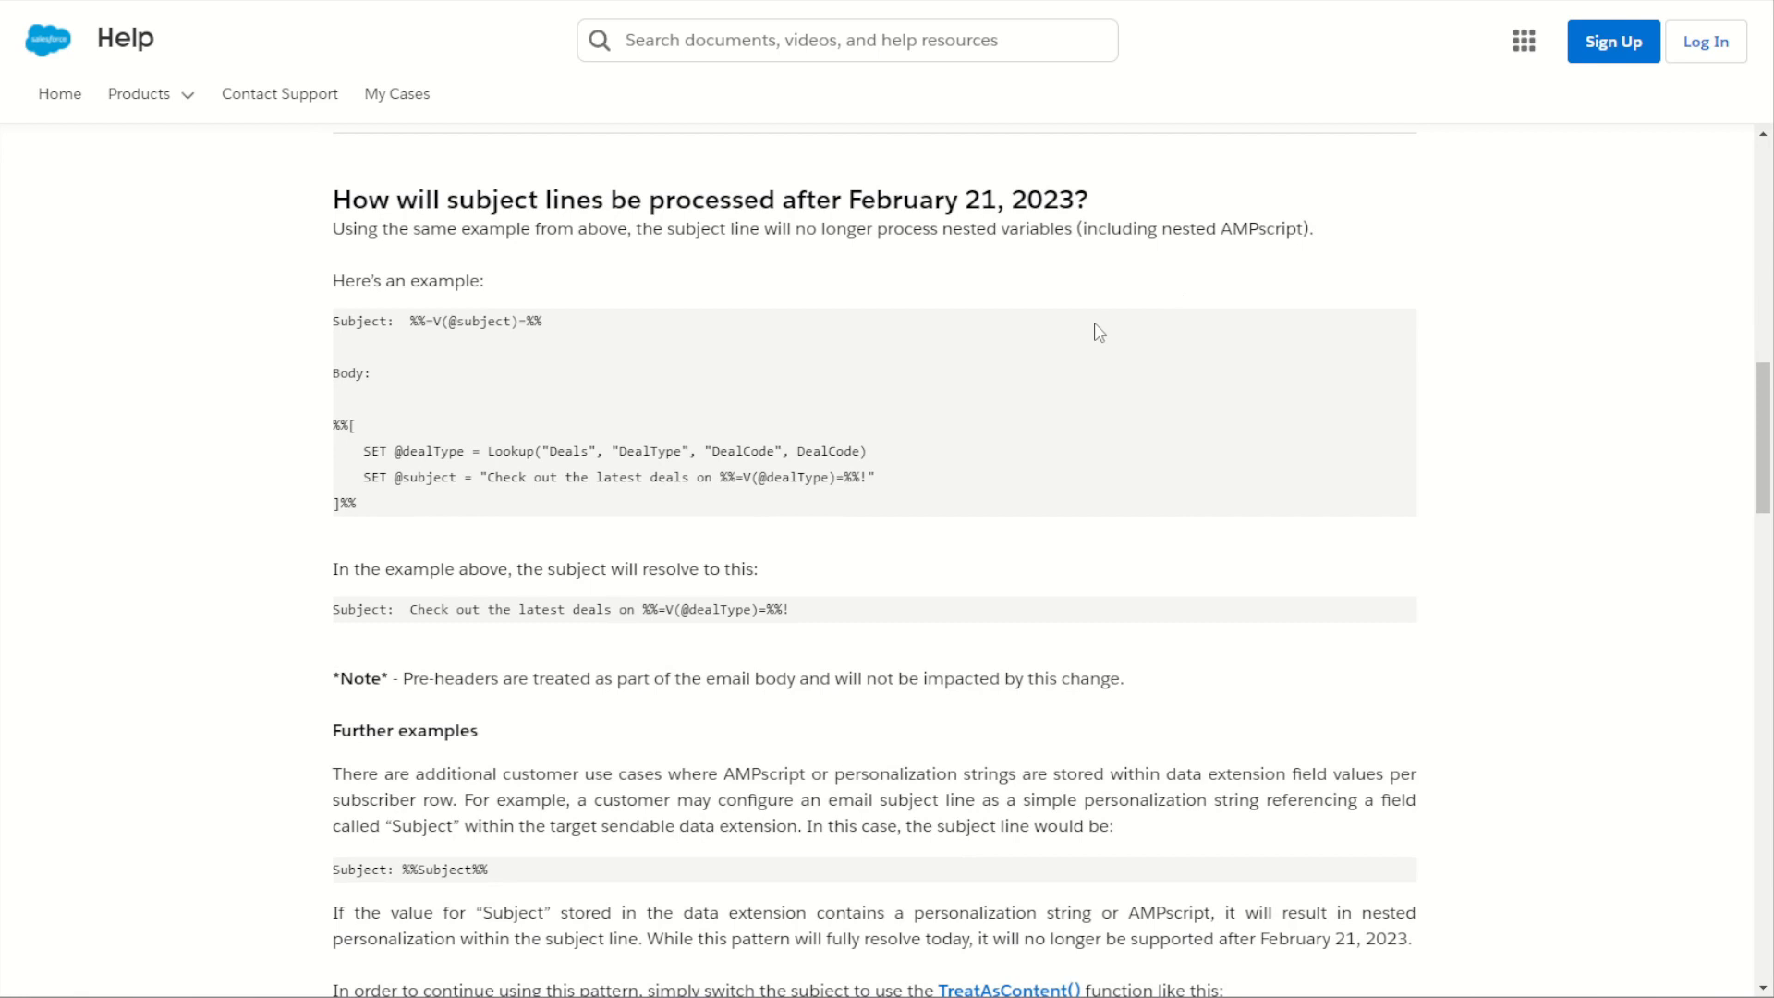
mouse_move(935, 401)
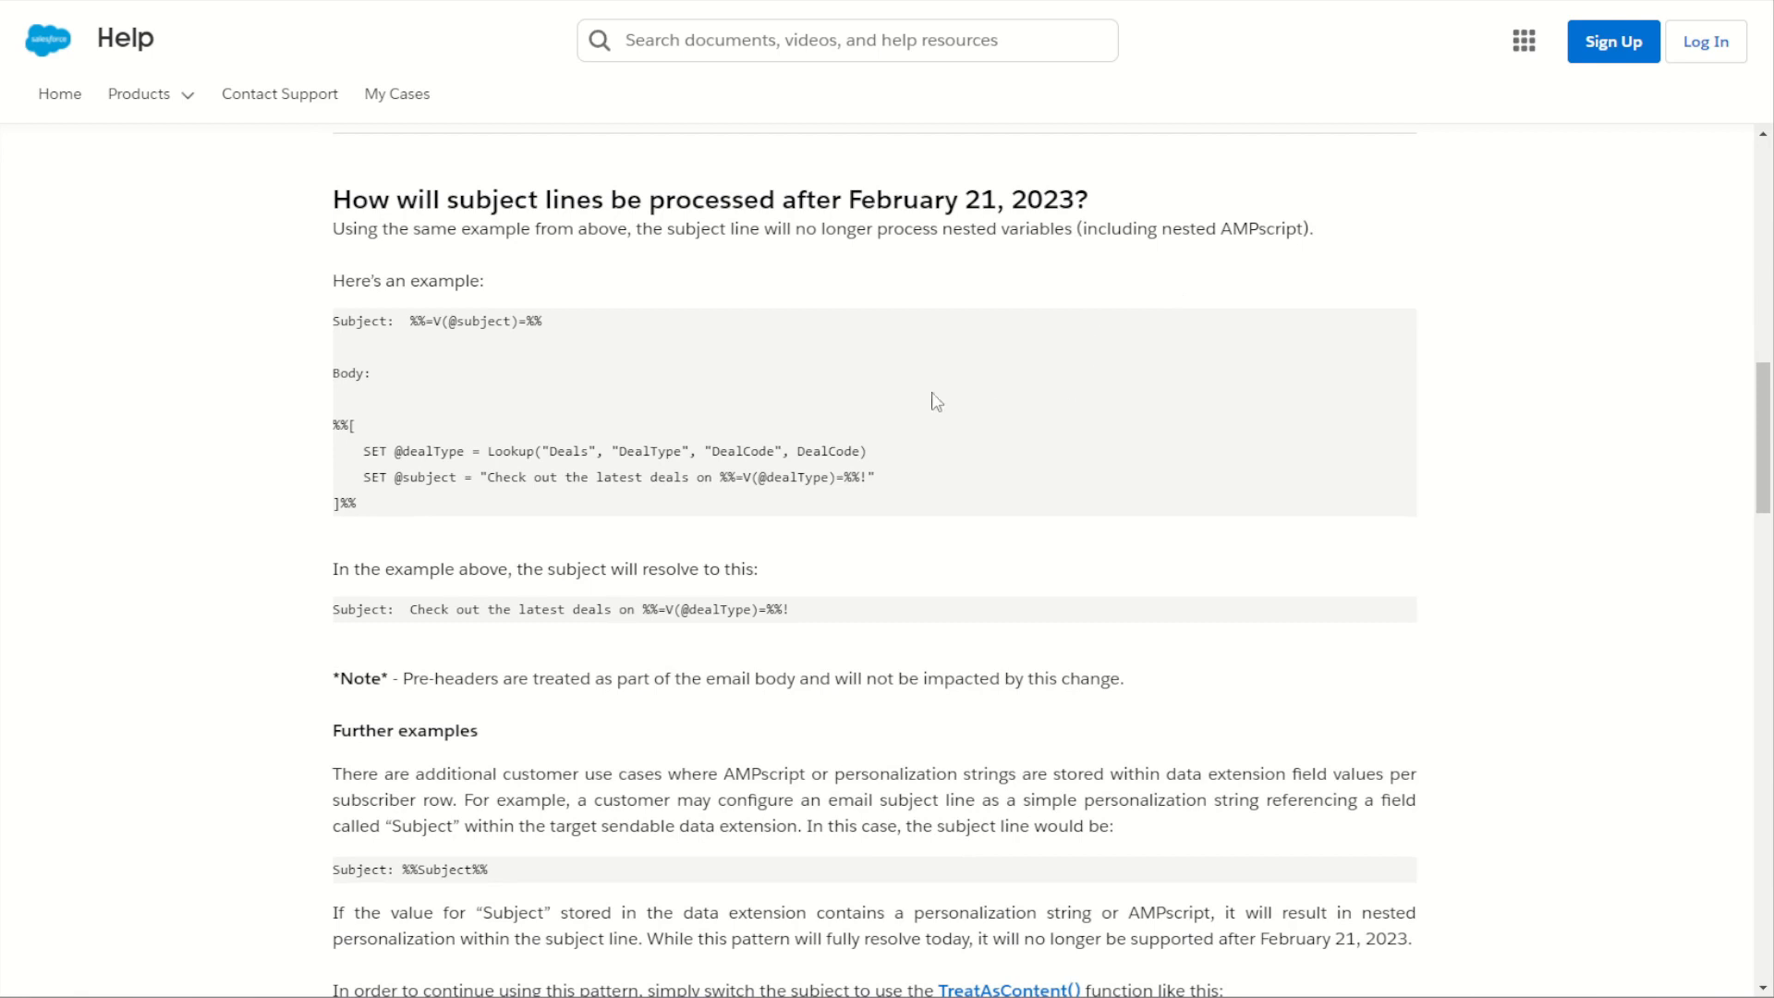
mouse_move(780, 311)
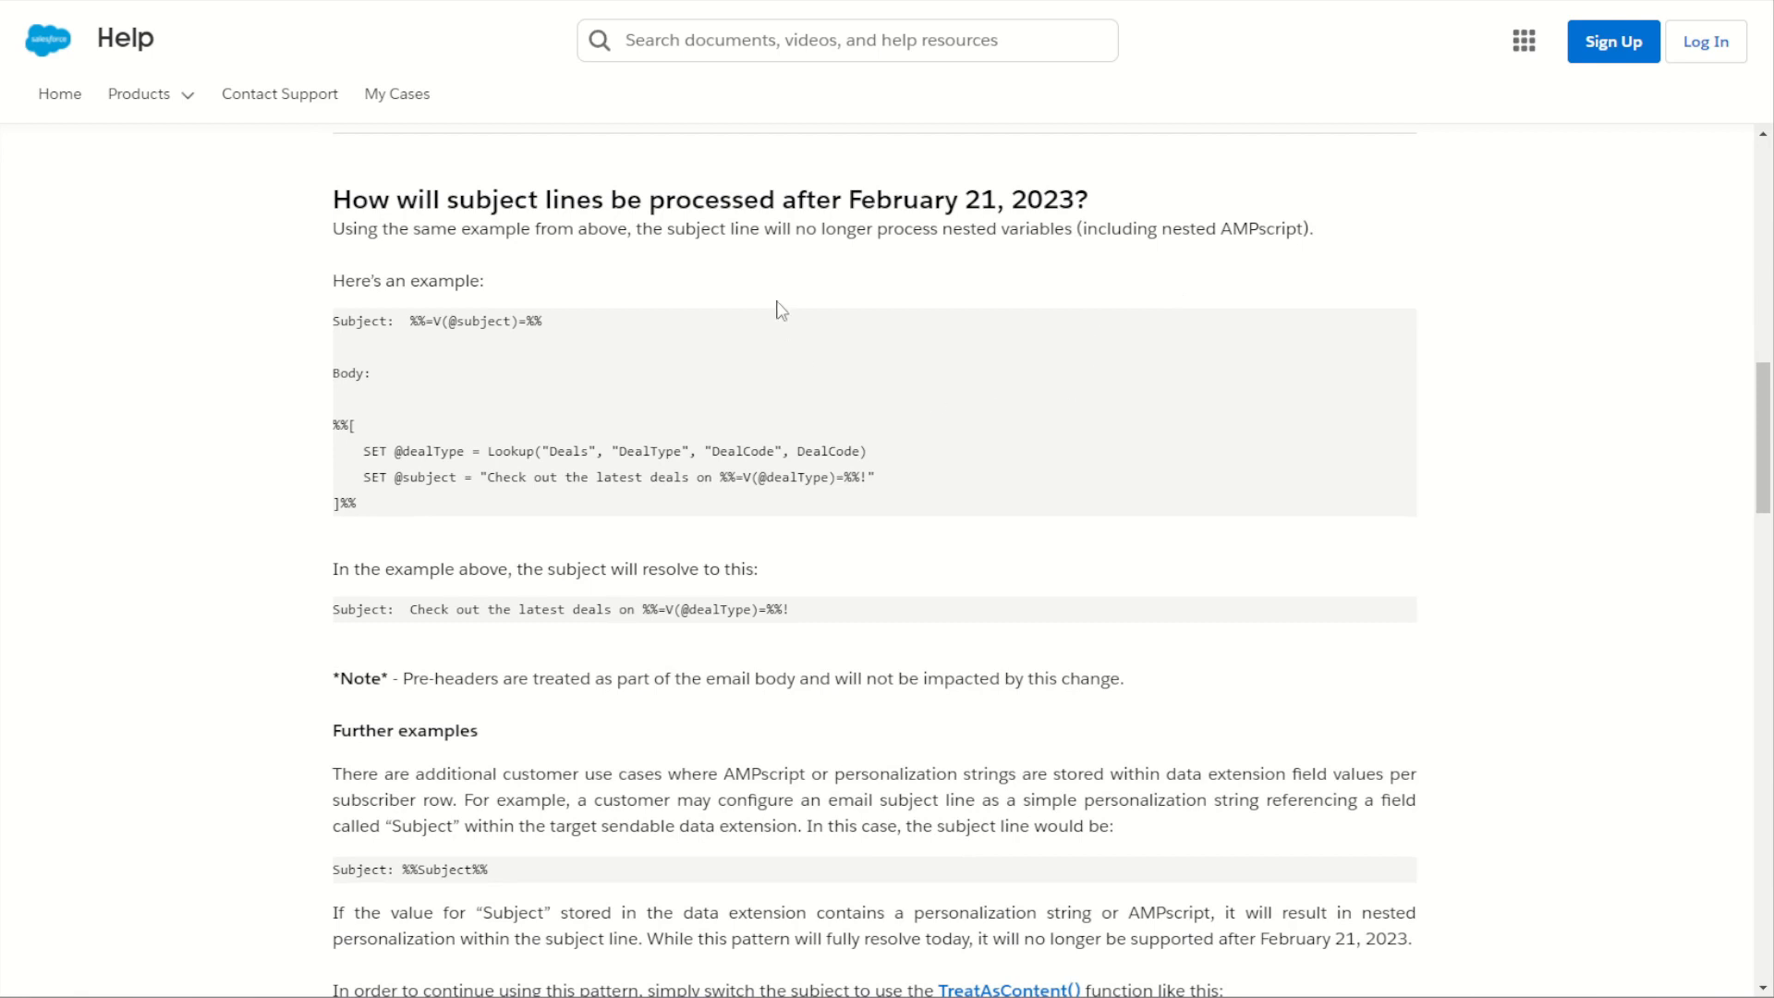
Scroll the Help article to the post-February 21, 2023 subject line processing section.
scroll(down, 3)
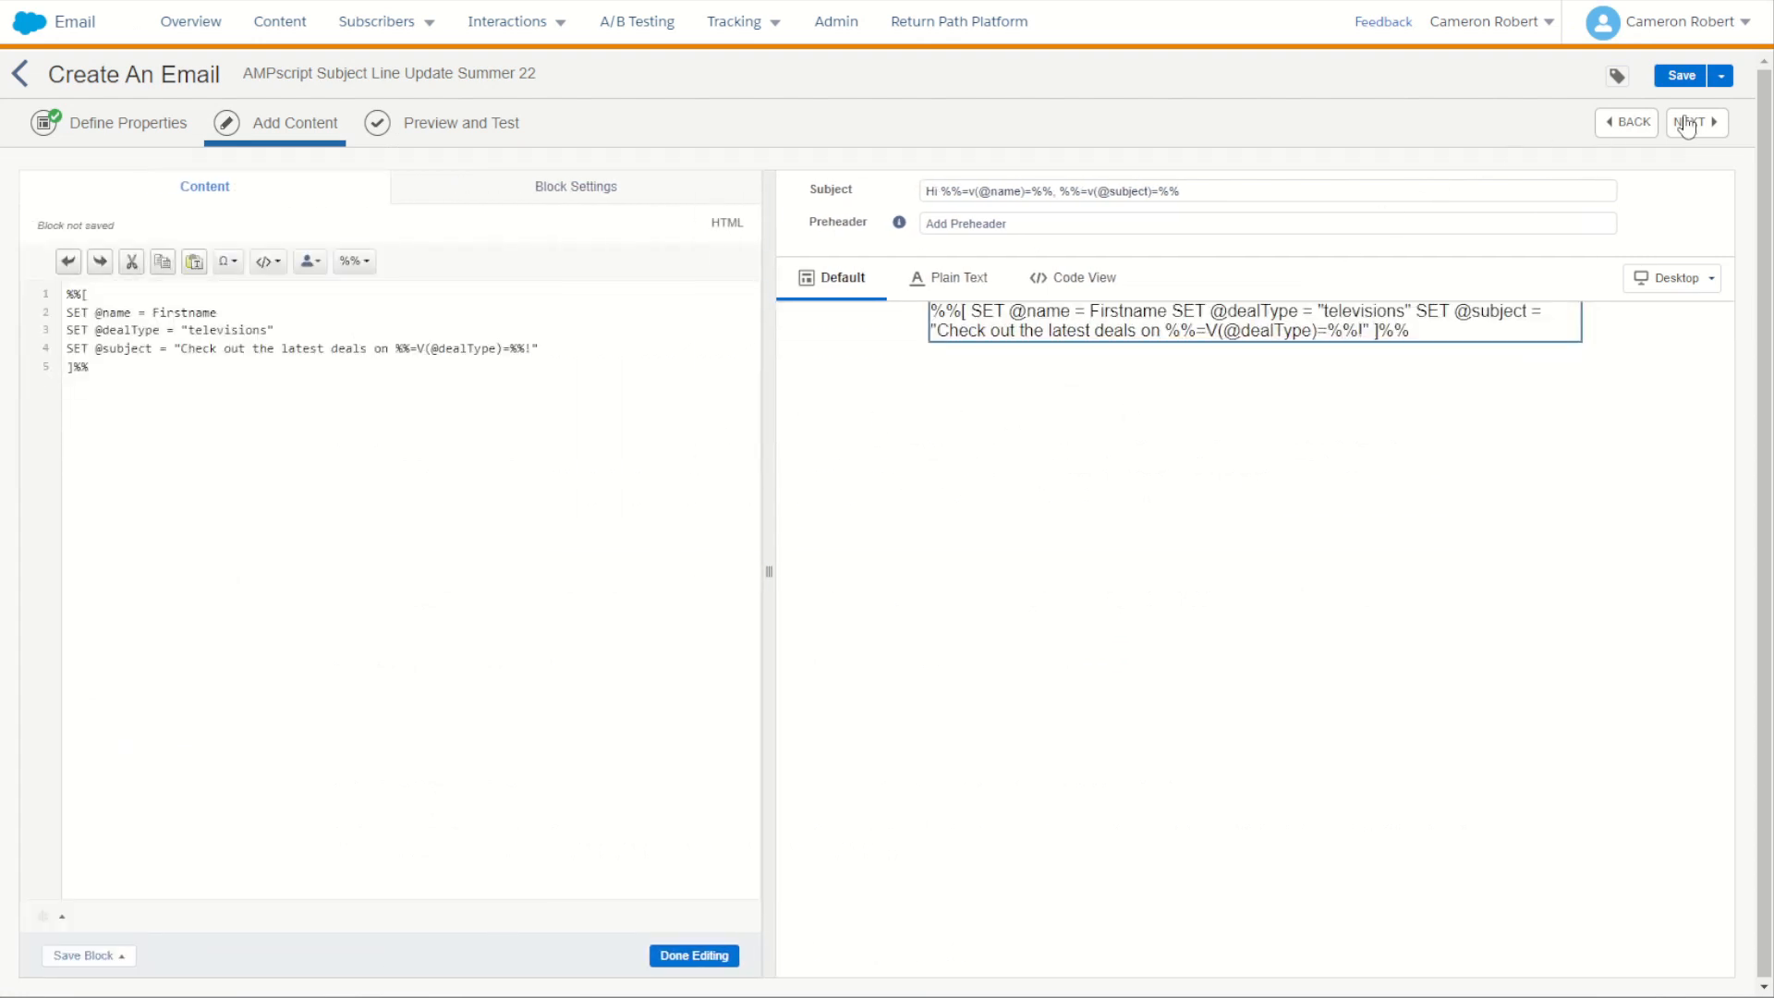
click(1692, 122)
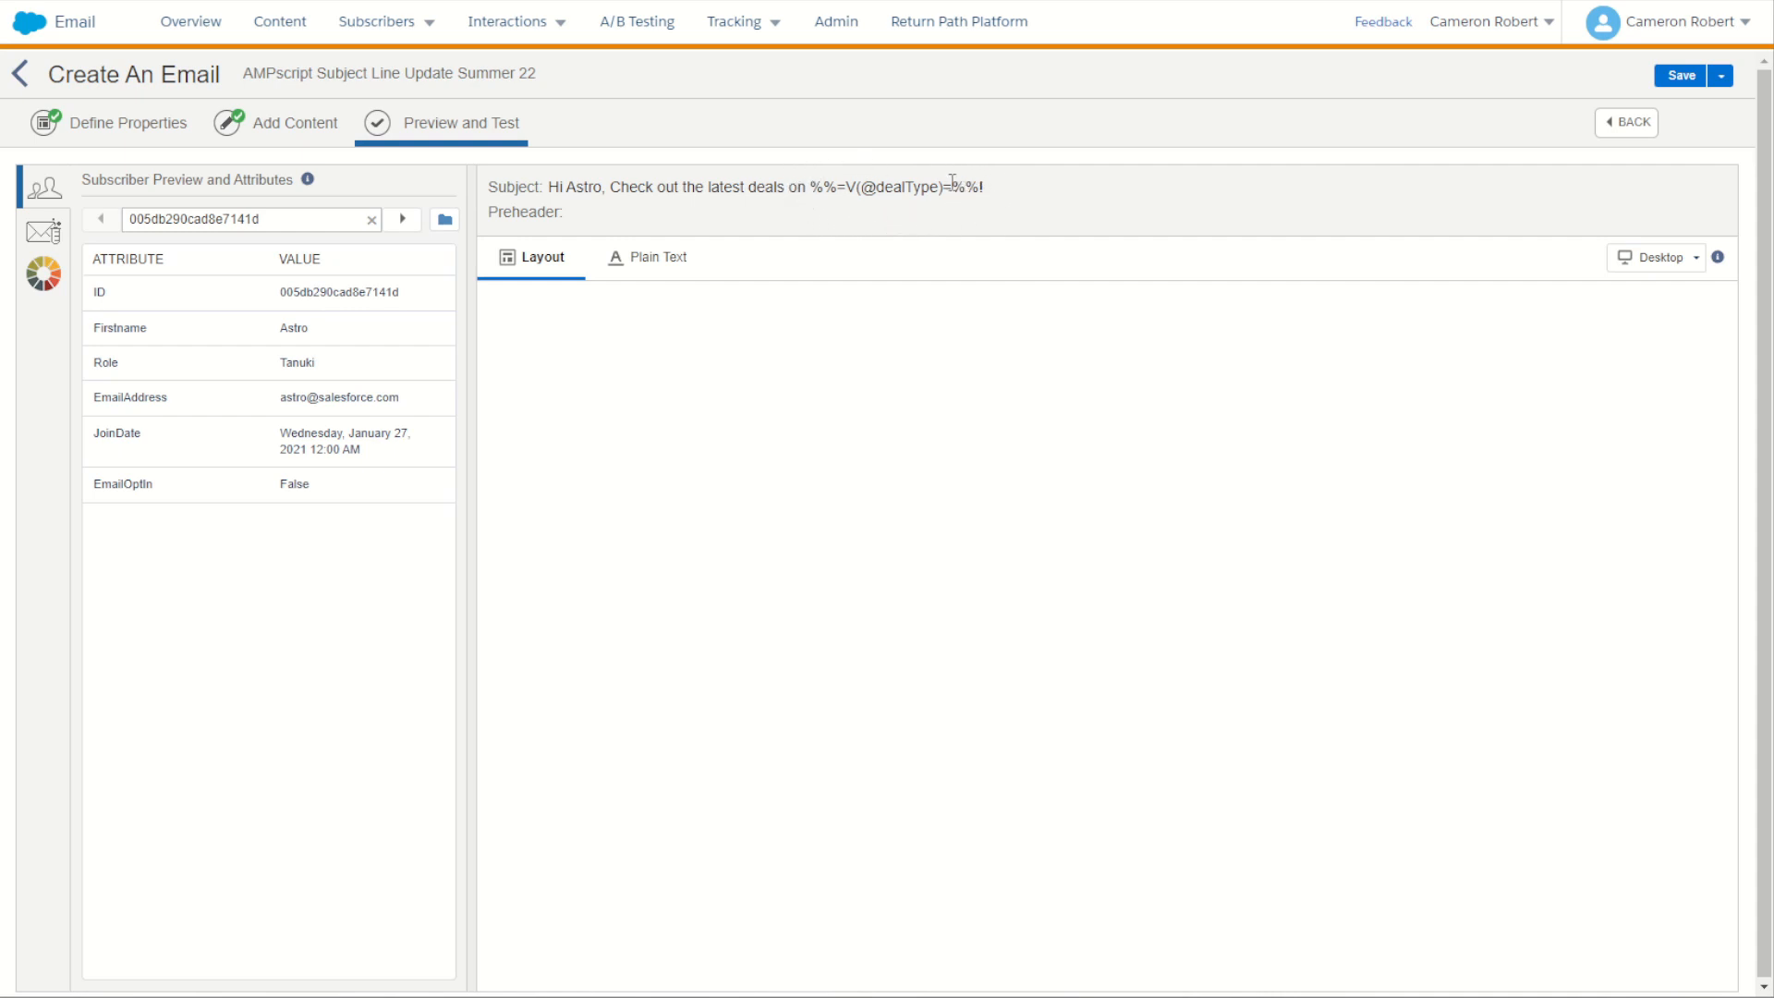
click(292, 122)
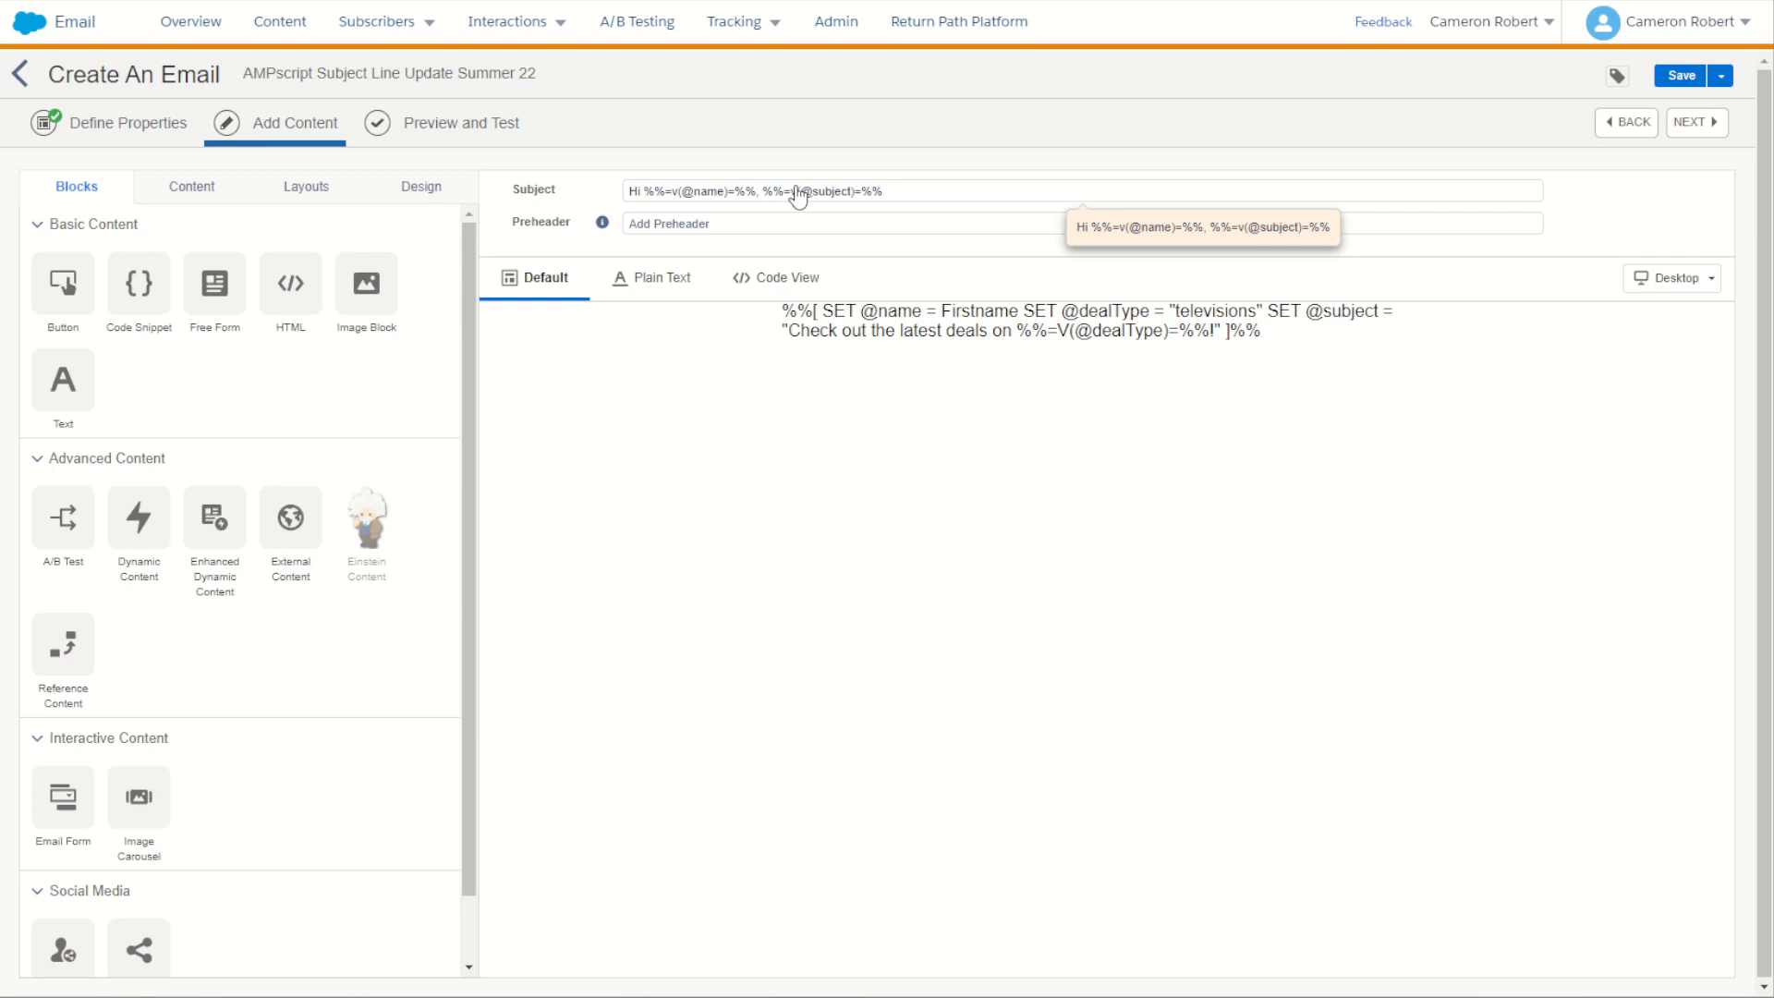
click(799, 190)
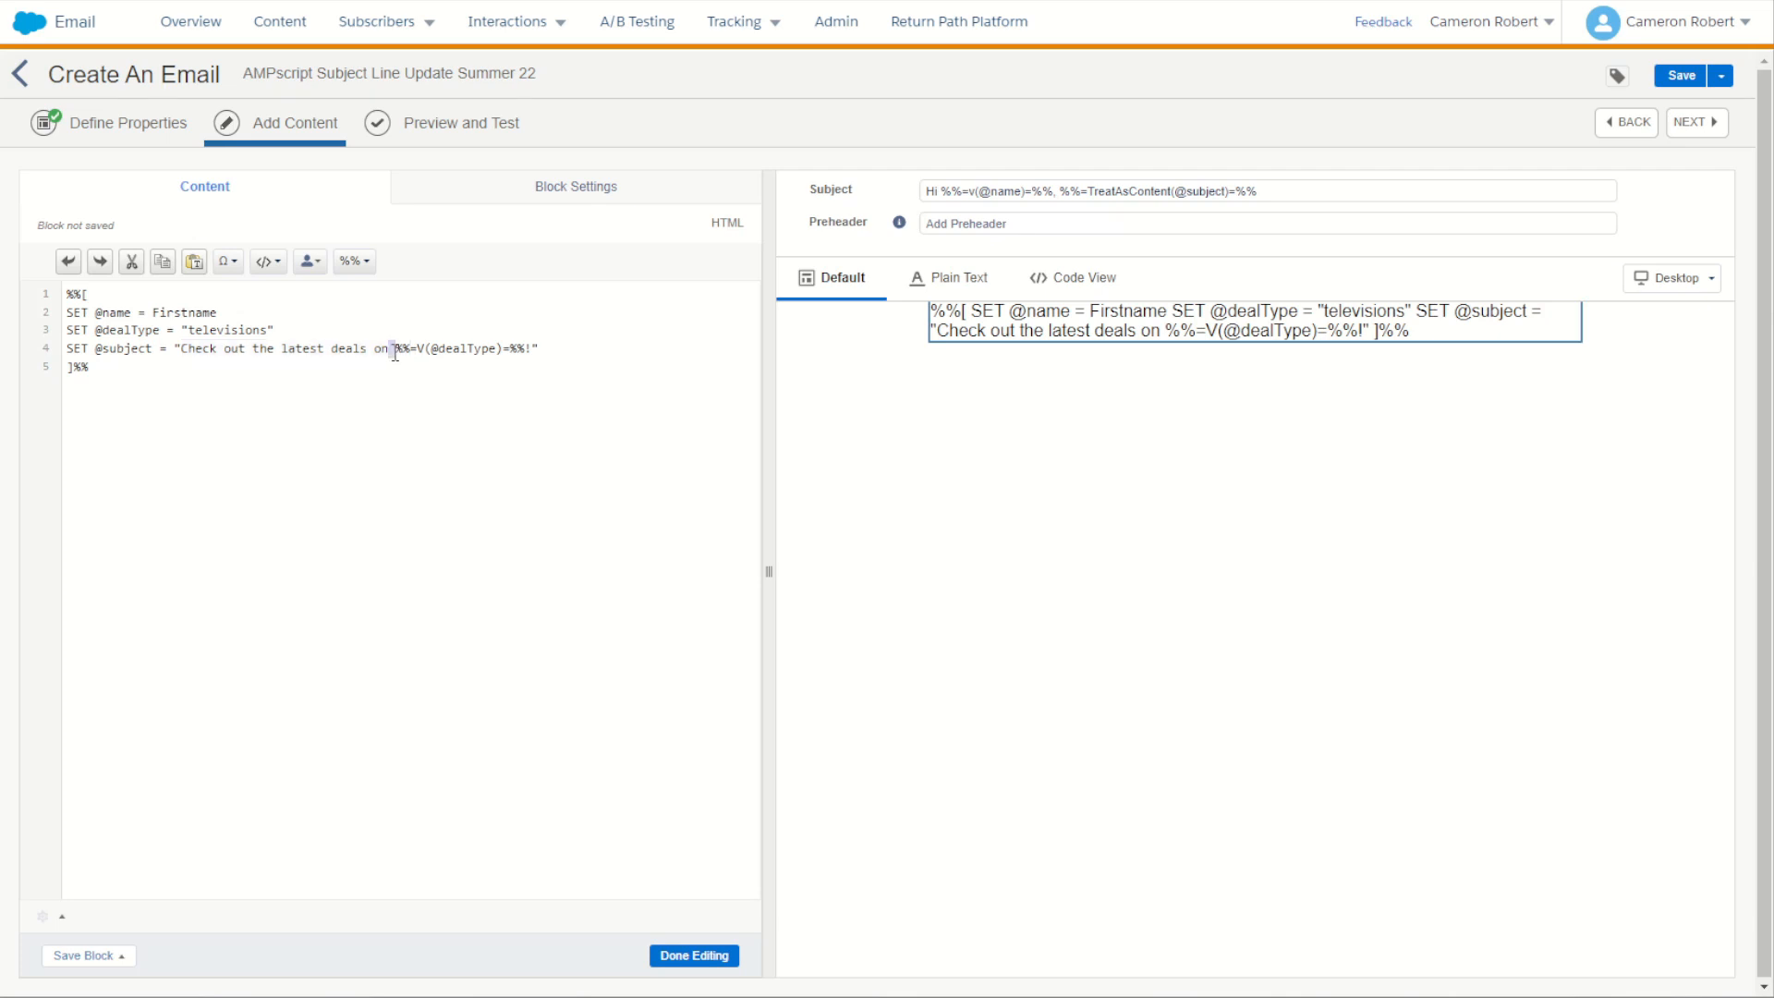
Select the nested dealType variable in the code and preview the TreatAsContent subject.
drag(392, 349, 521, 349)
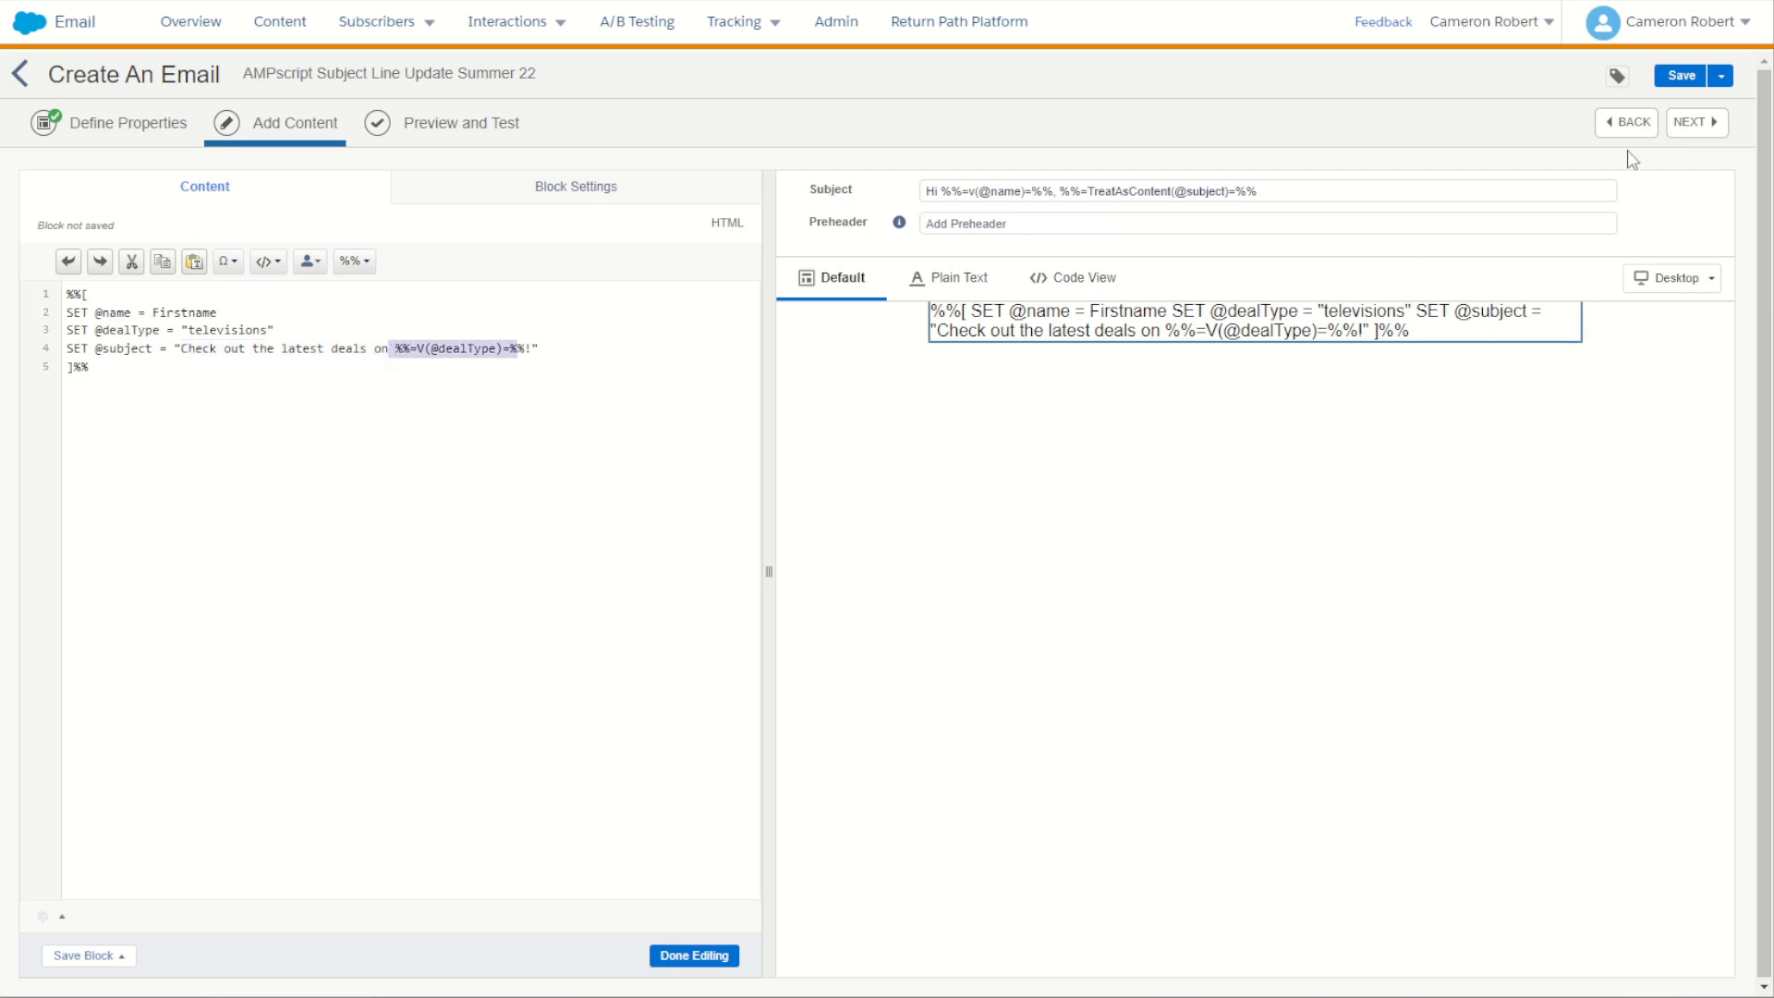
click(460, 122)
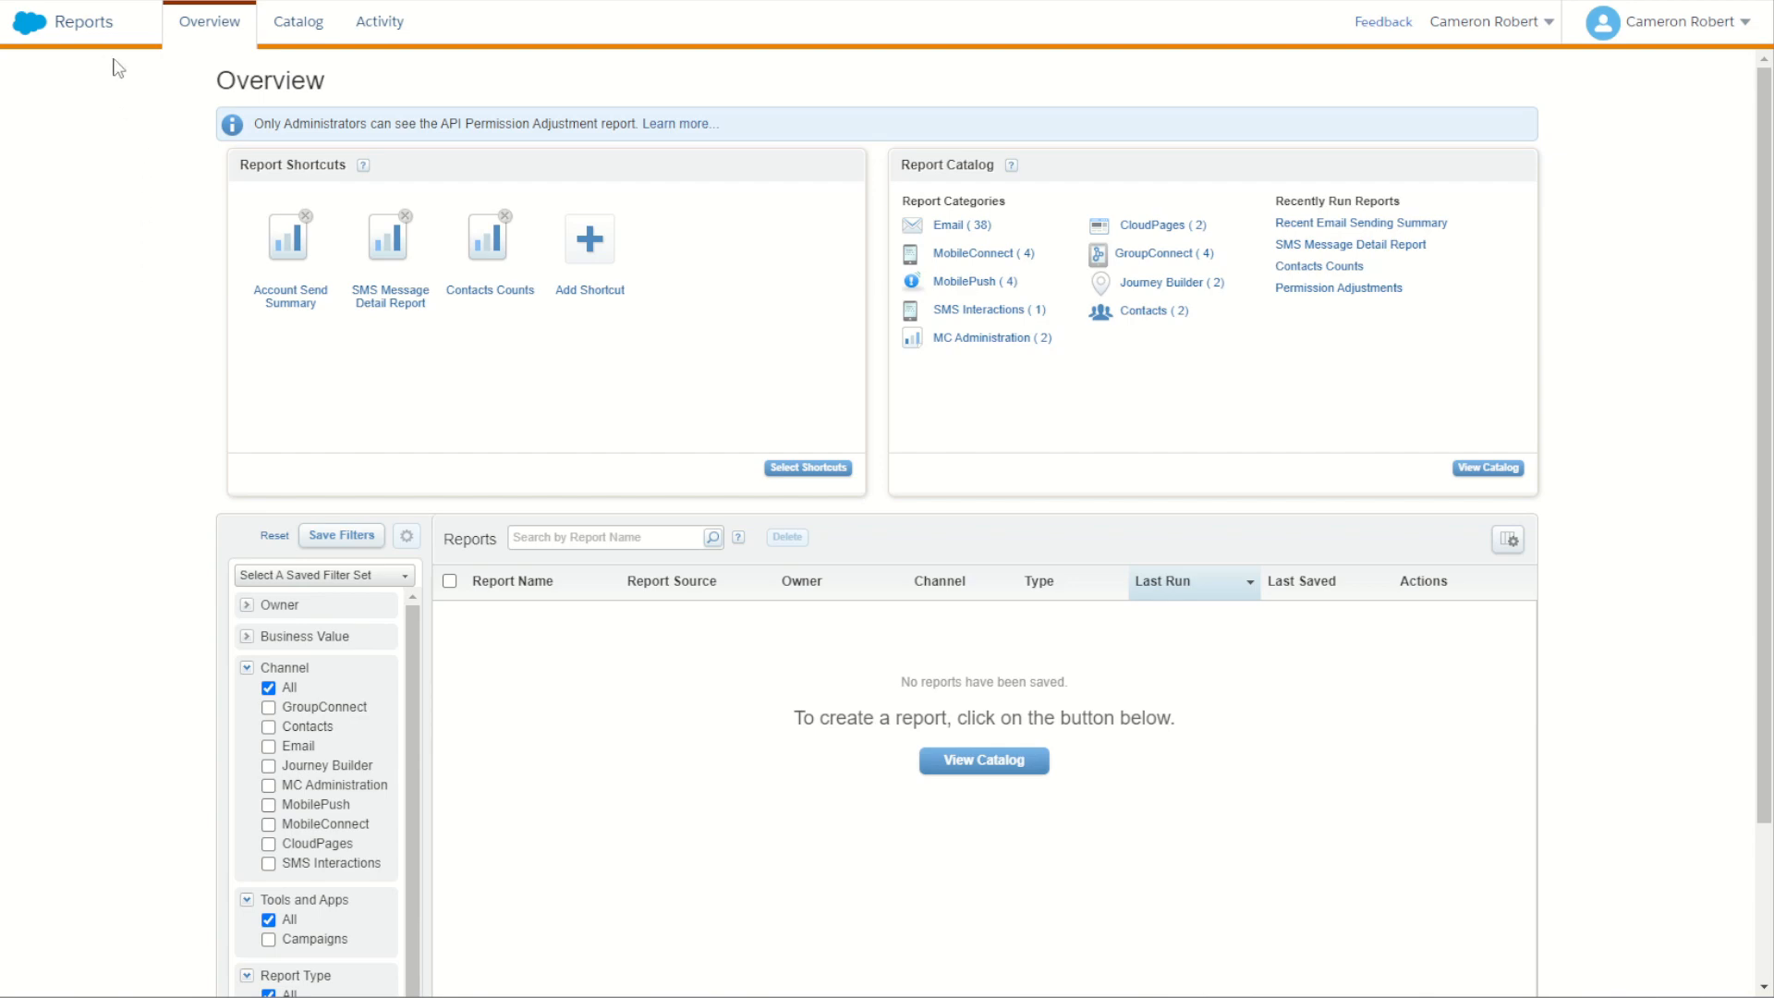
Start creating the Recent Email Sending Summary report from the Email report catalog.
click(948, 224)
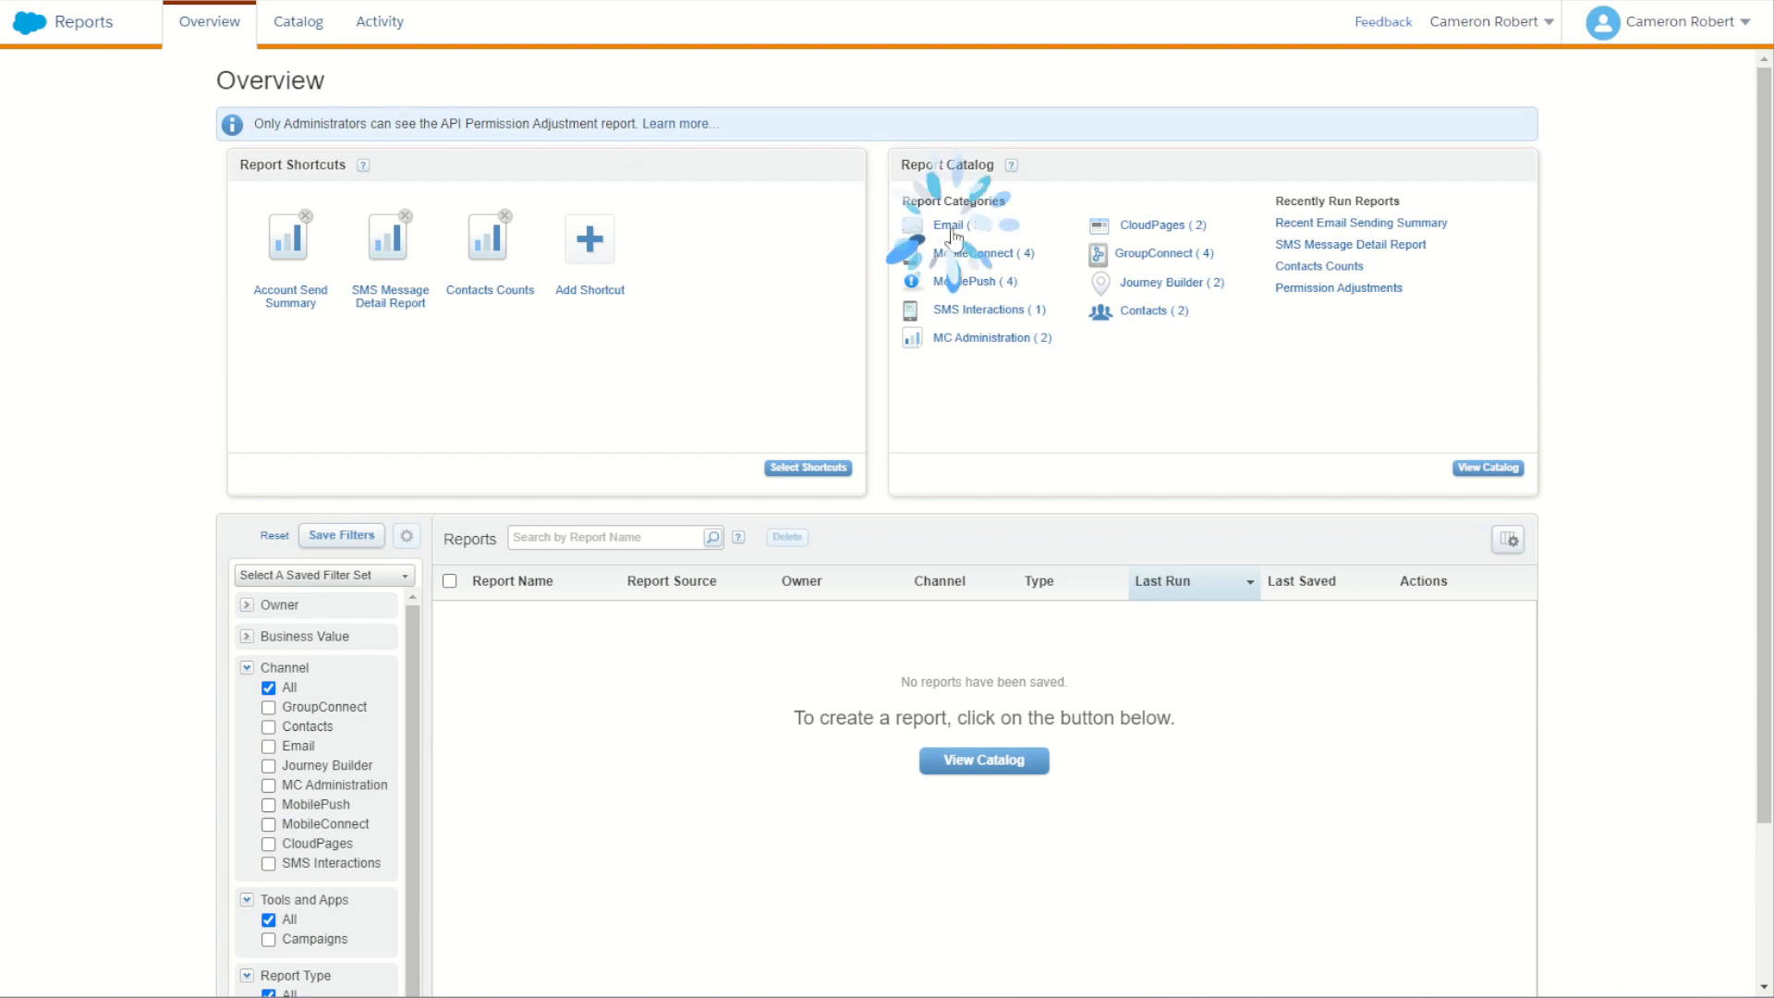
click(947, 223)
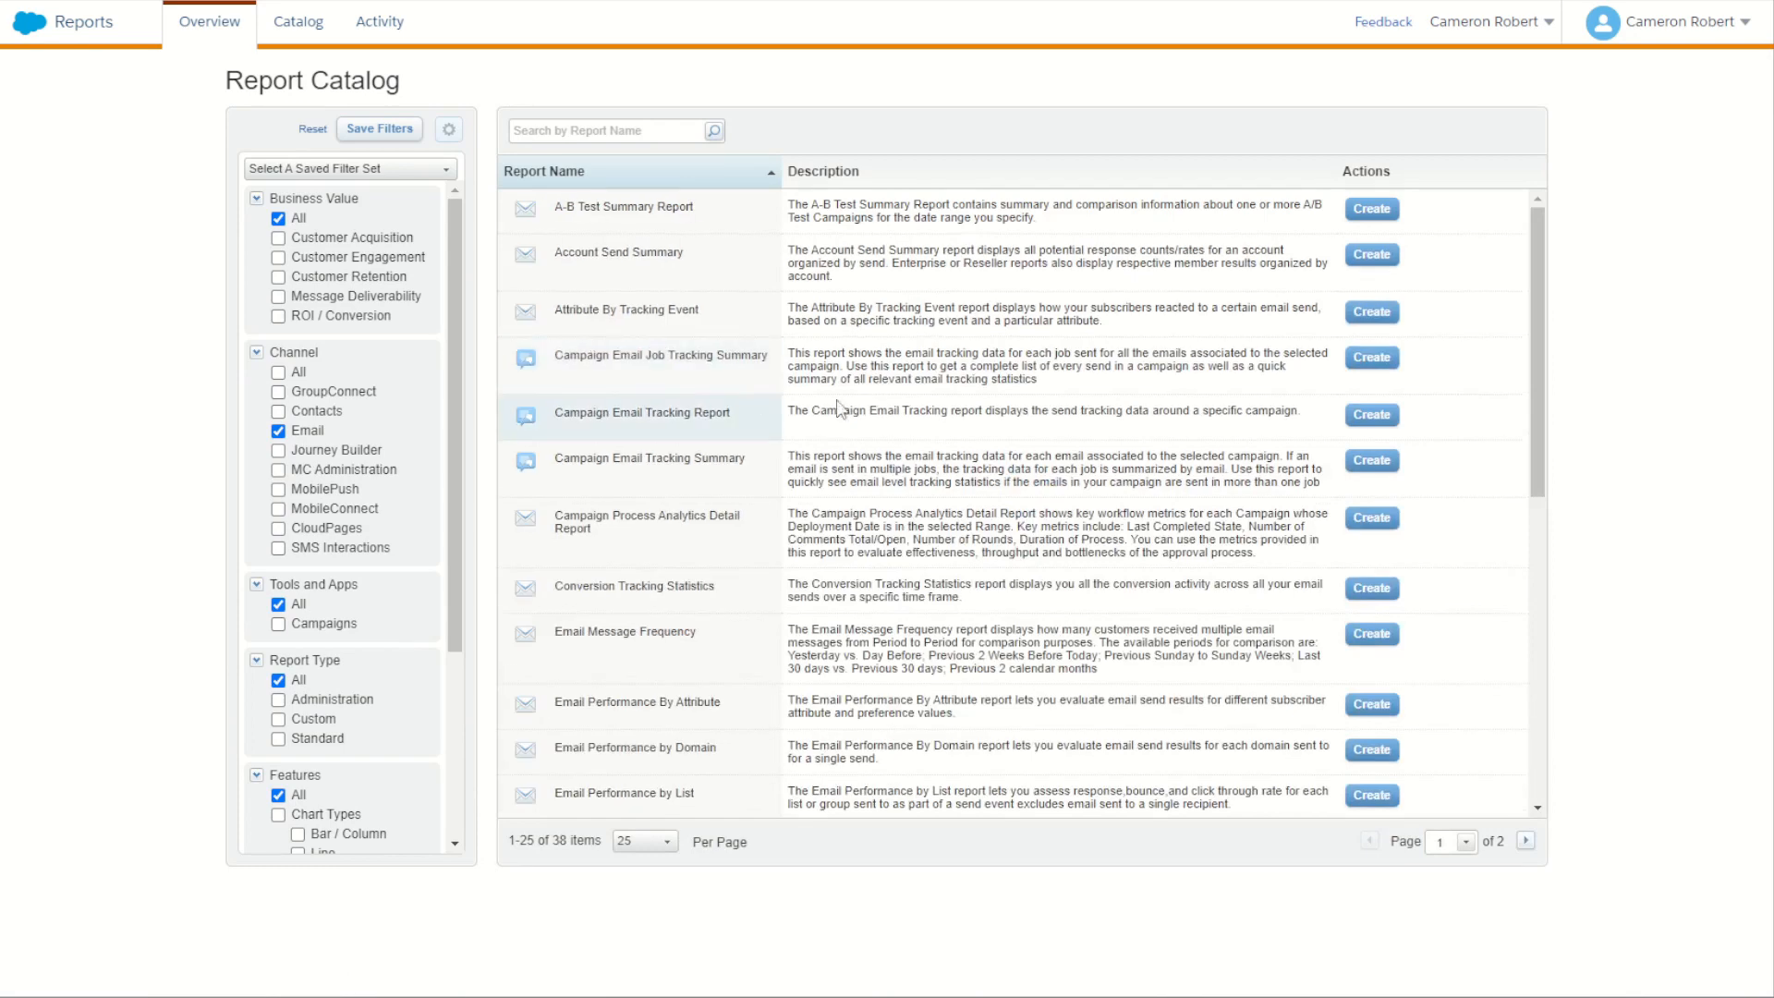
scroll(down, 3)
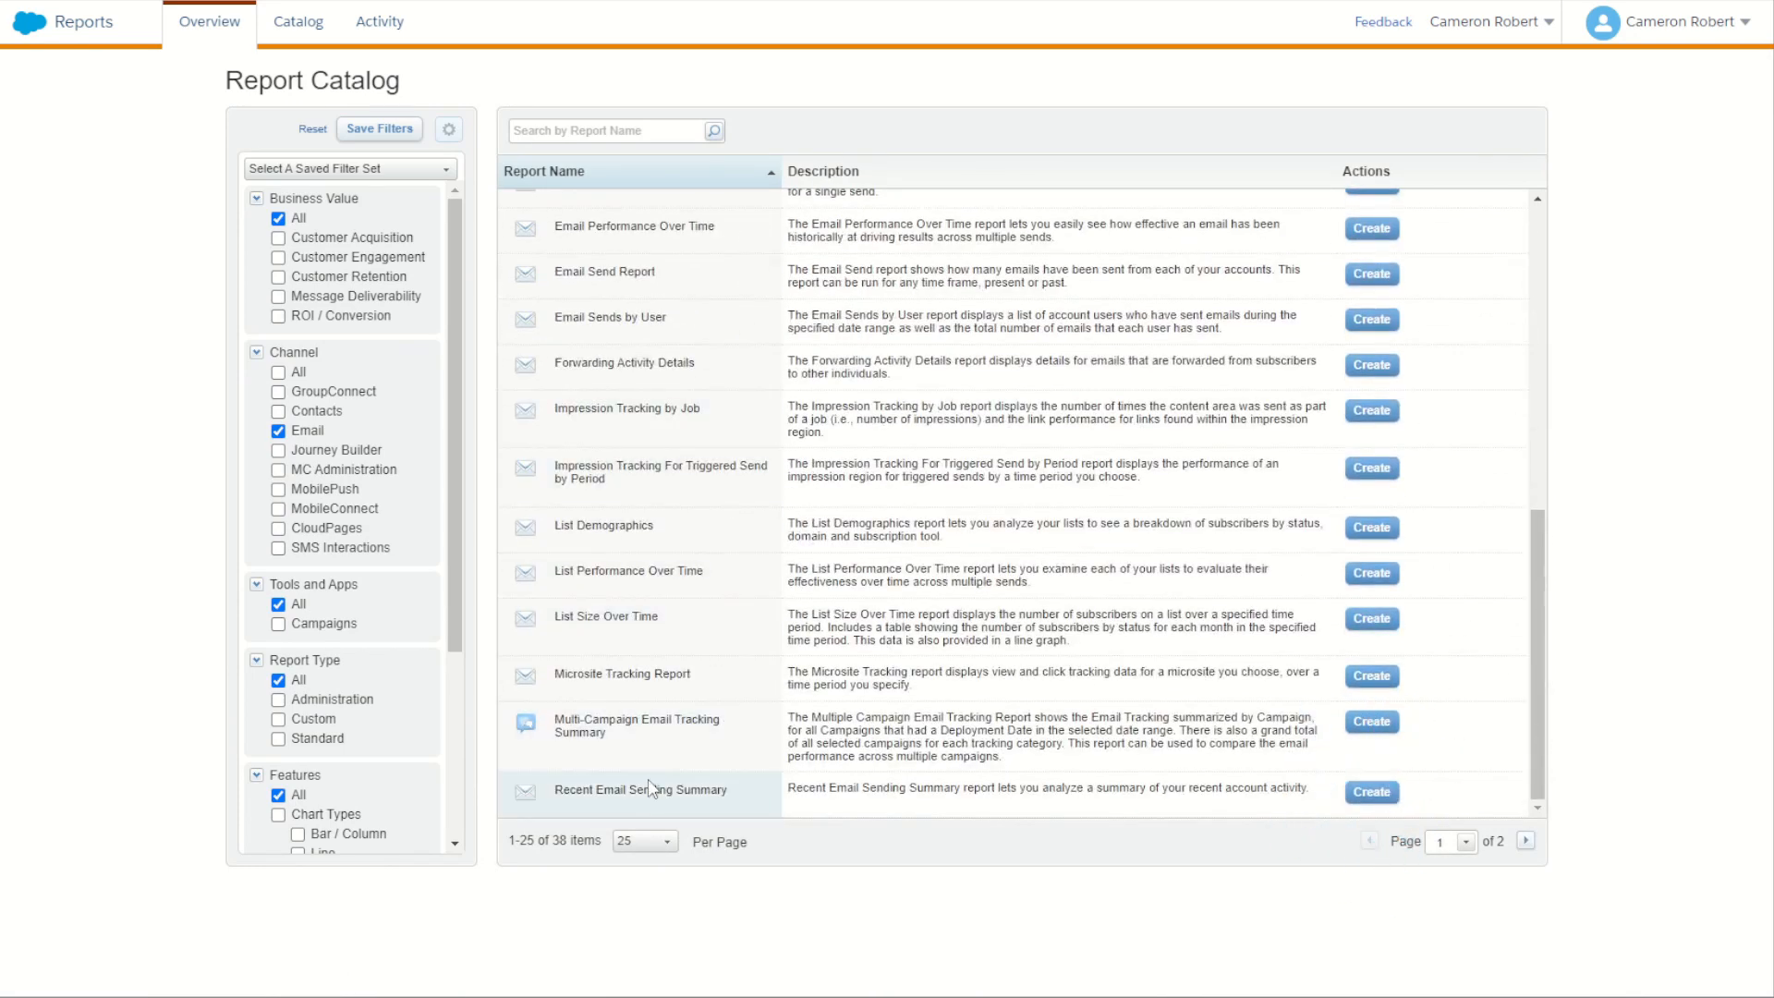
click(1369, 791)
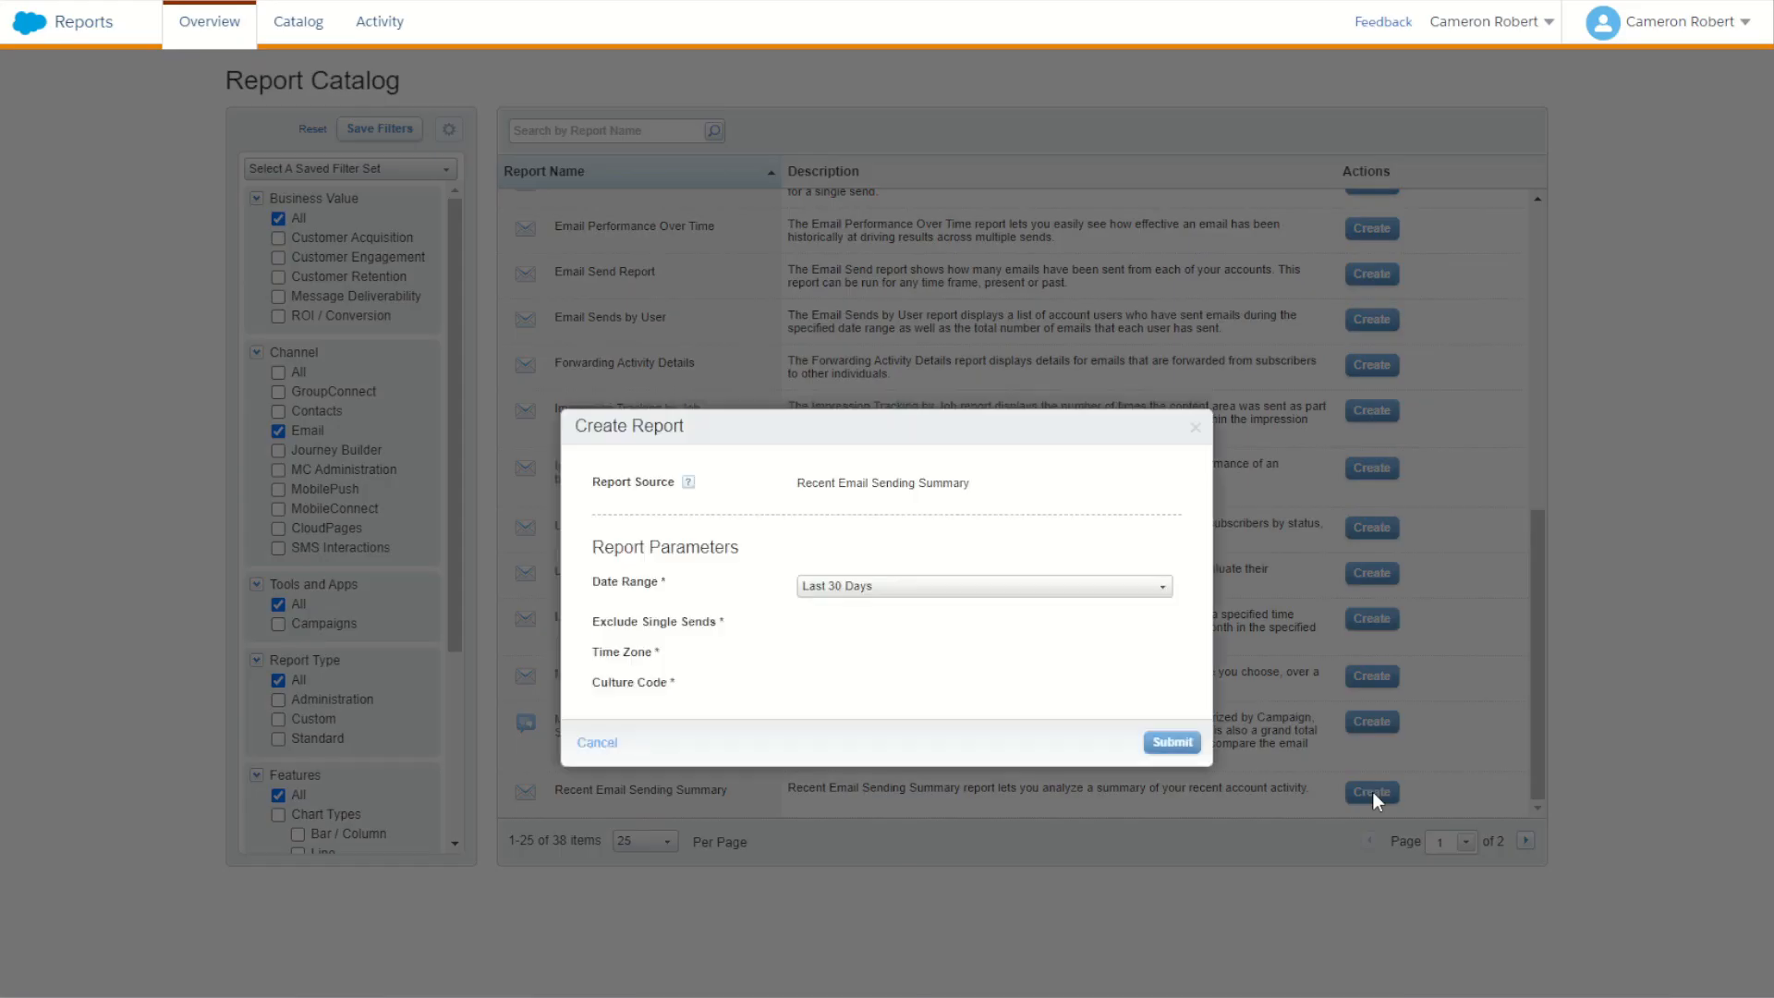
click(1171, 743)
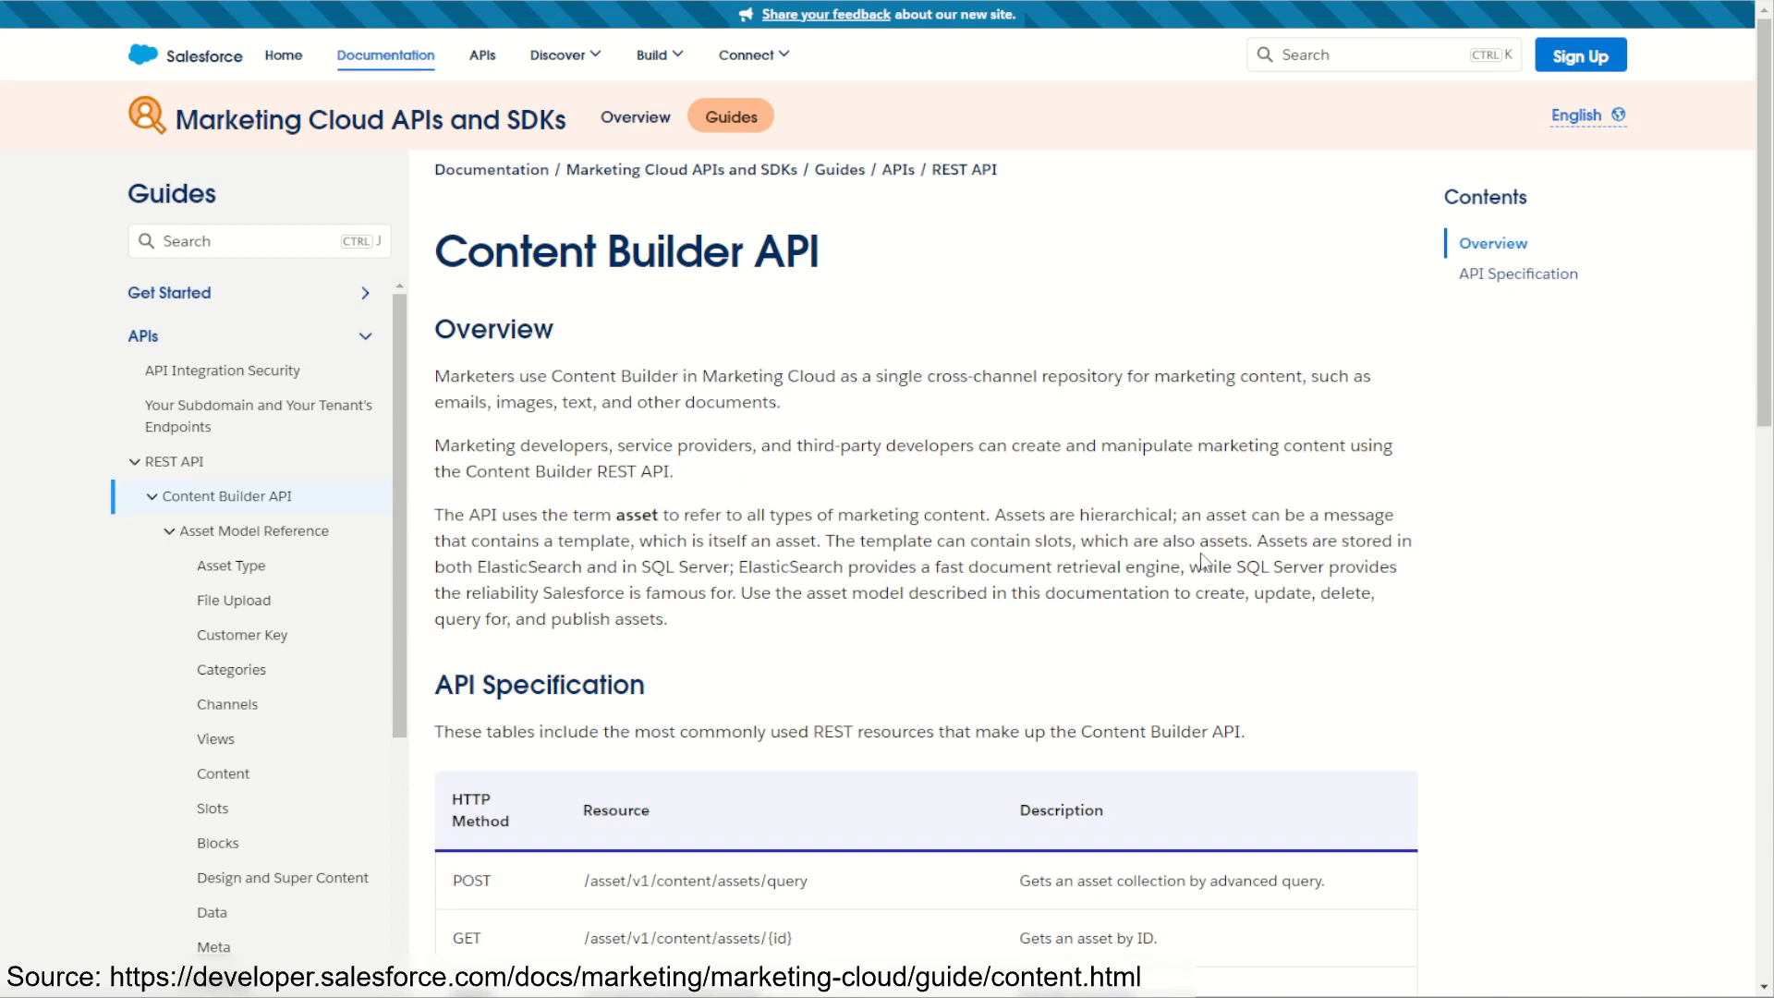
mouse_move(584, 630)
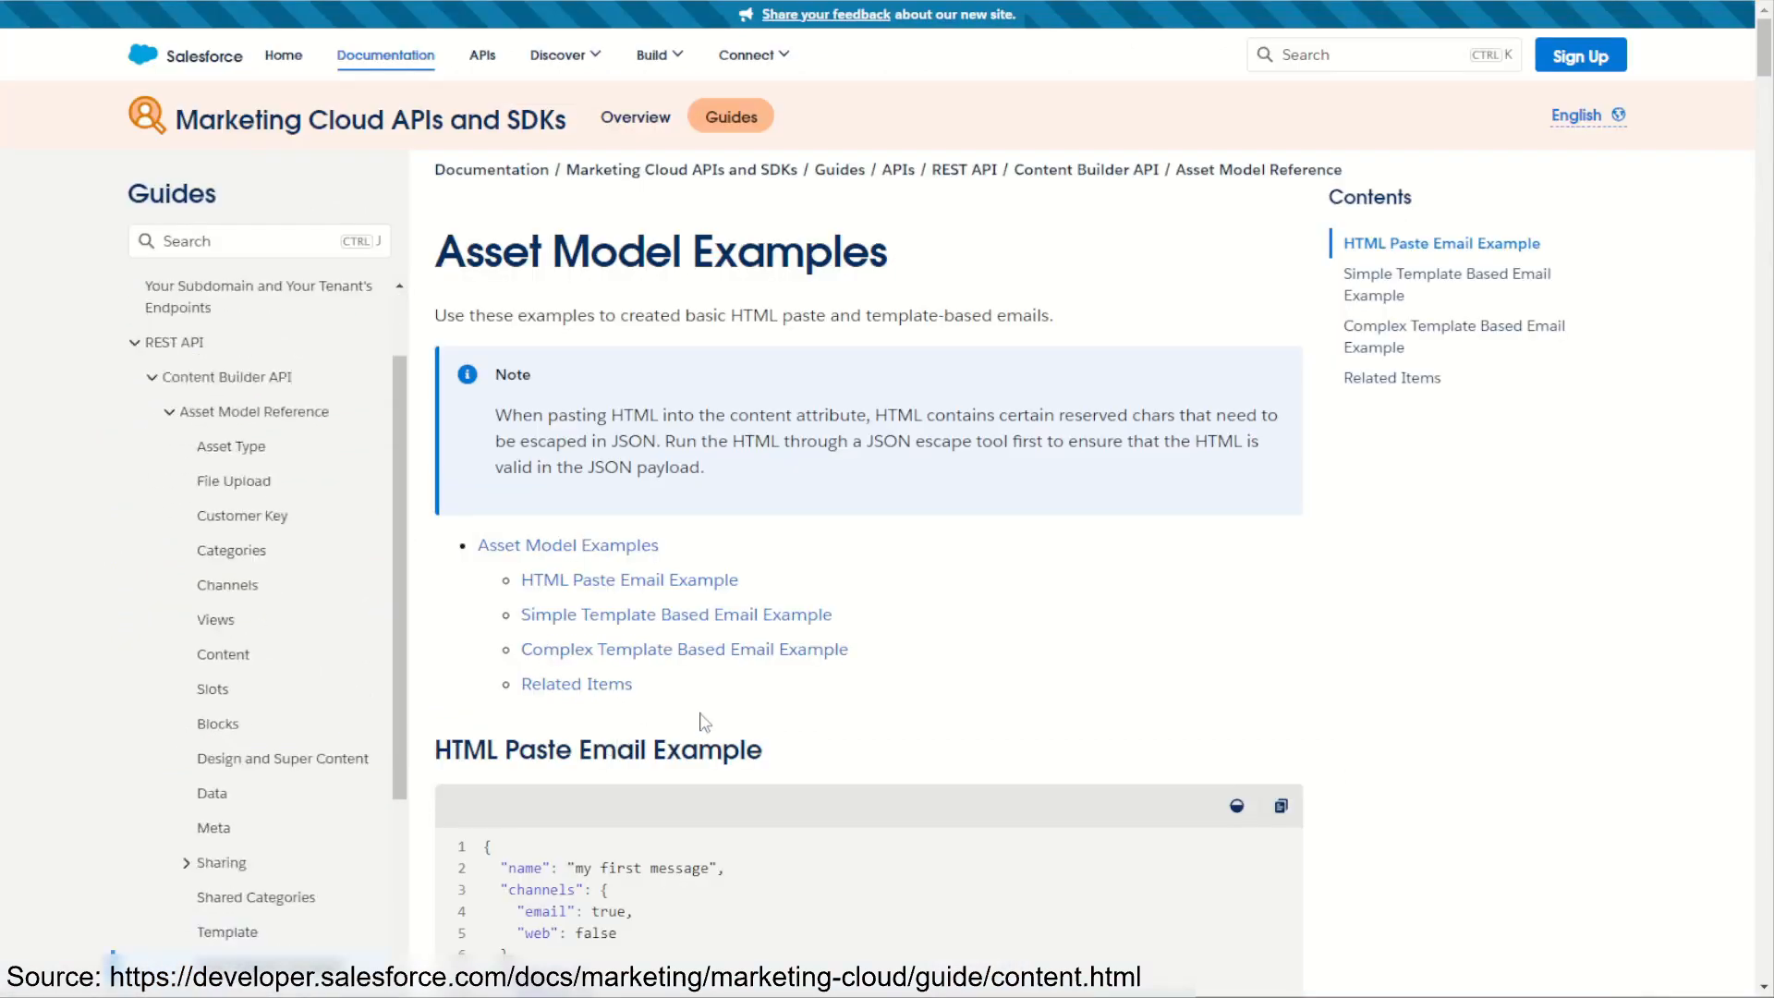
Scroll the Asset Model Examples page to the Simple Template Based Email Example.
scroll(down, 3)
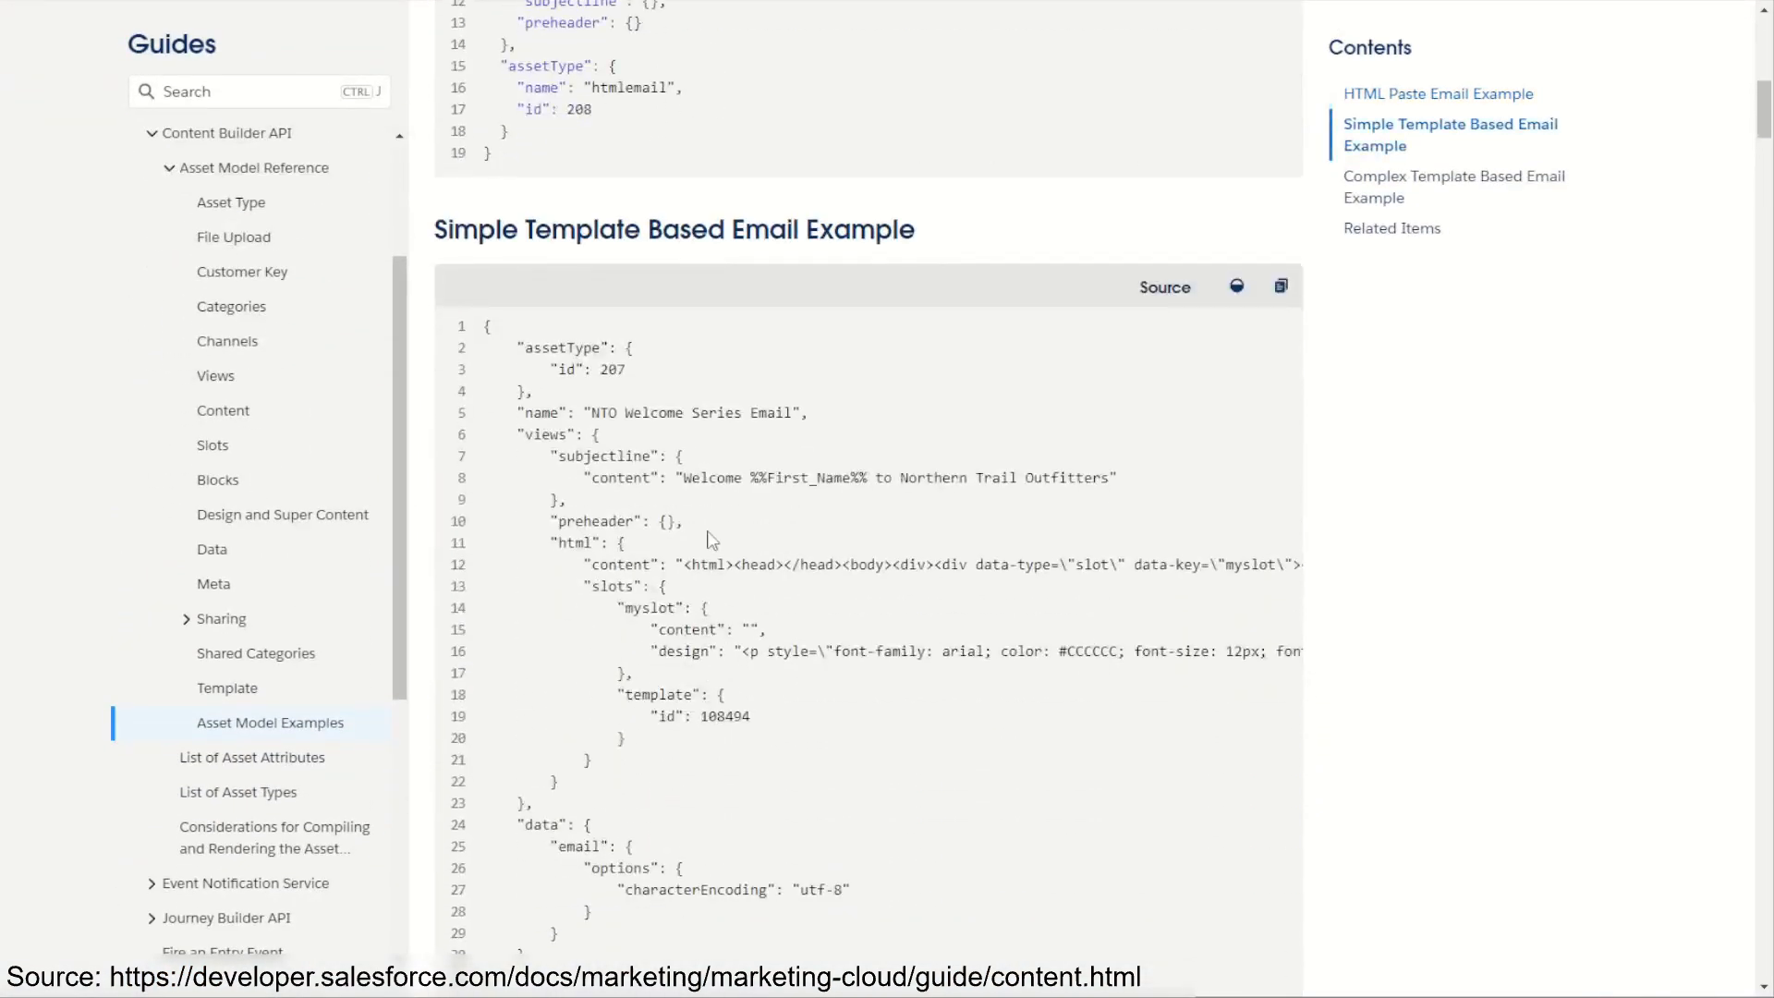